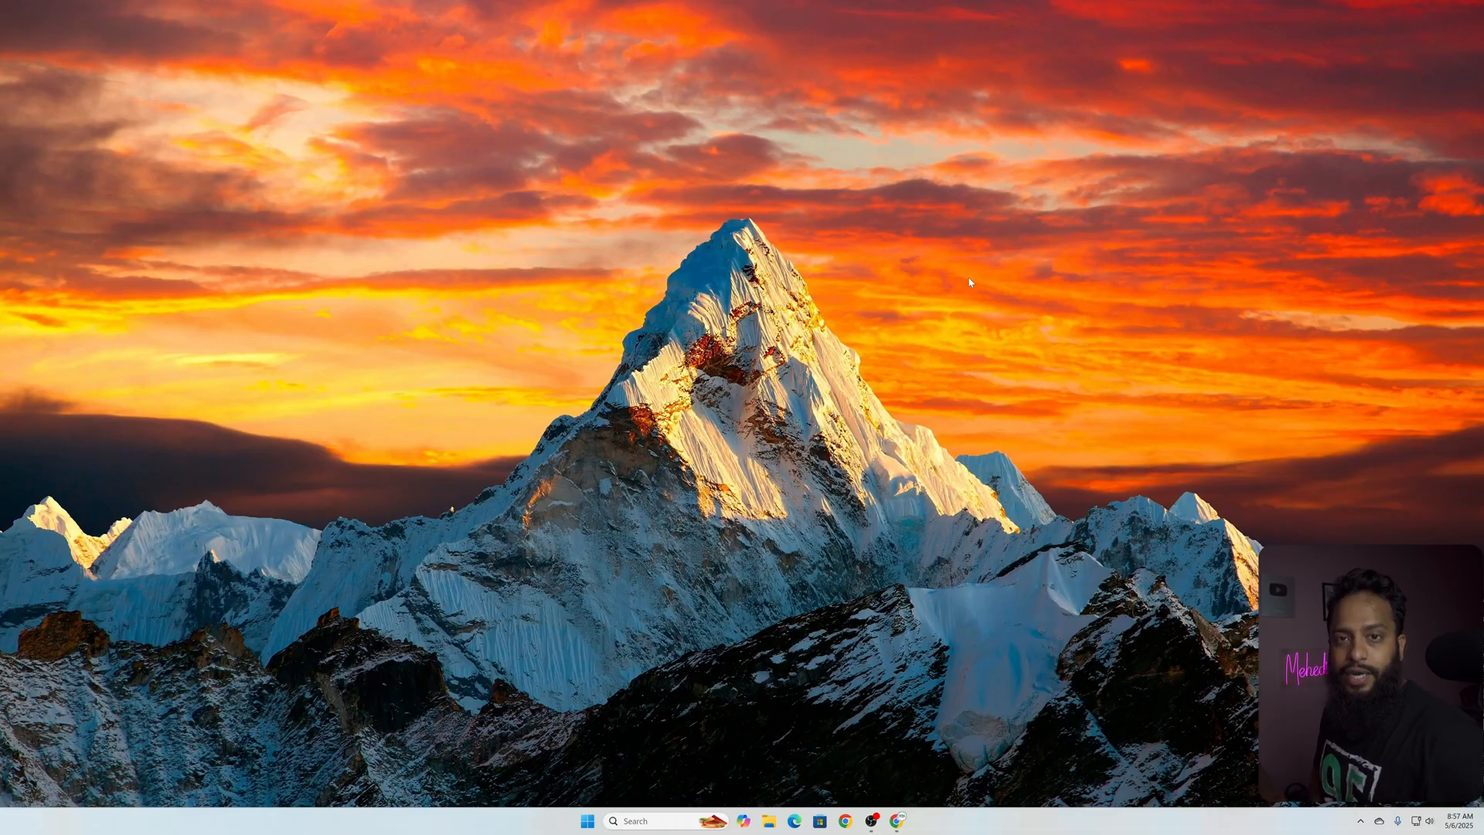
mouse_move(1020, 504)
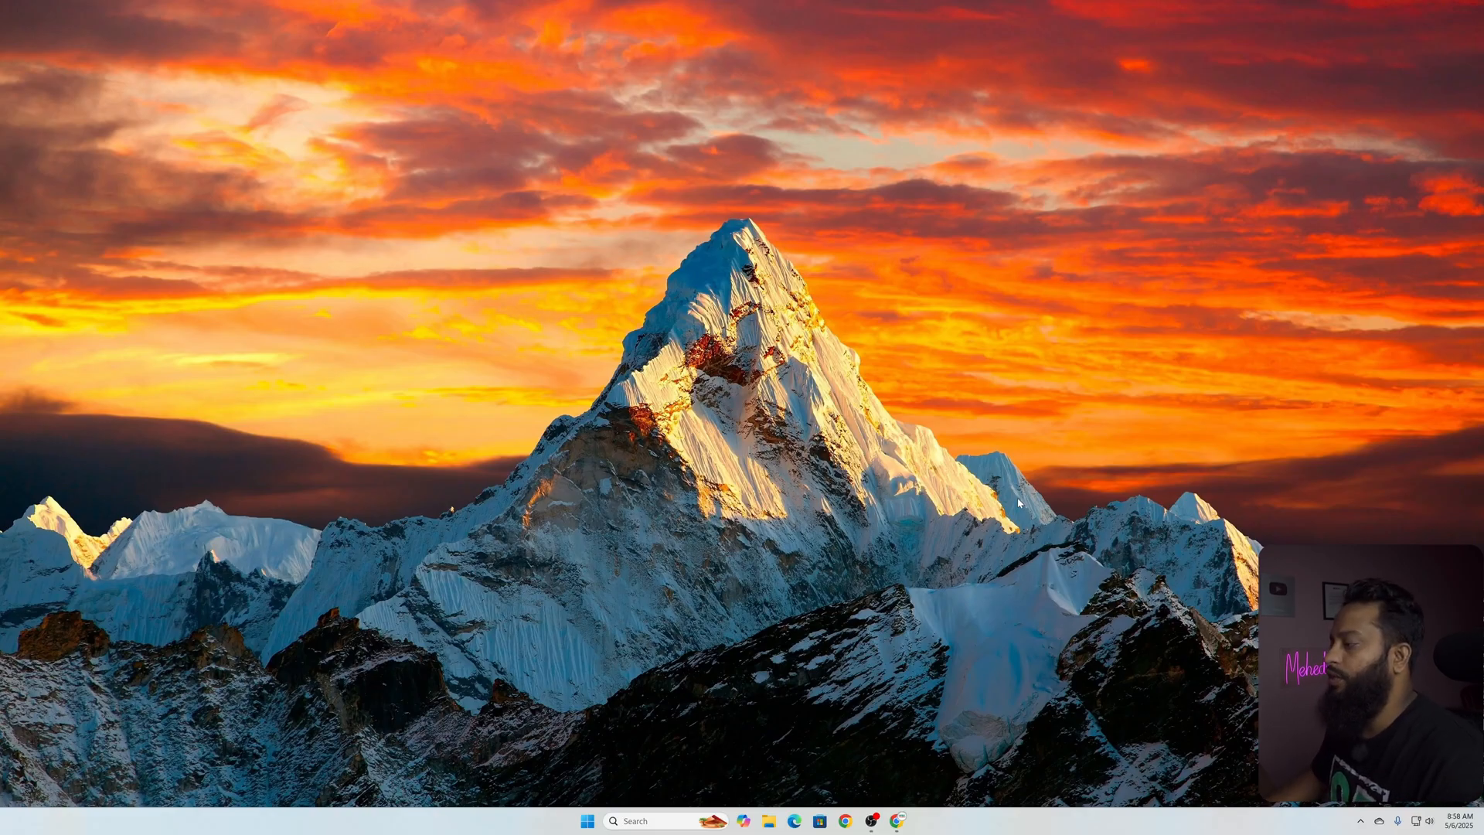
Search Google for 'veracrypt' from the Chrome address bar
left_click(862, 820)
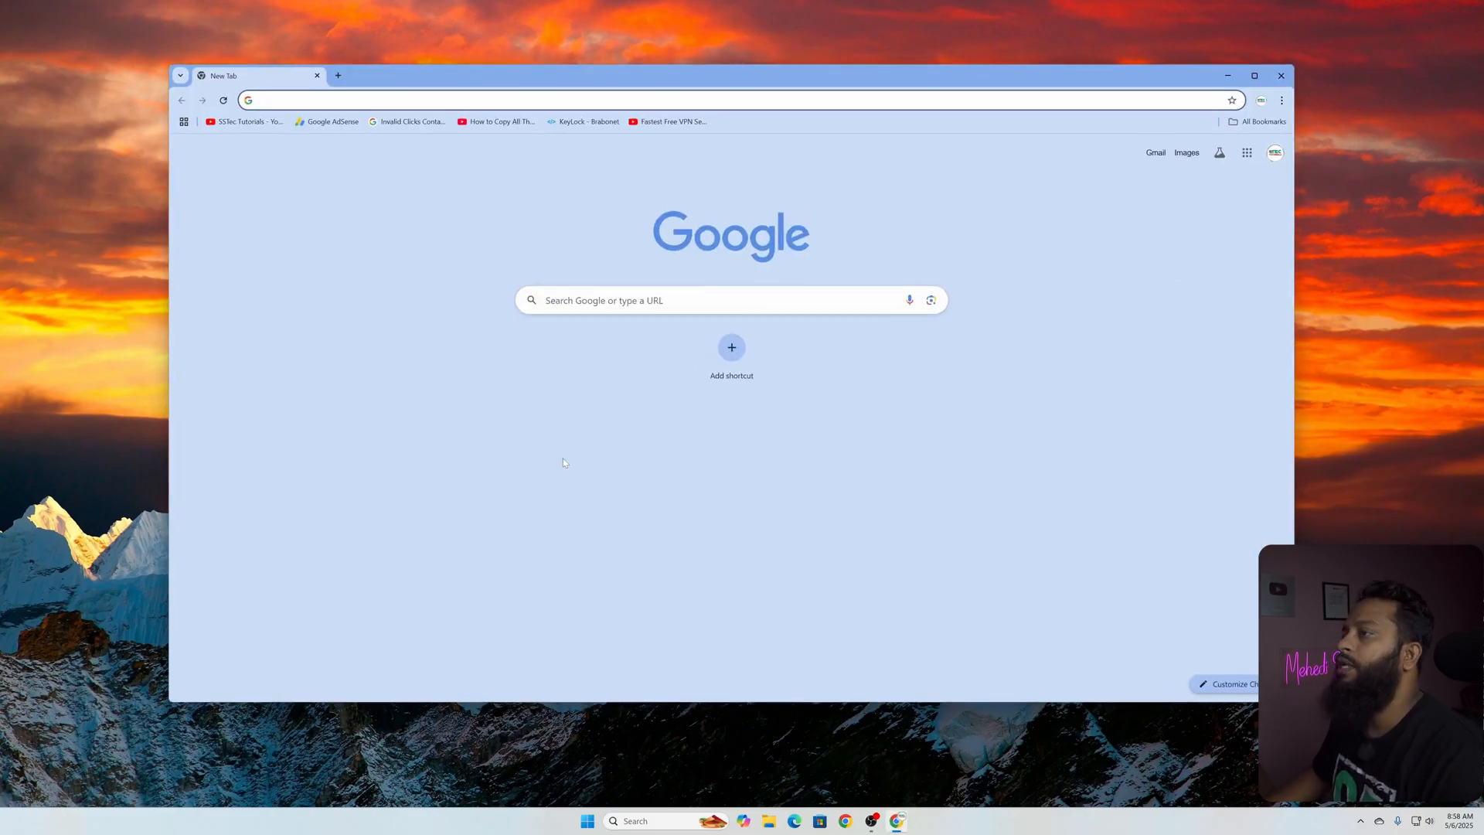
type("veracrypt")
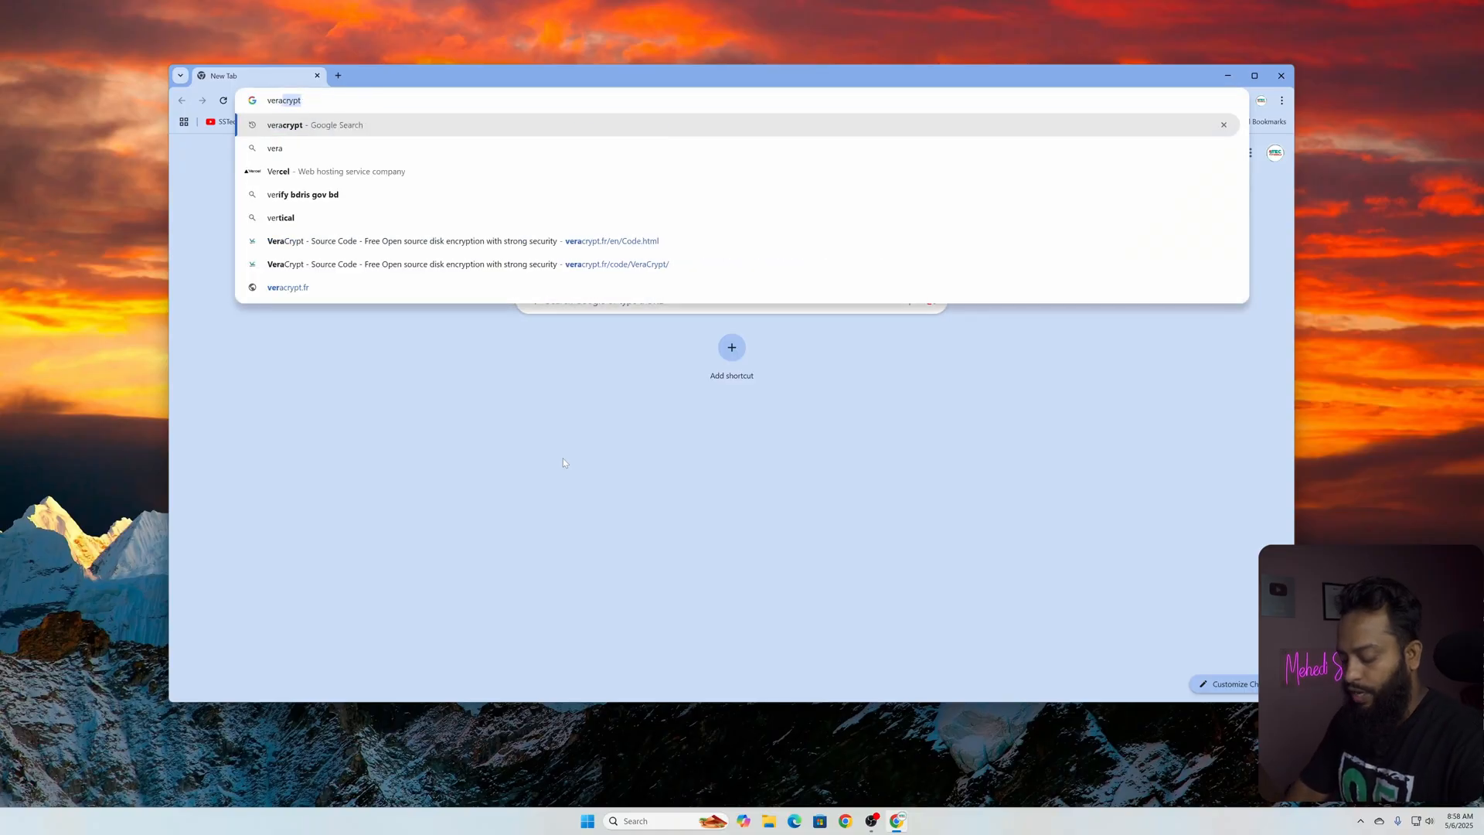
key("enter")
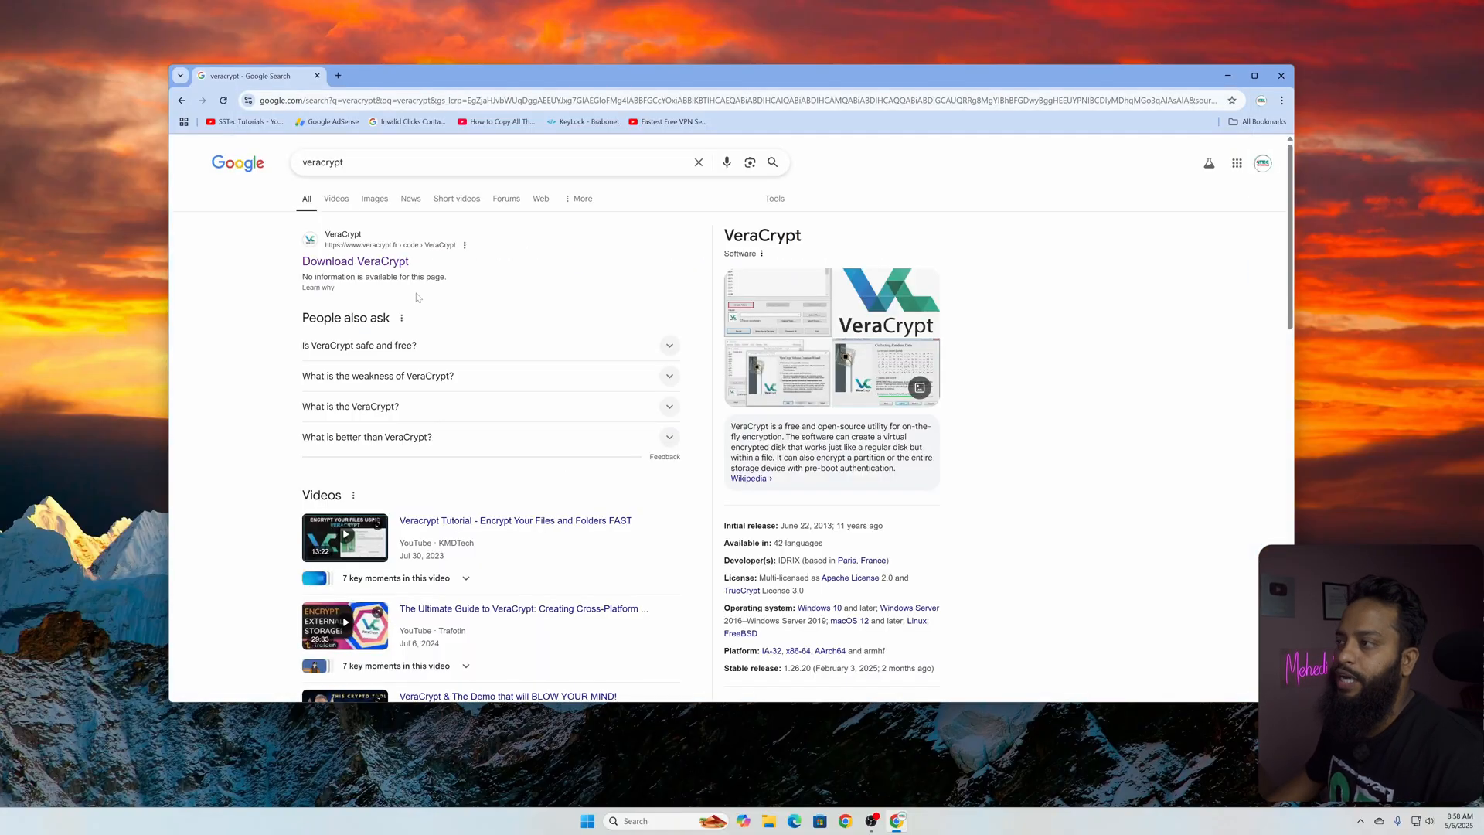
mouse_move(355, 260)
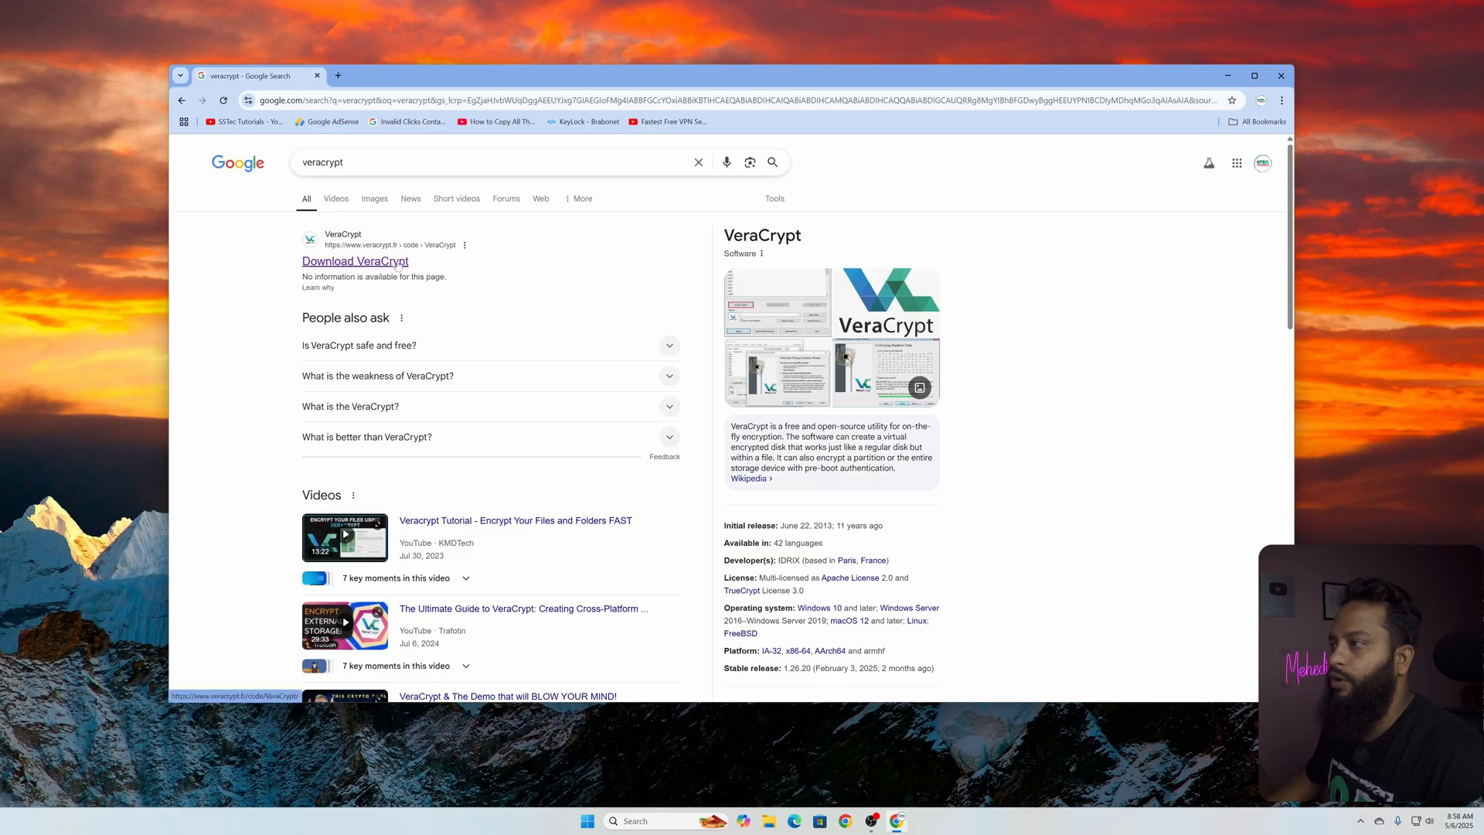
Download VeraCrypt Setup 1.26.20.exe from the official site's Downloads page into the Downloads folder
left_click(355, 260)
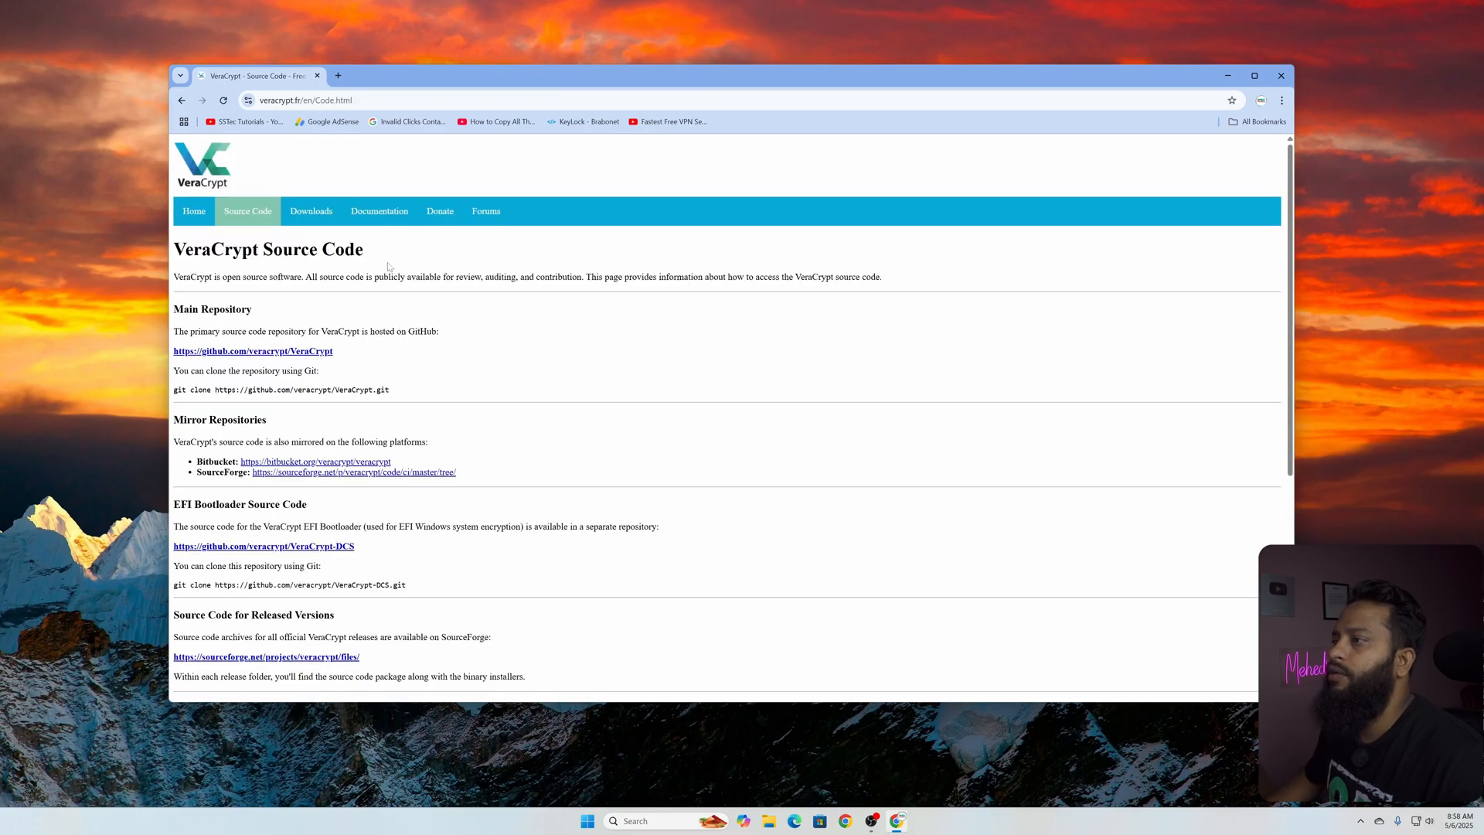
left_click(311, 212)
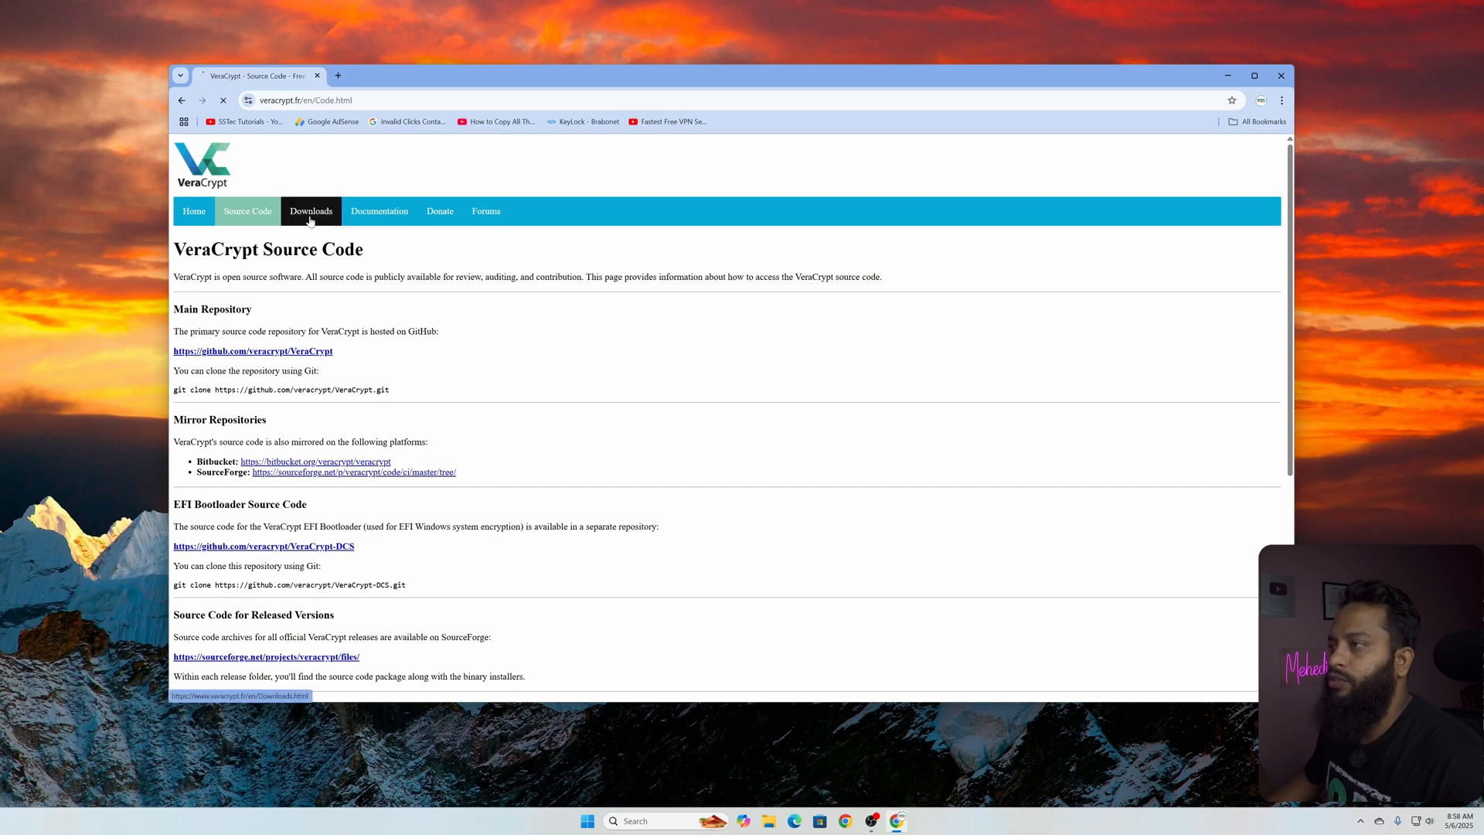
left_click(311, 212)
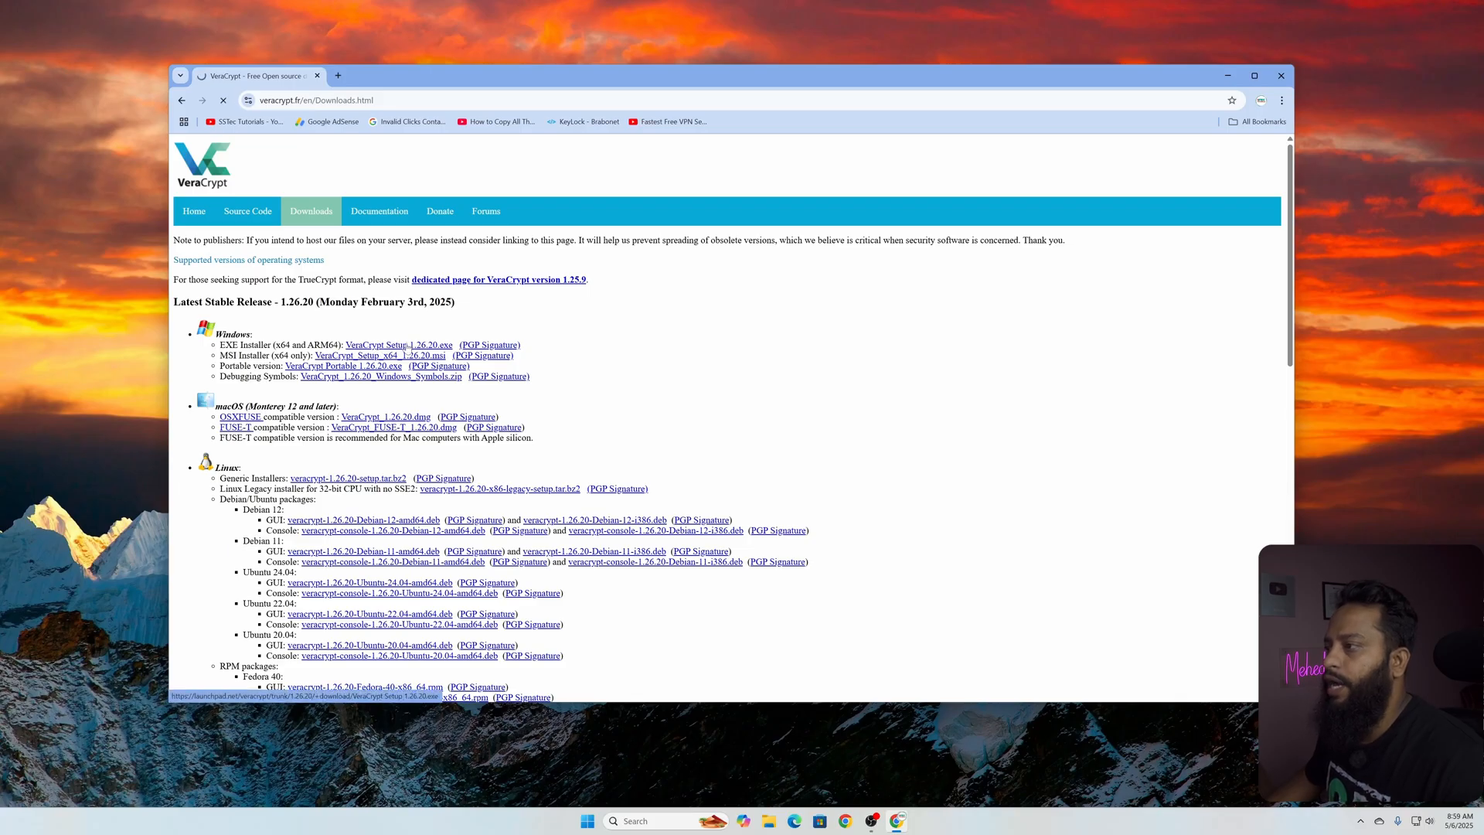
left_click(399, 343)
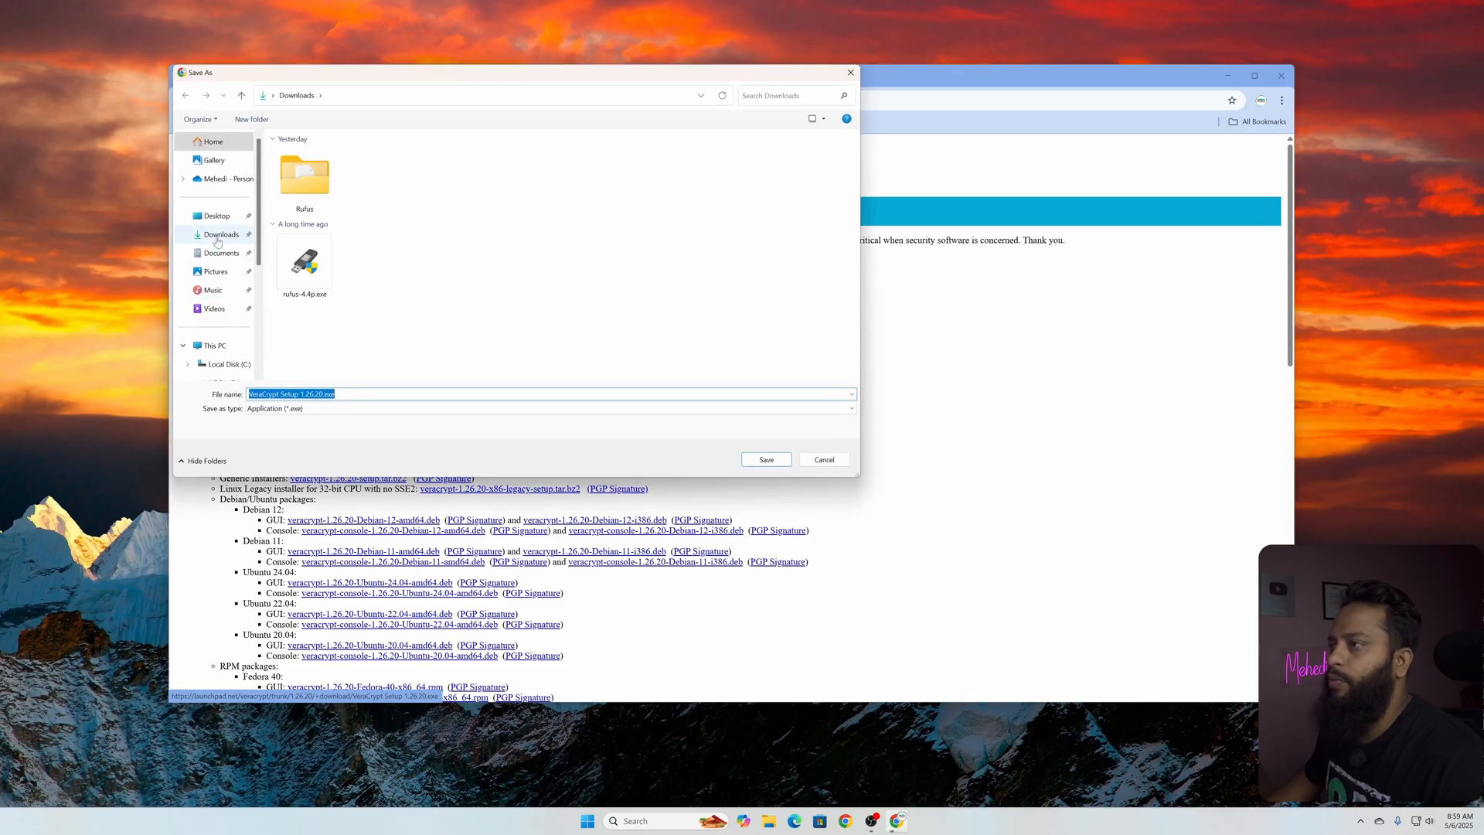
left_click(765, 459)
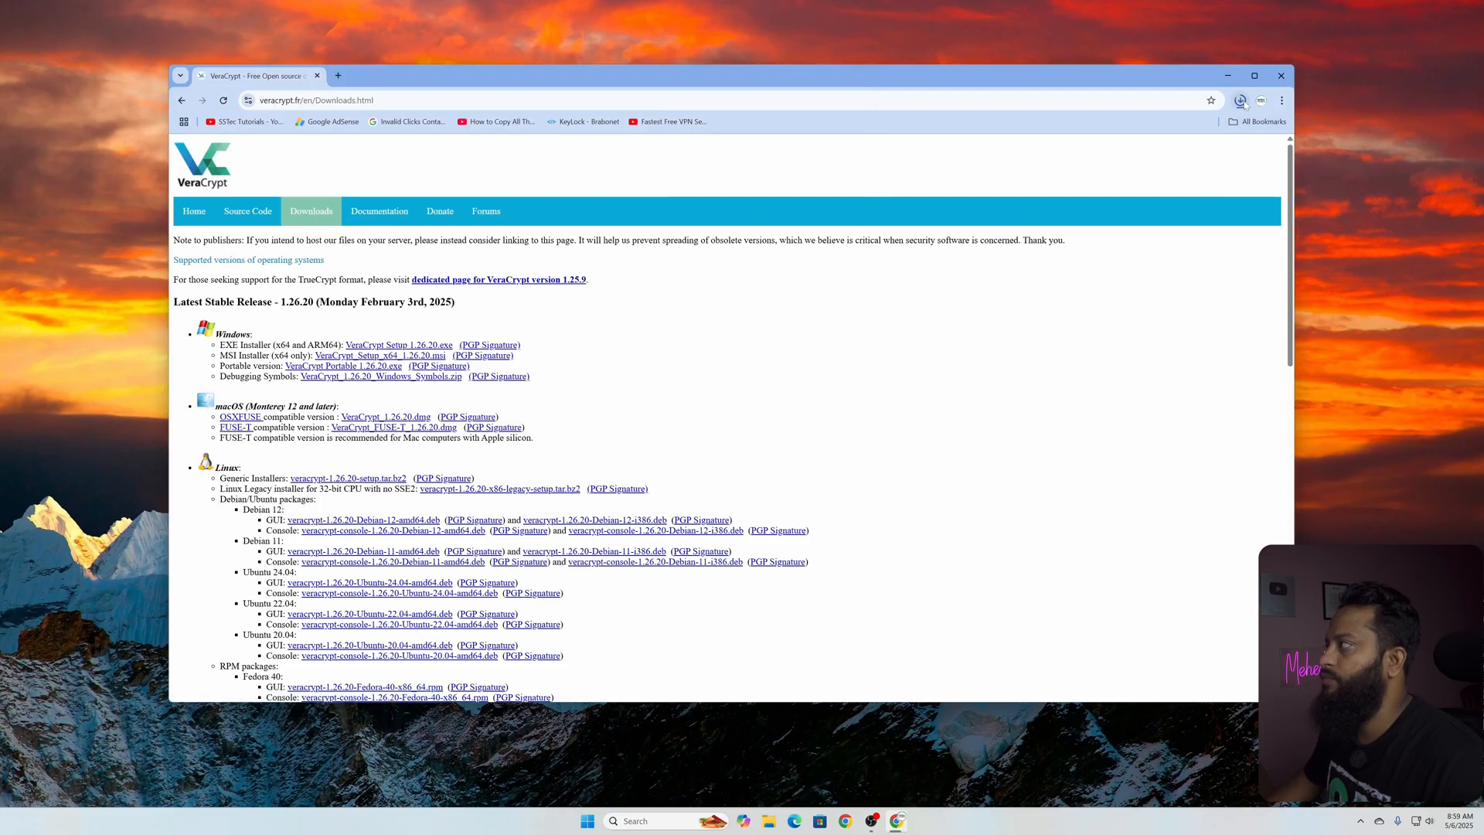
left_click(1240, 100)
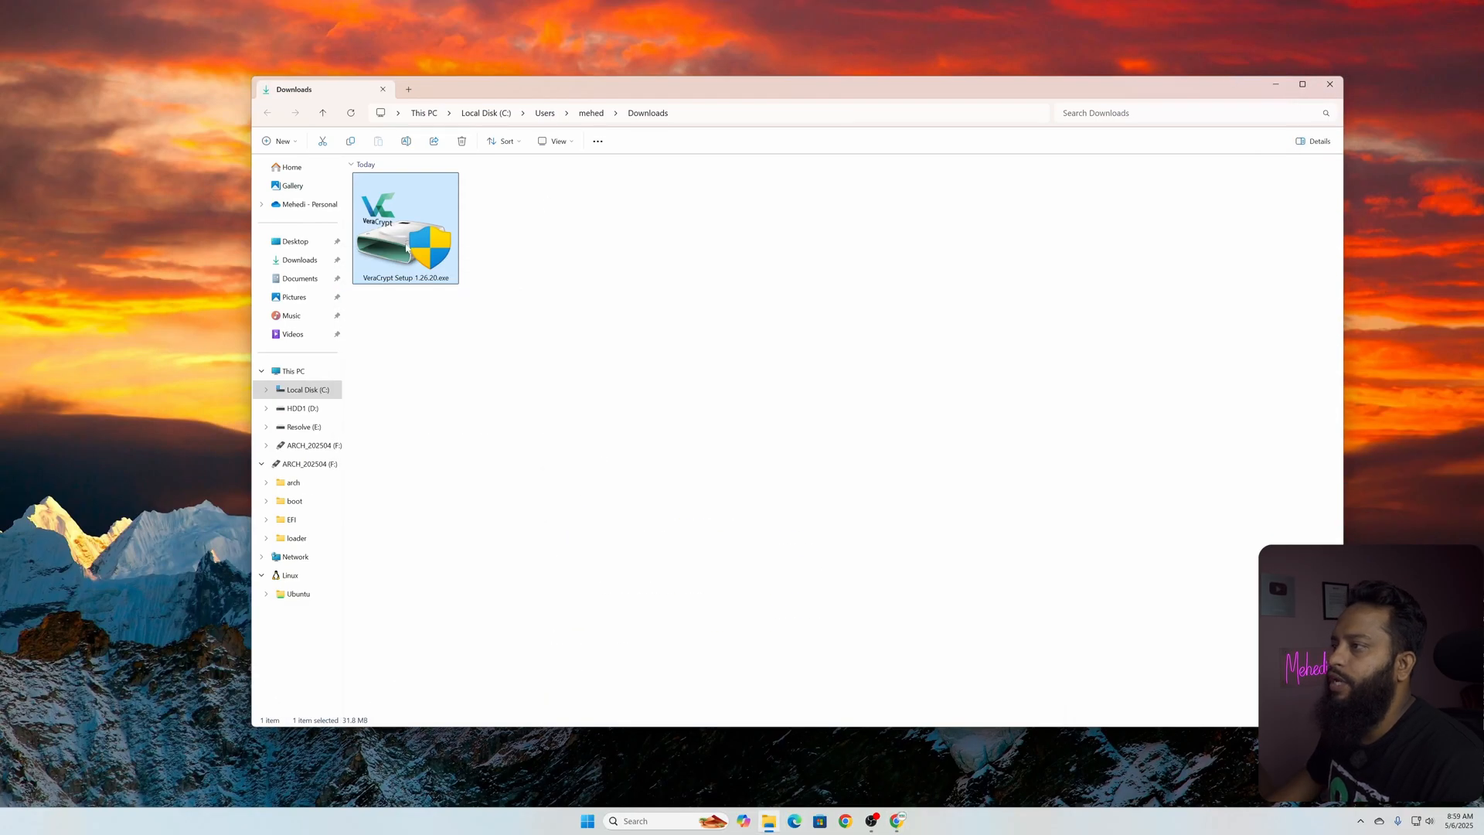
mouse_move(420, 243)
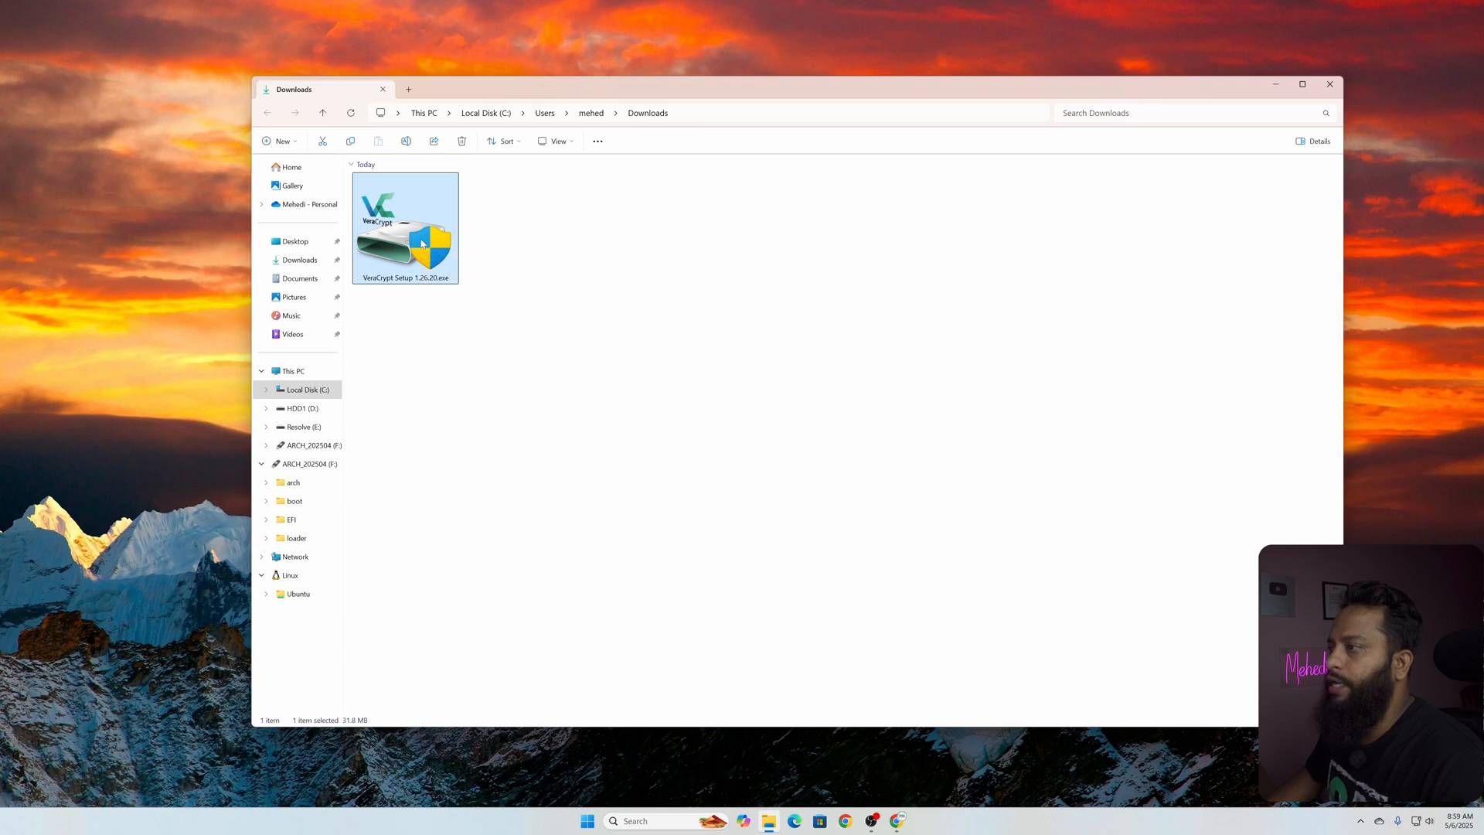
Bring up the context menu for VeraCrypt Setup 1.26.20.exe in Downloads
right_click(405, 227)
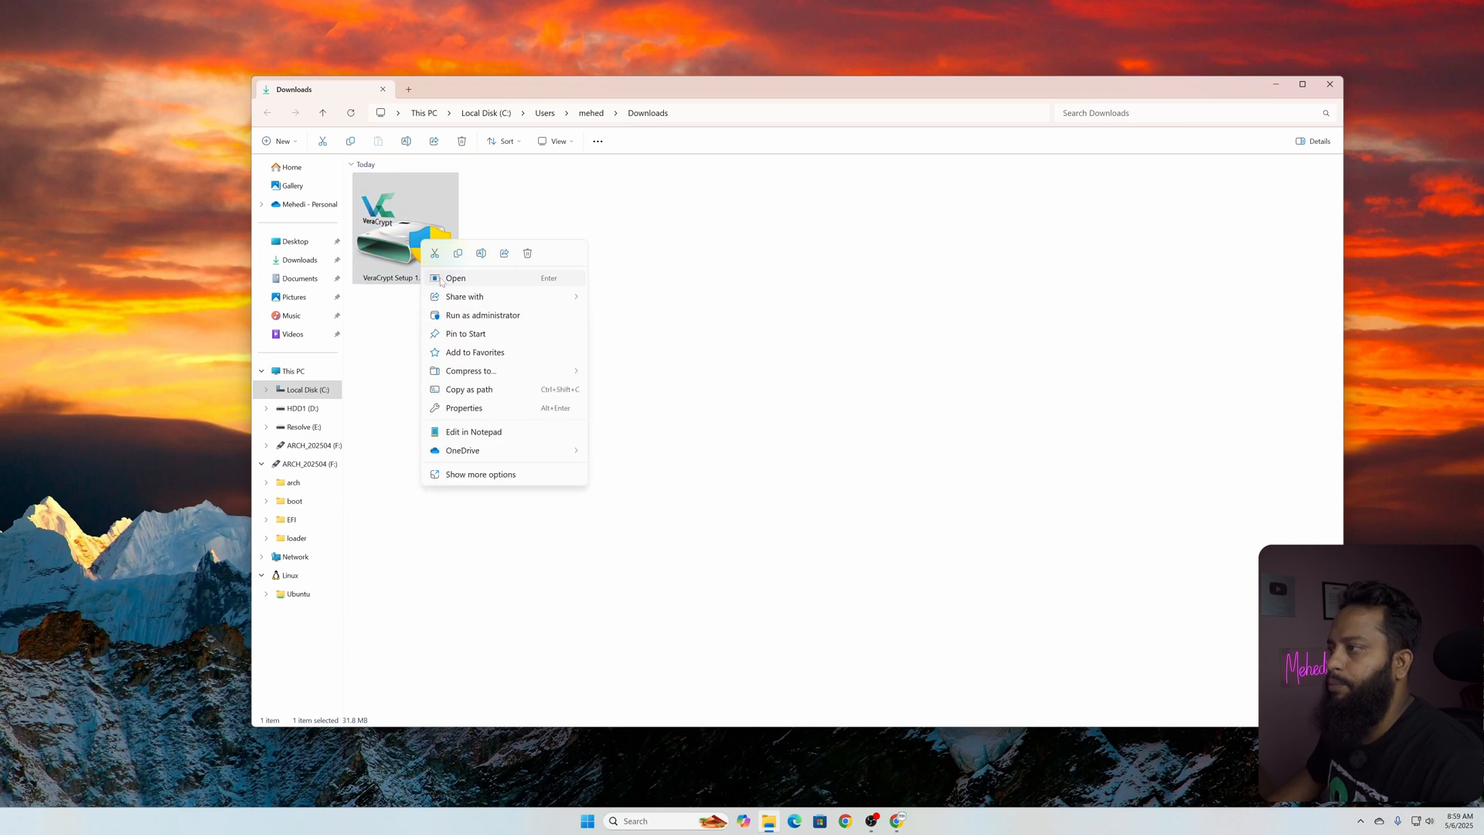
Run the installer in English, accept the license and install VeraCrypt with default options
left_click(455, 277)
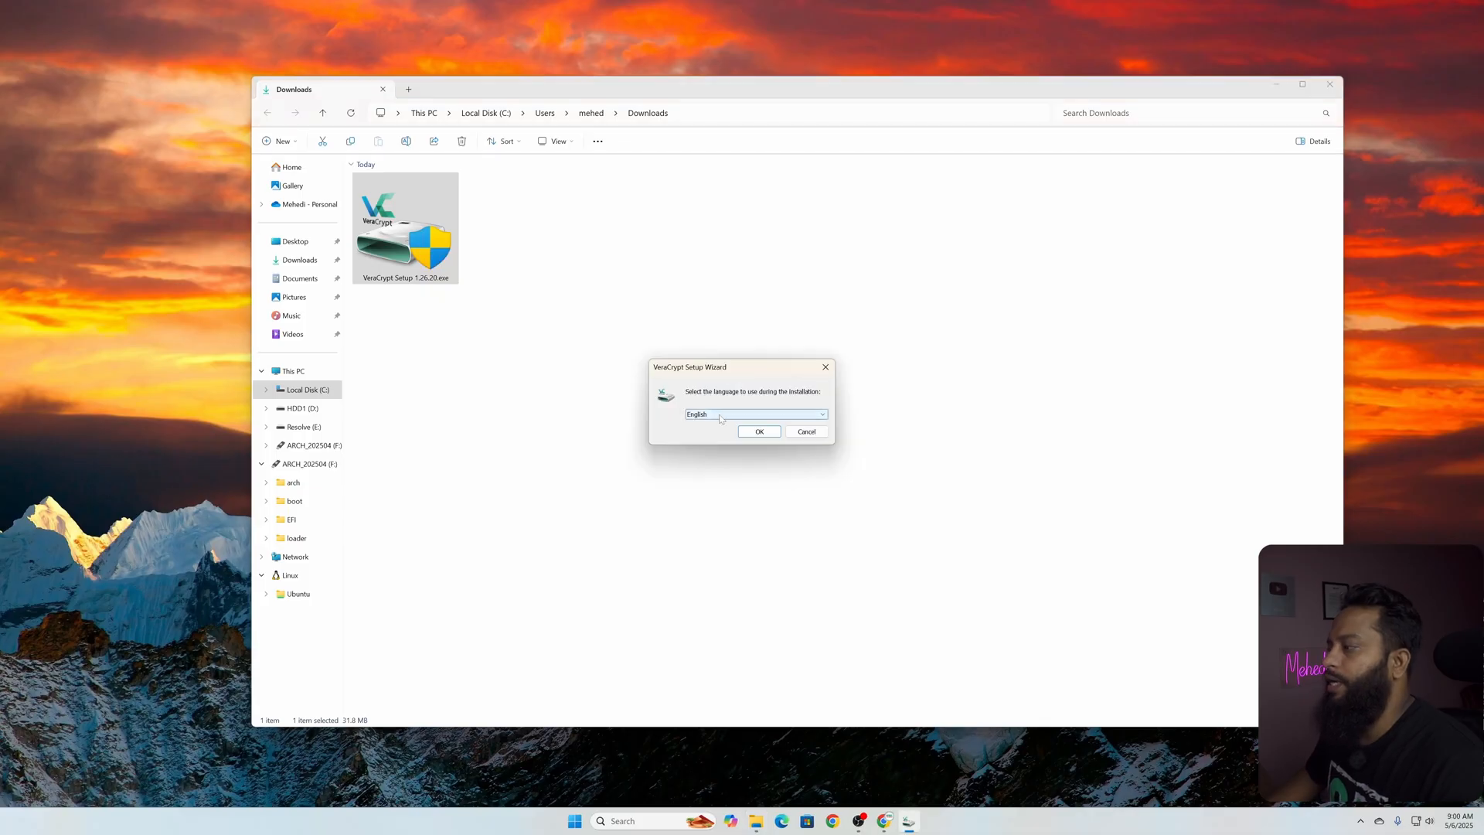
left_click(758, 431)
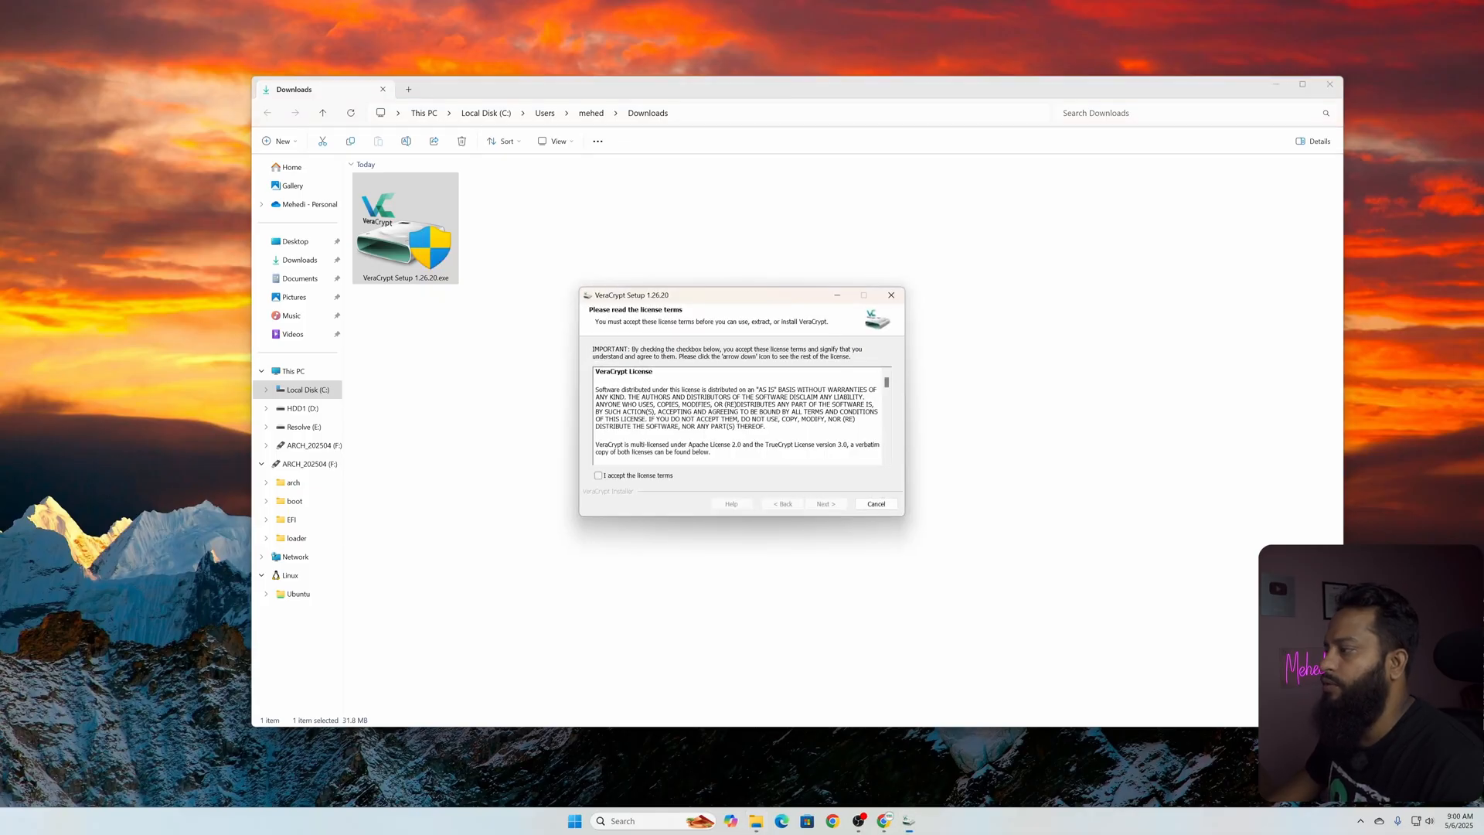
left_click(599, 474)
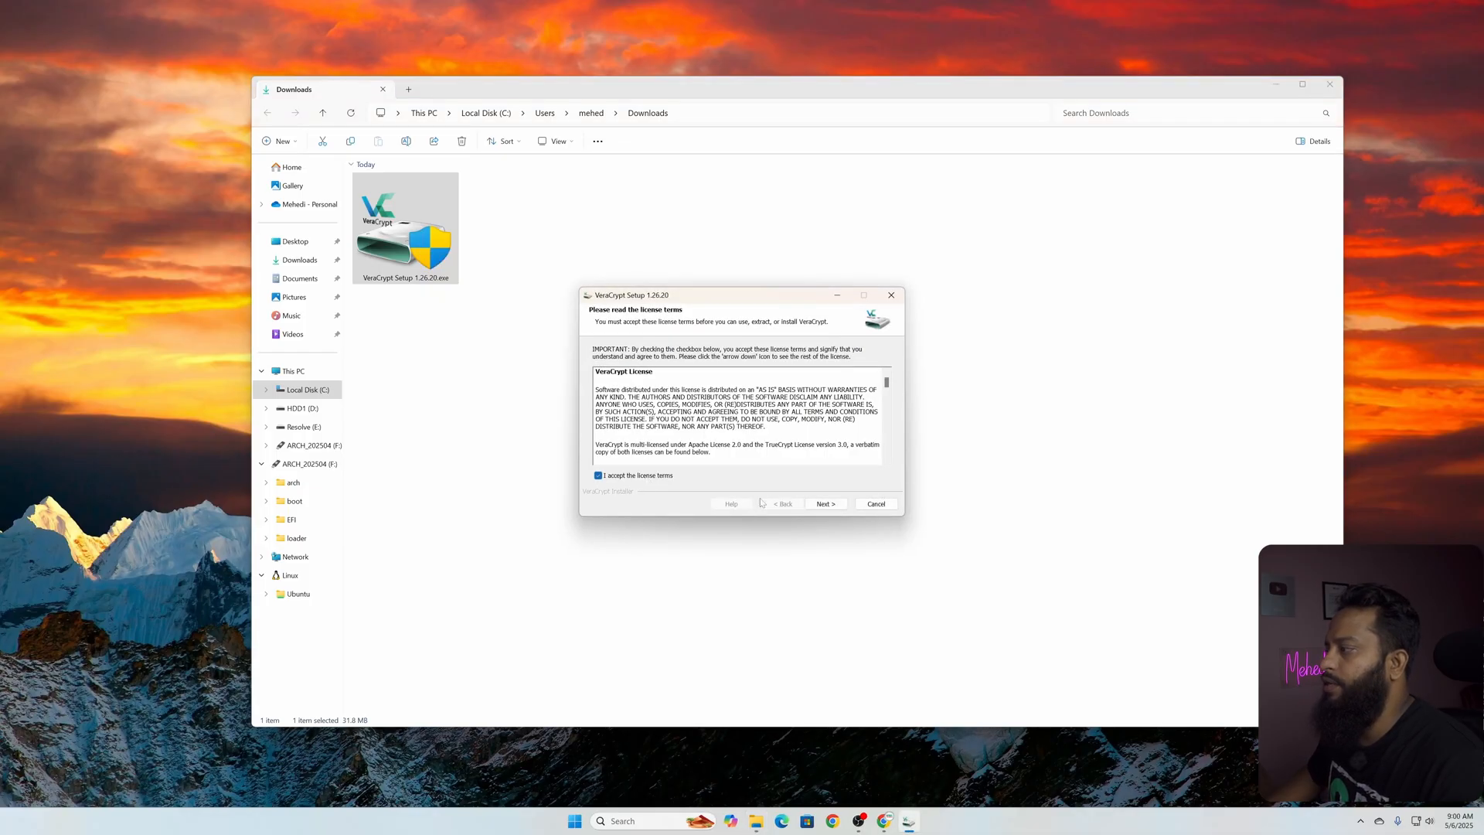
left_click(822, 503)
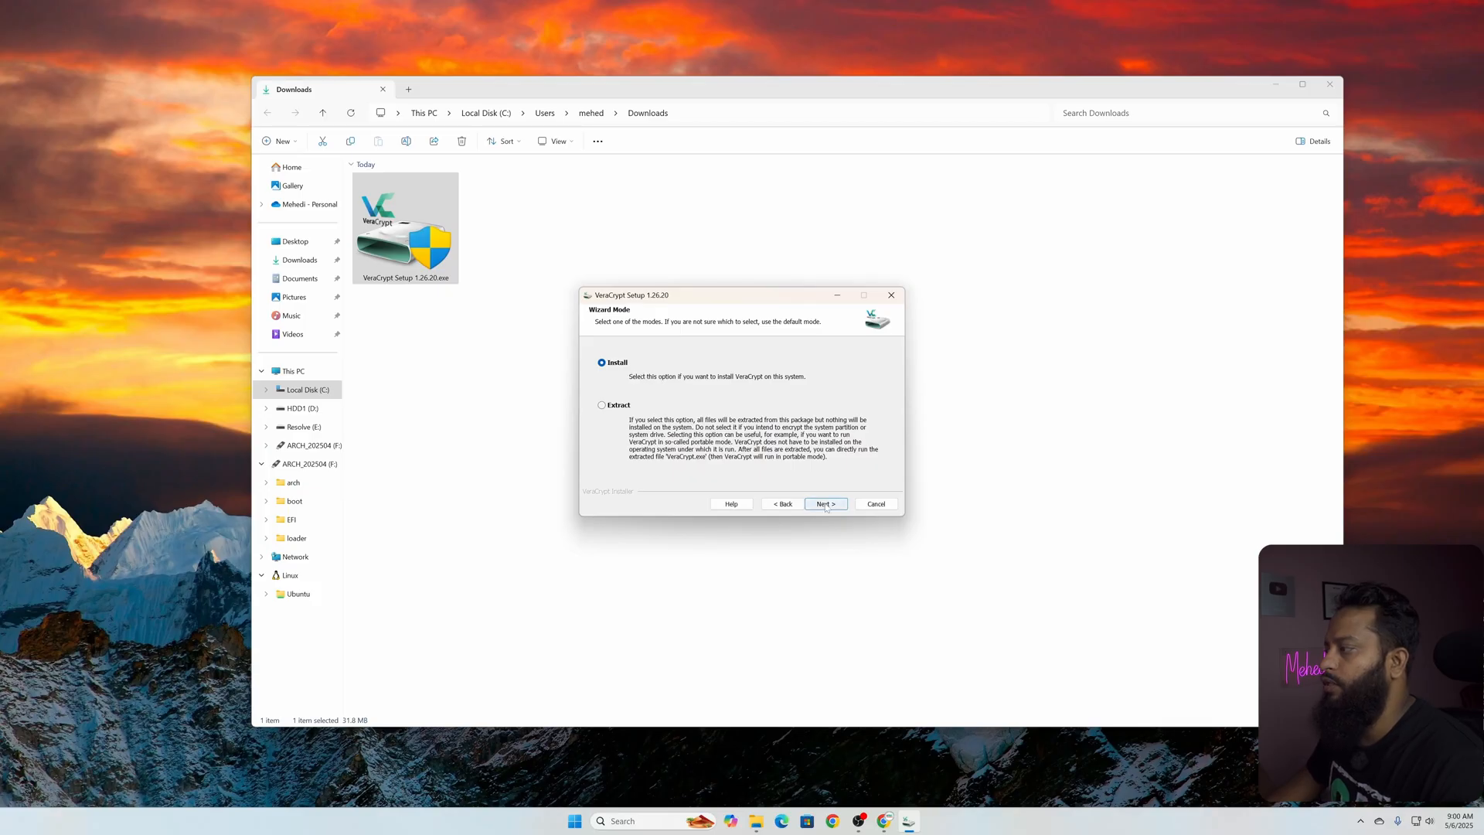
left_click(824, 504)
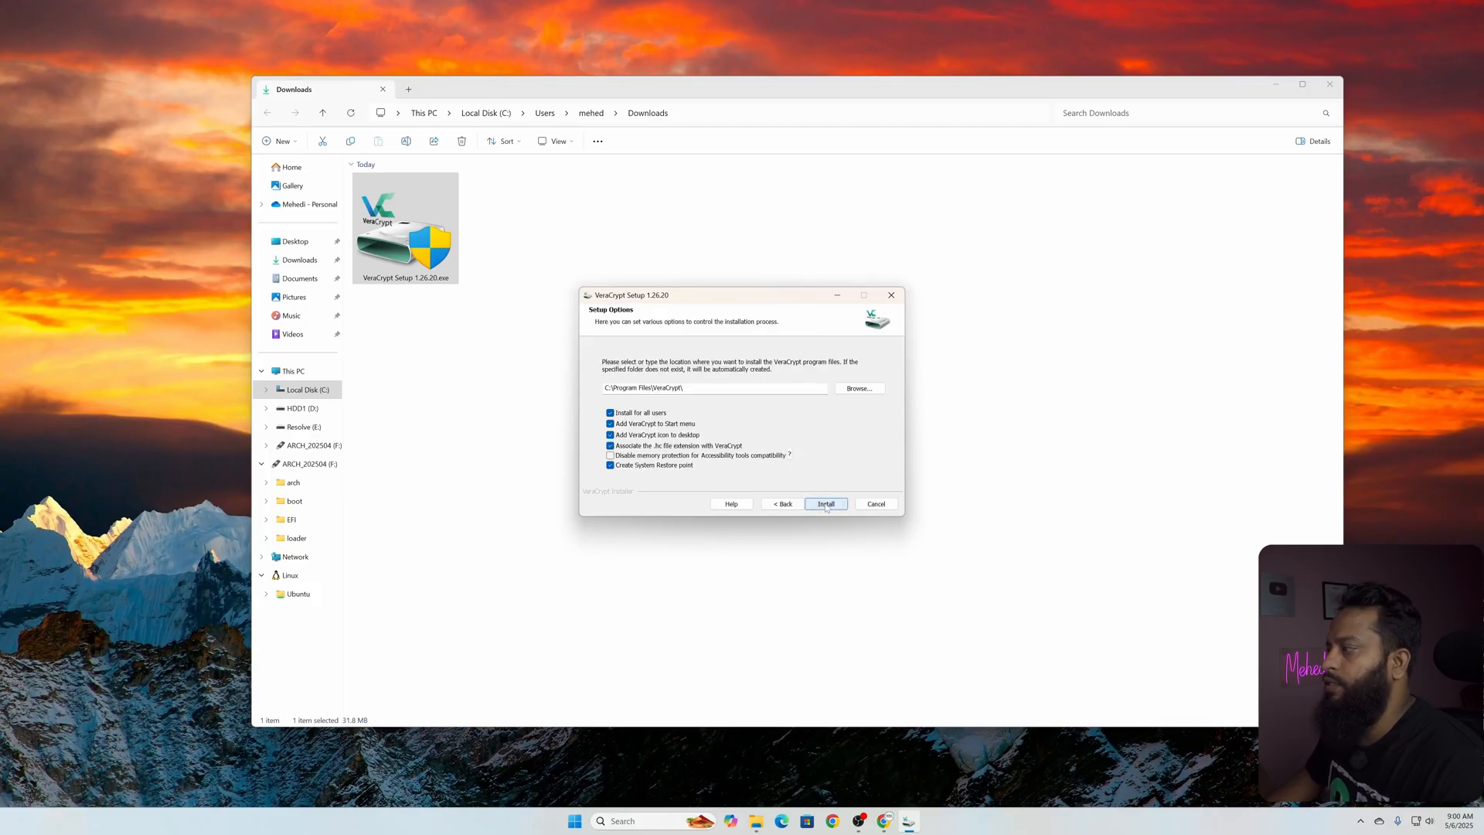
left_click(825, 503)
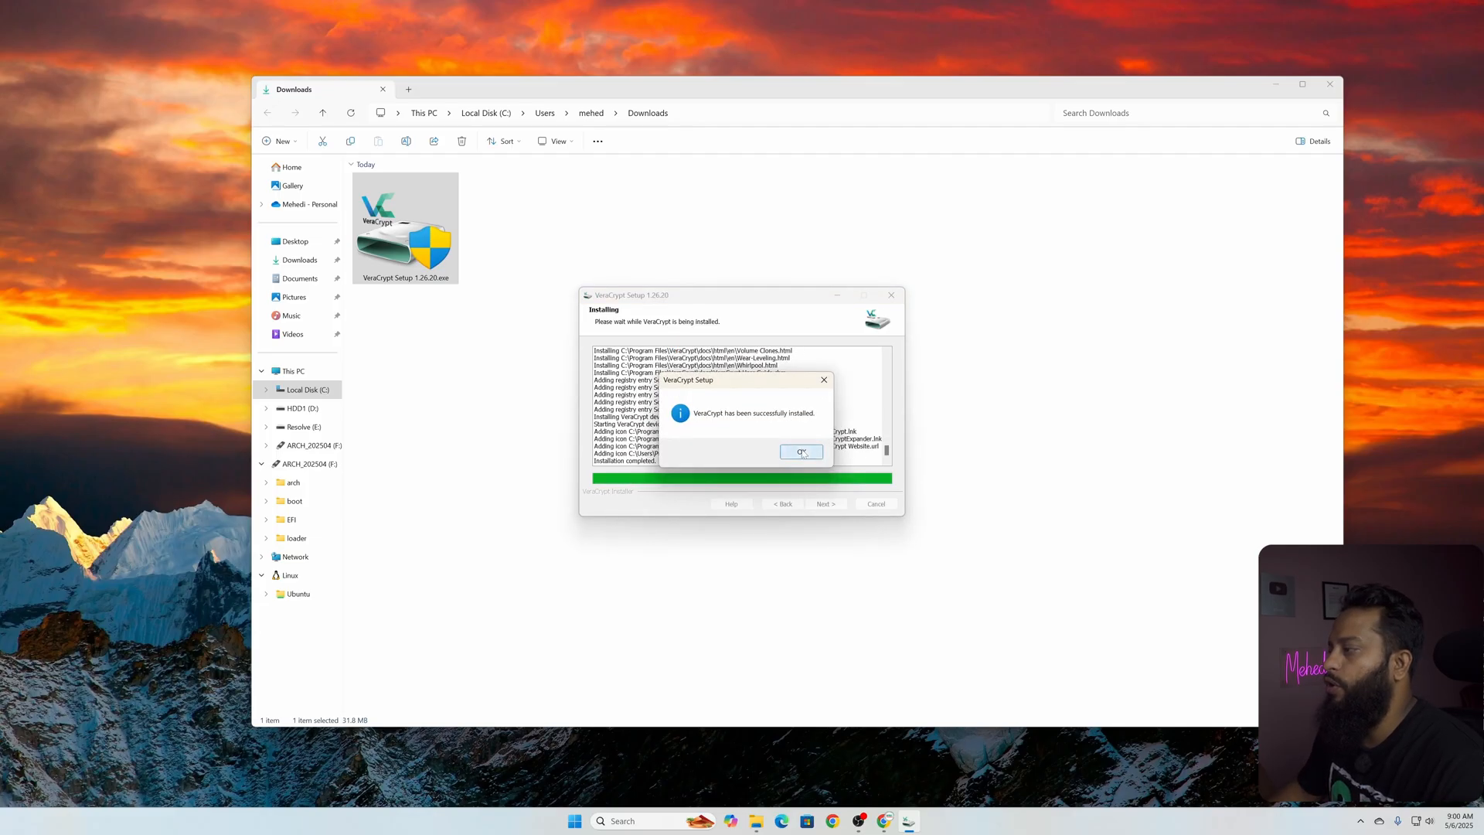
Acknowledge the successful install, finish the wizard and decline the beginner's tutorial
left_click(801, 451)
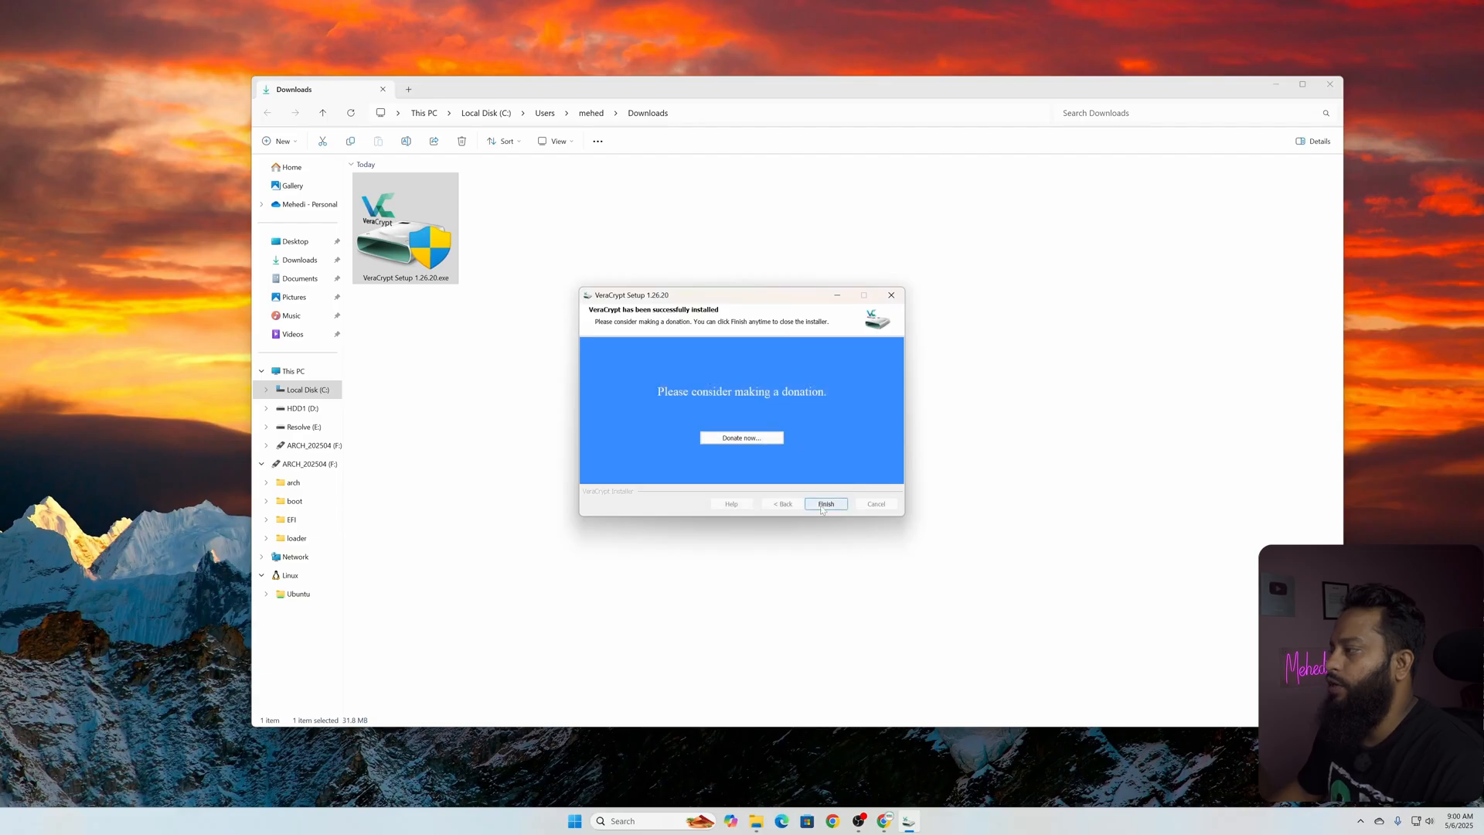
left_click(824, 502)
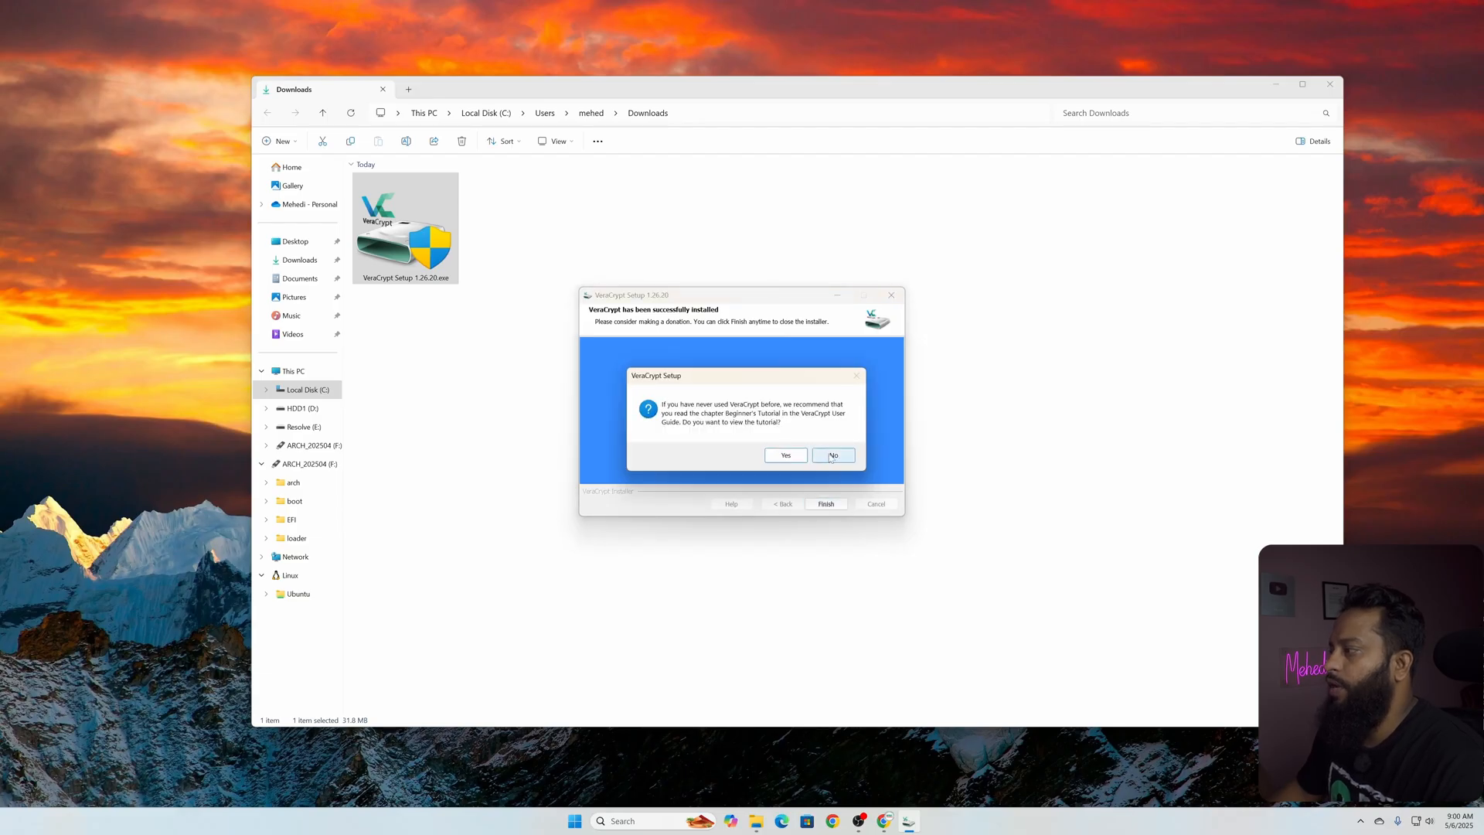
left_click(832, 455)
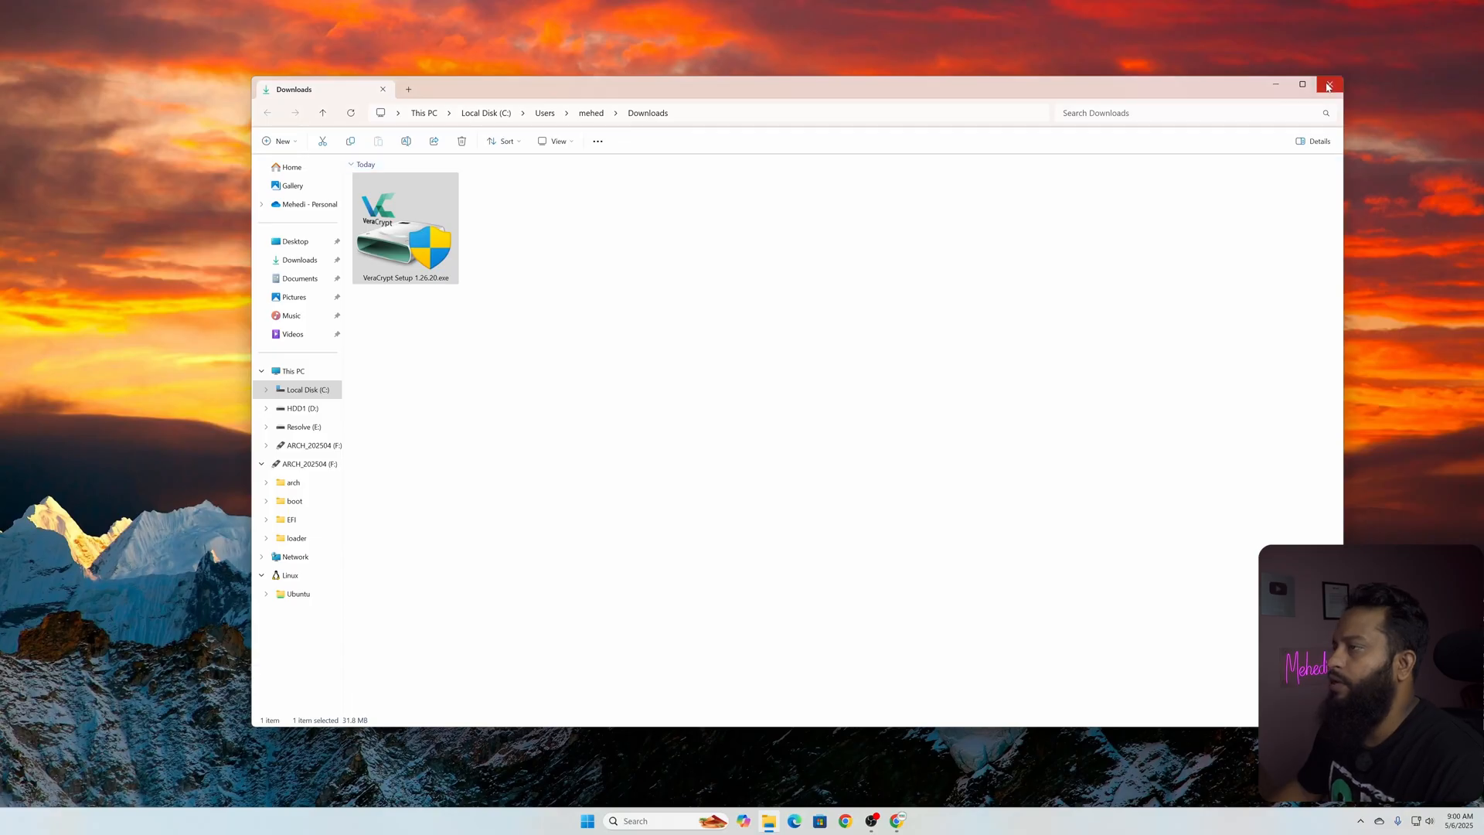
Close Downloads and launch VeraCrypt from the Start menu to its drive-letter list
left_click(1328, 85)
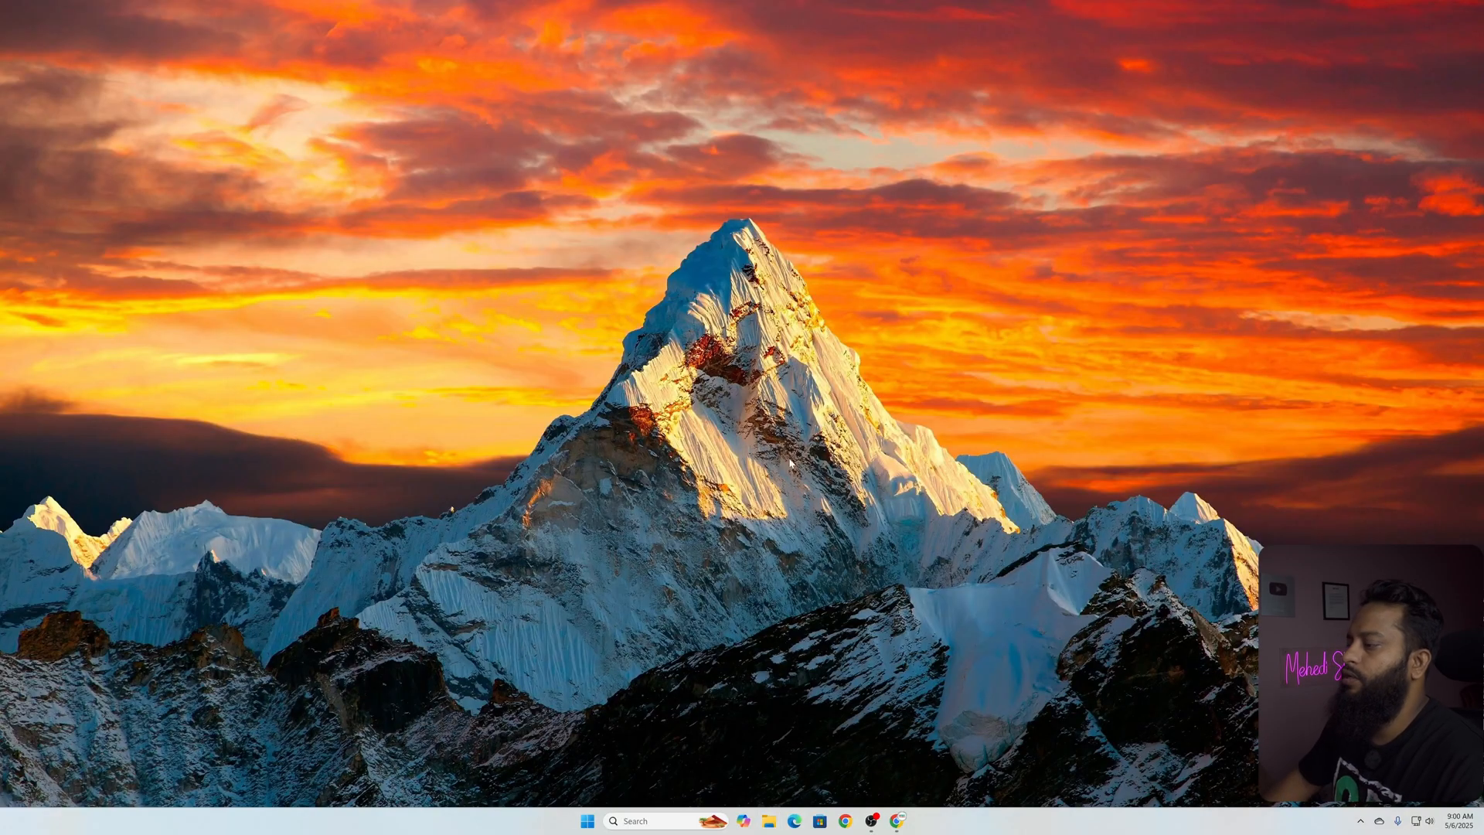
left_click(588, 821)
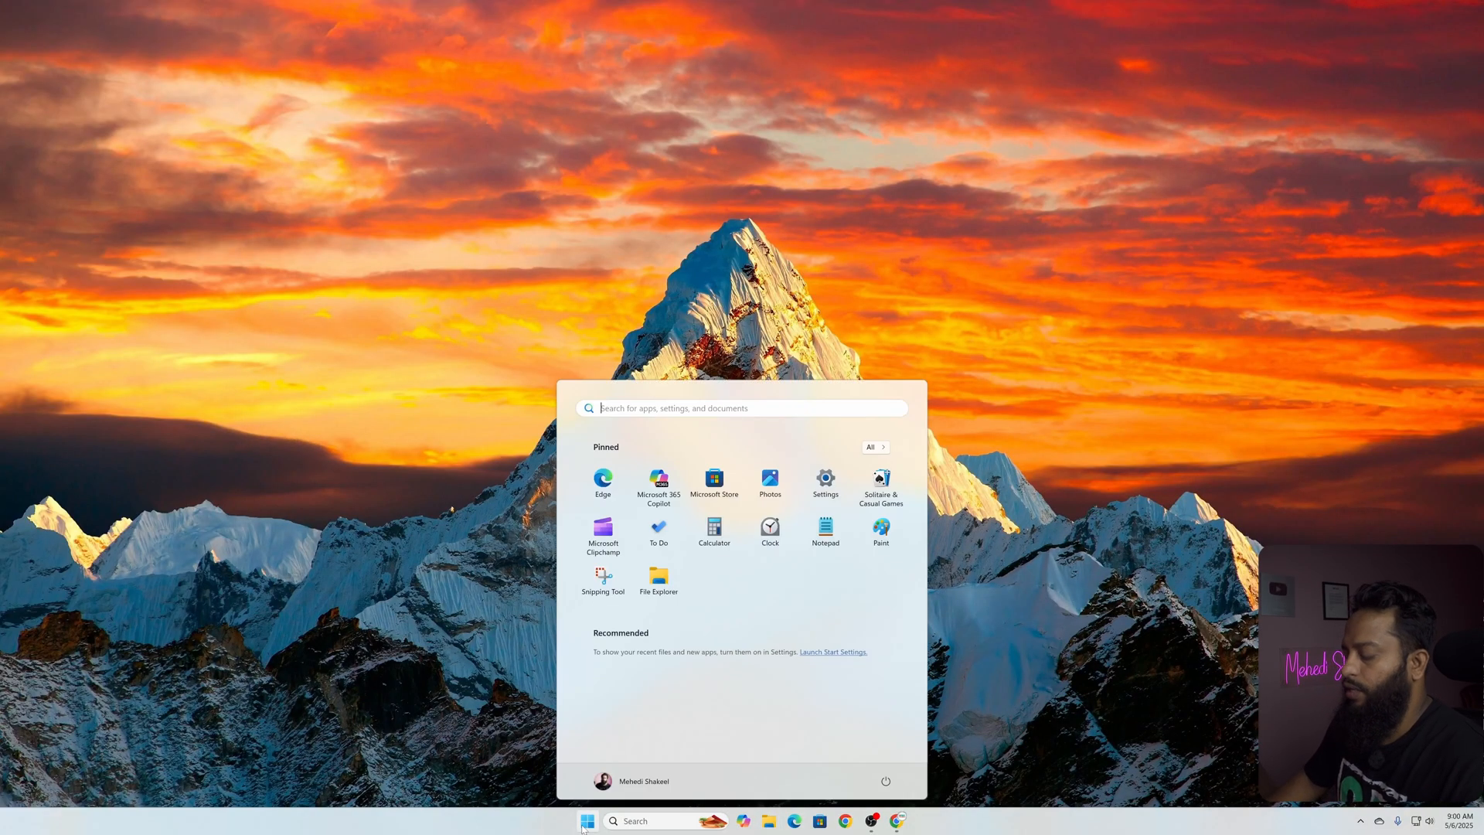
type("ver")
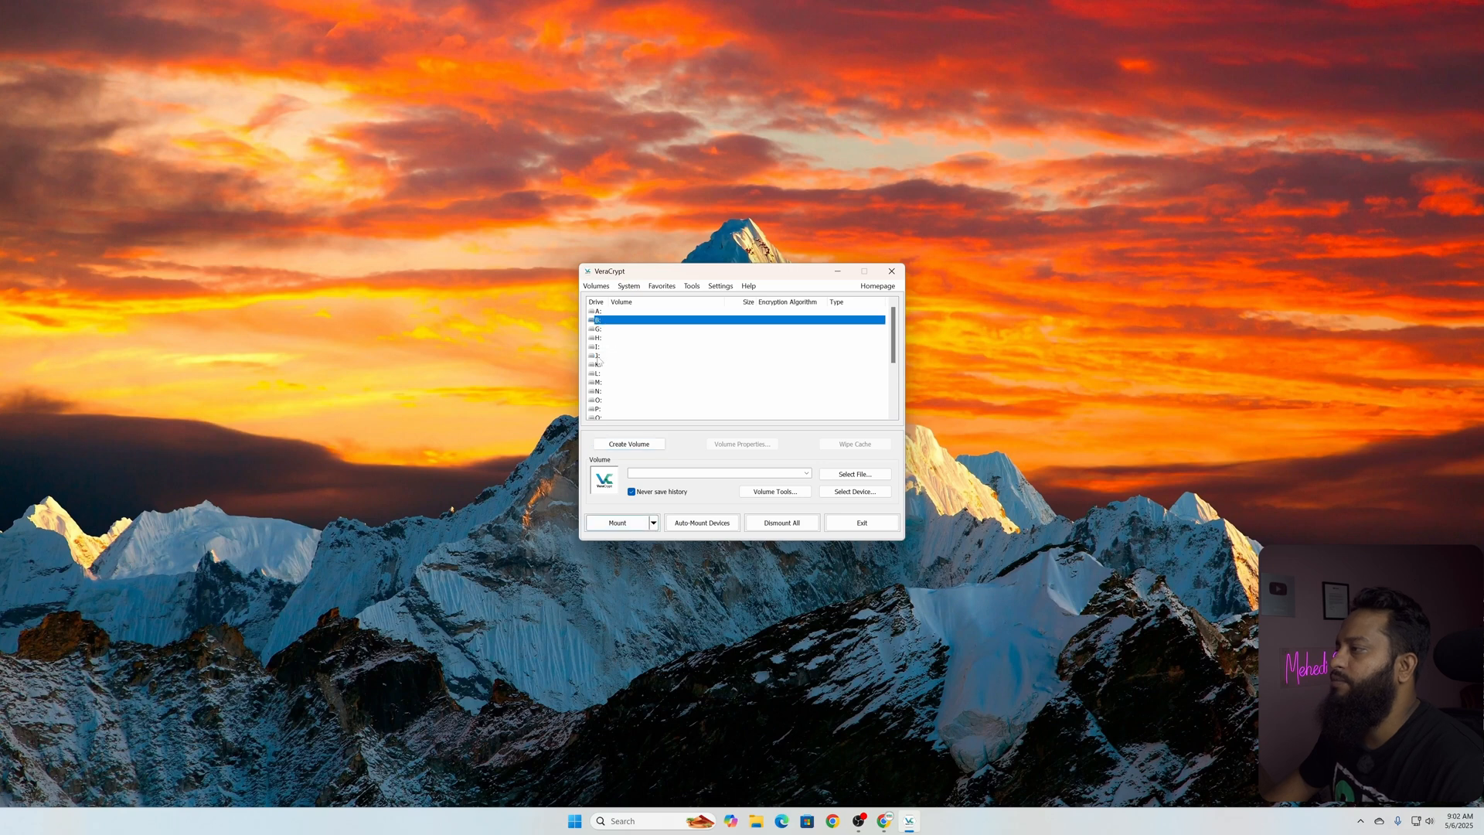
left_click(663, 355)
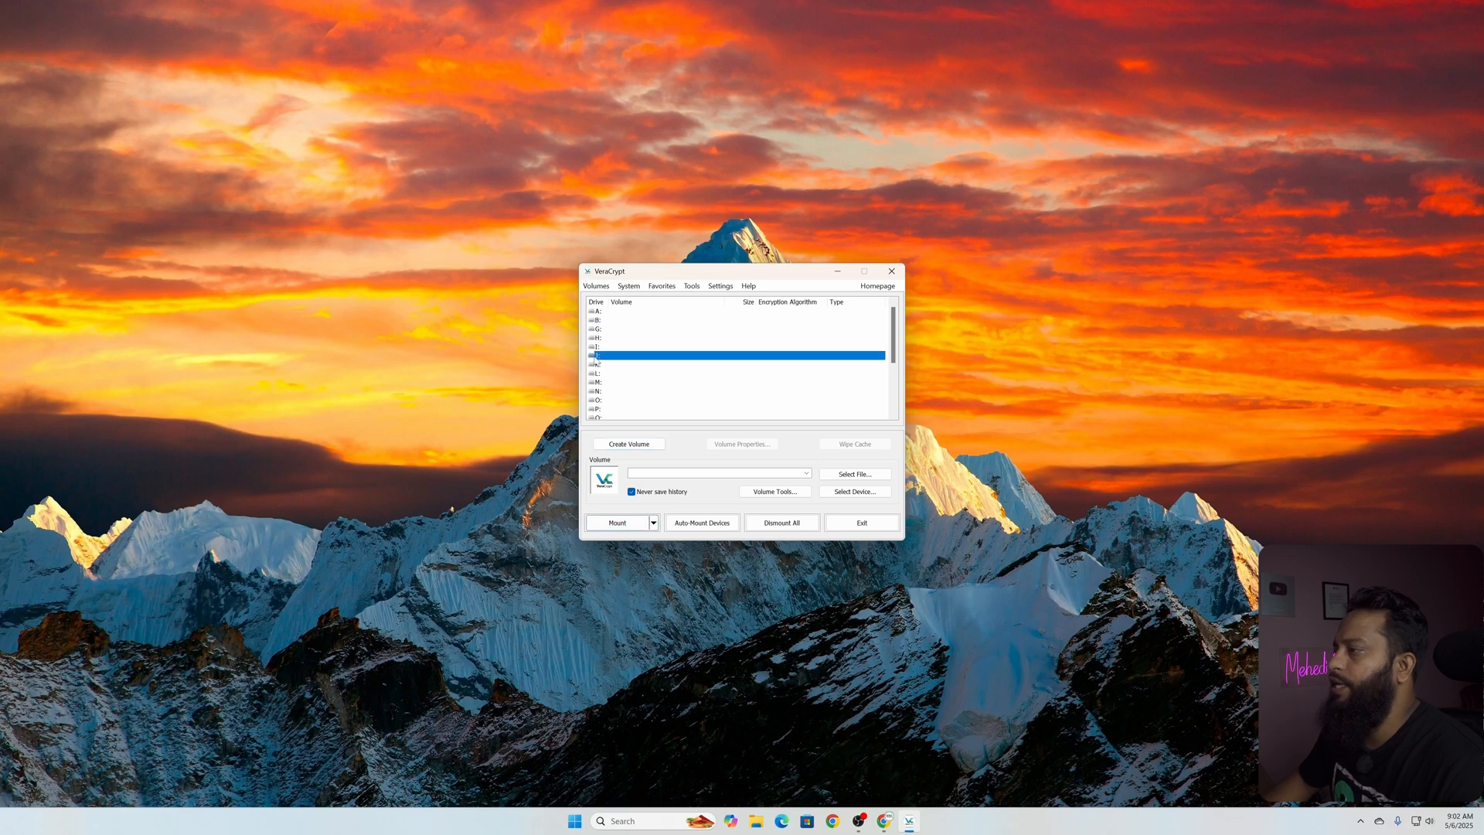
mouse_move(629, 443)
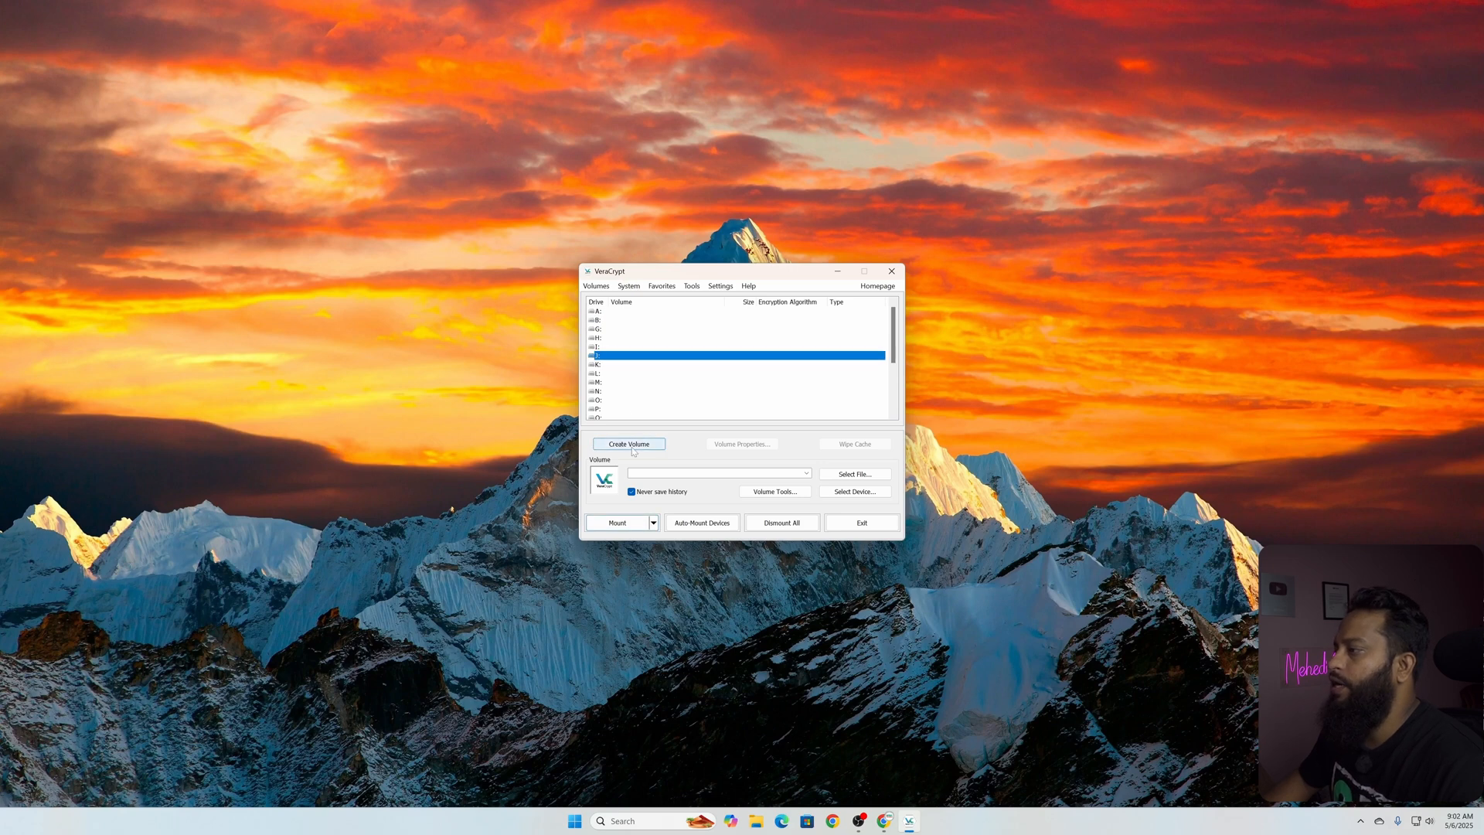
Start the Volume Creation Wizard set to encrypt a non-system partition/drive
left_click(629, 444)
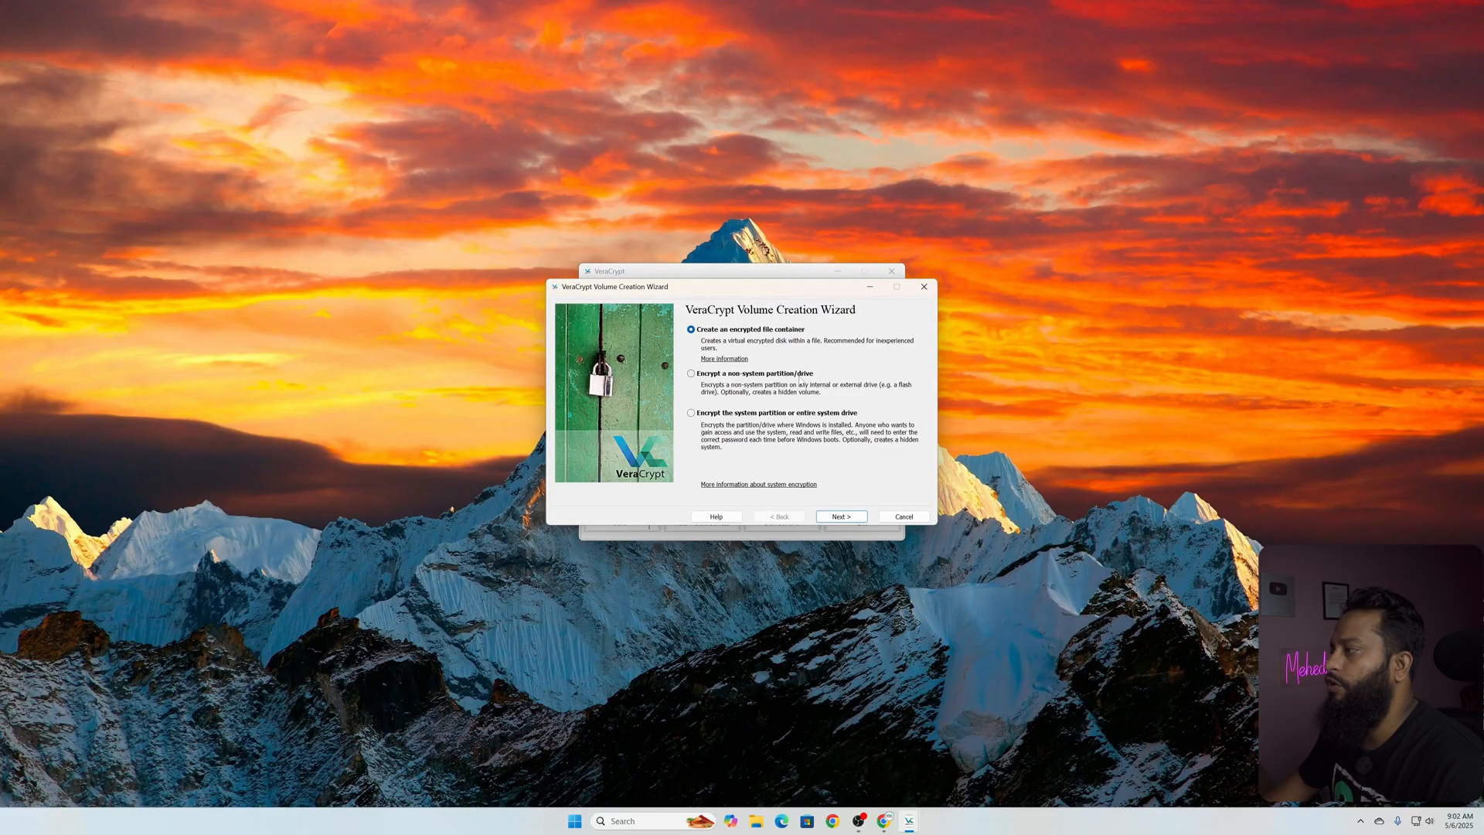
mouse_move(899, 391)
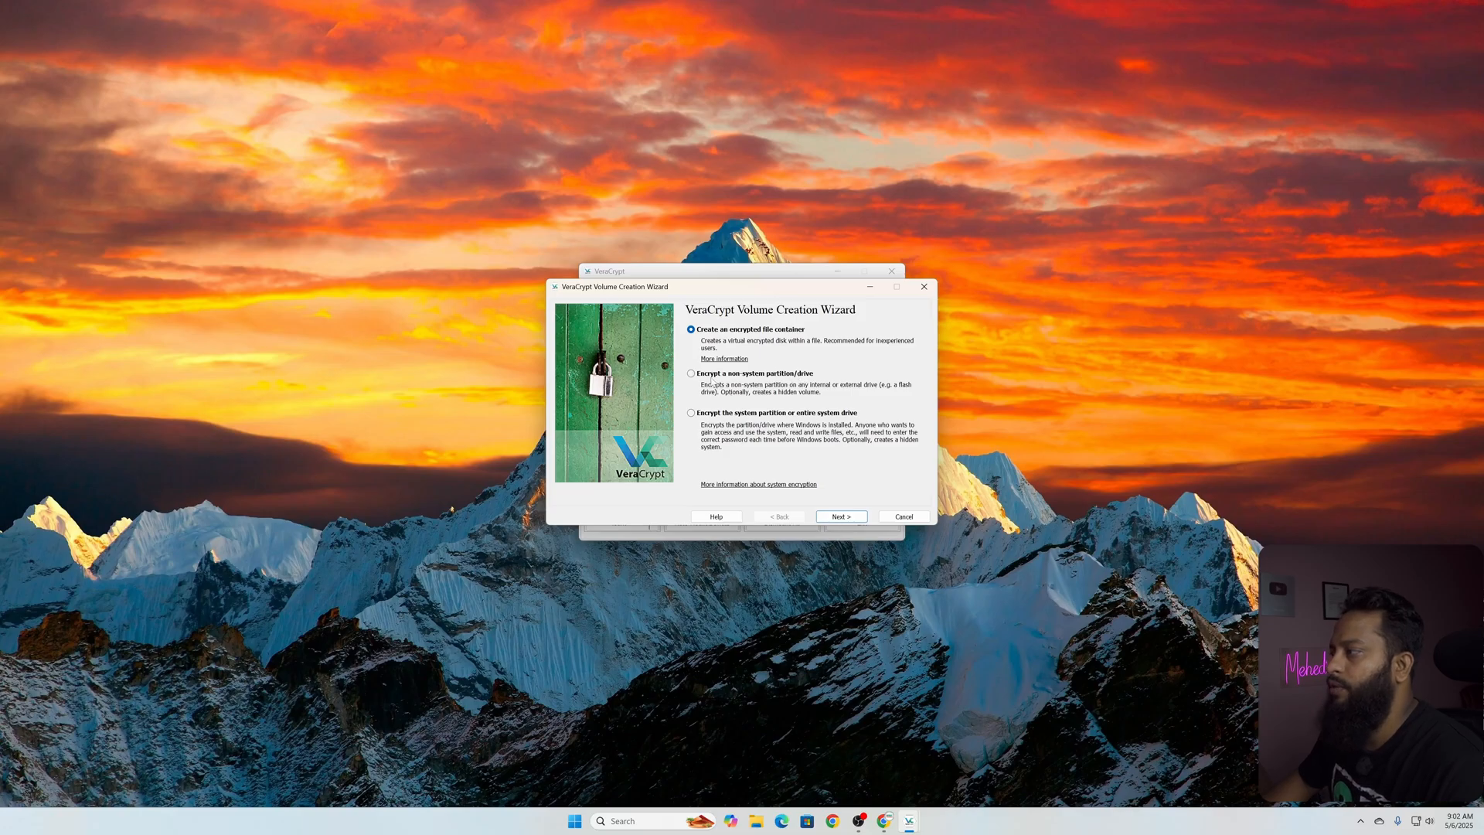
left_click(691, 373)
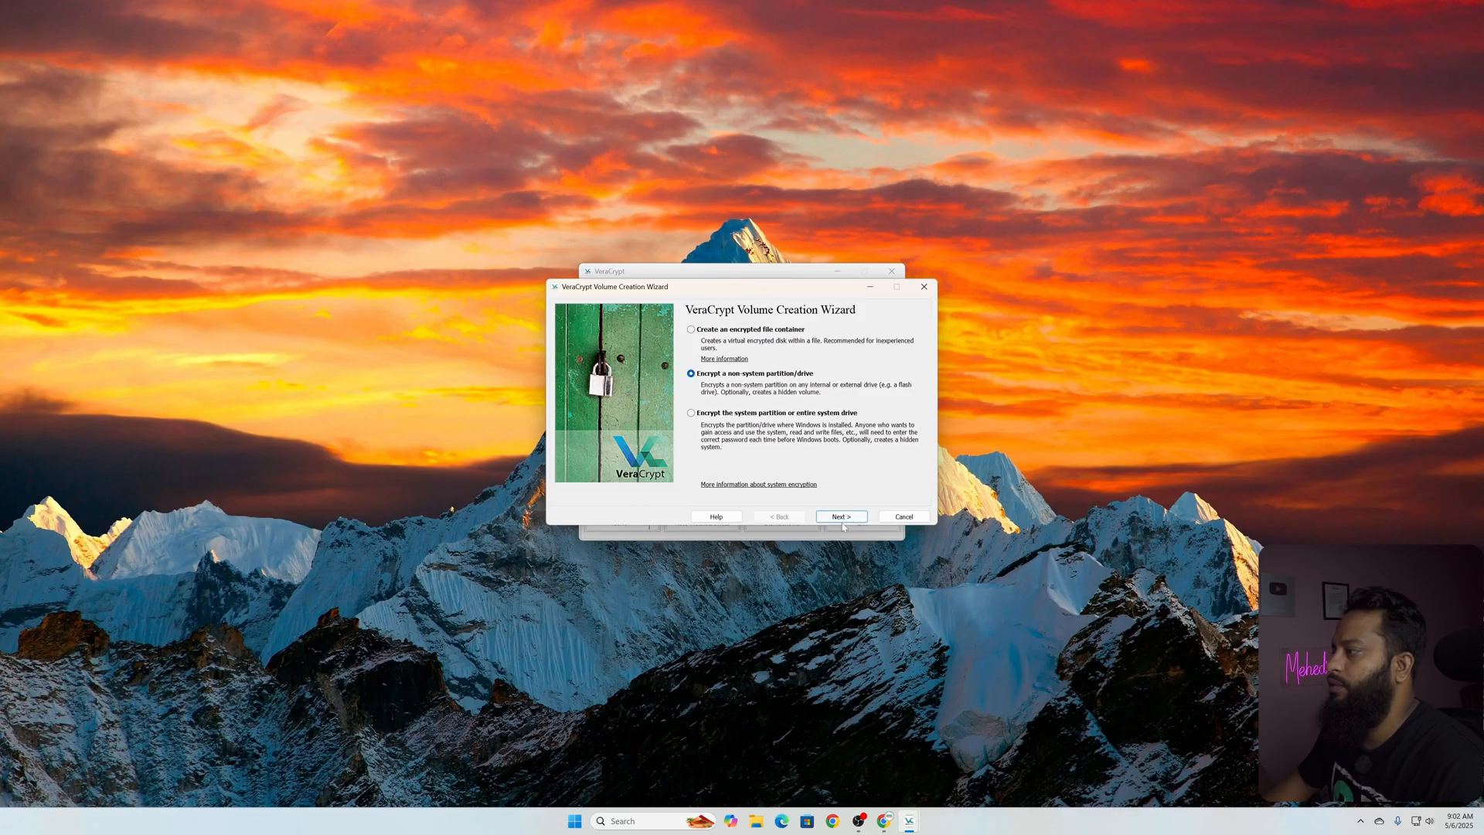
left_click(841, 517)
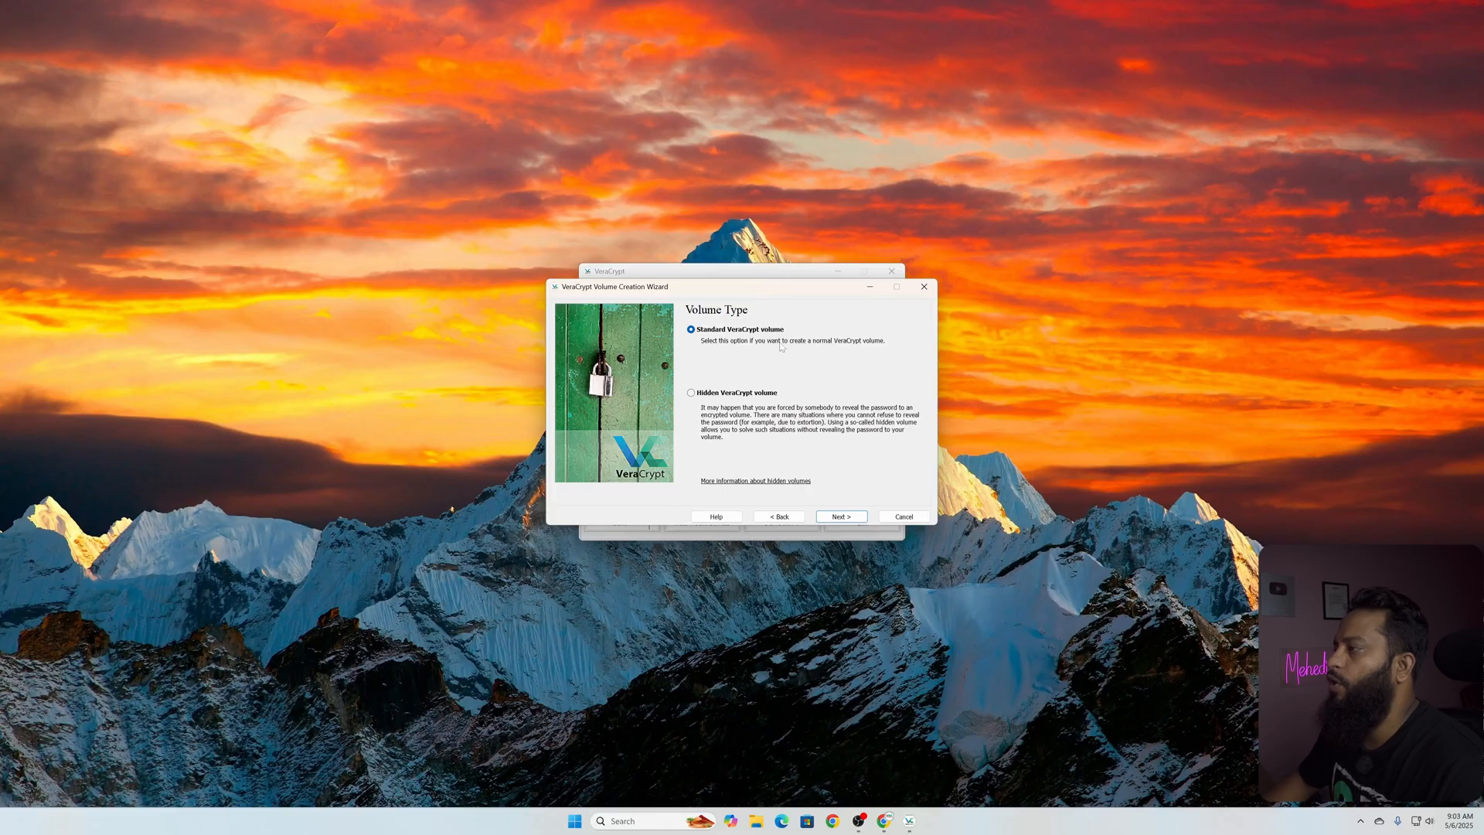
mouse_move(706, 401)
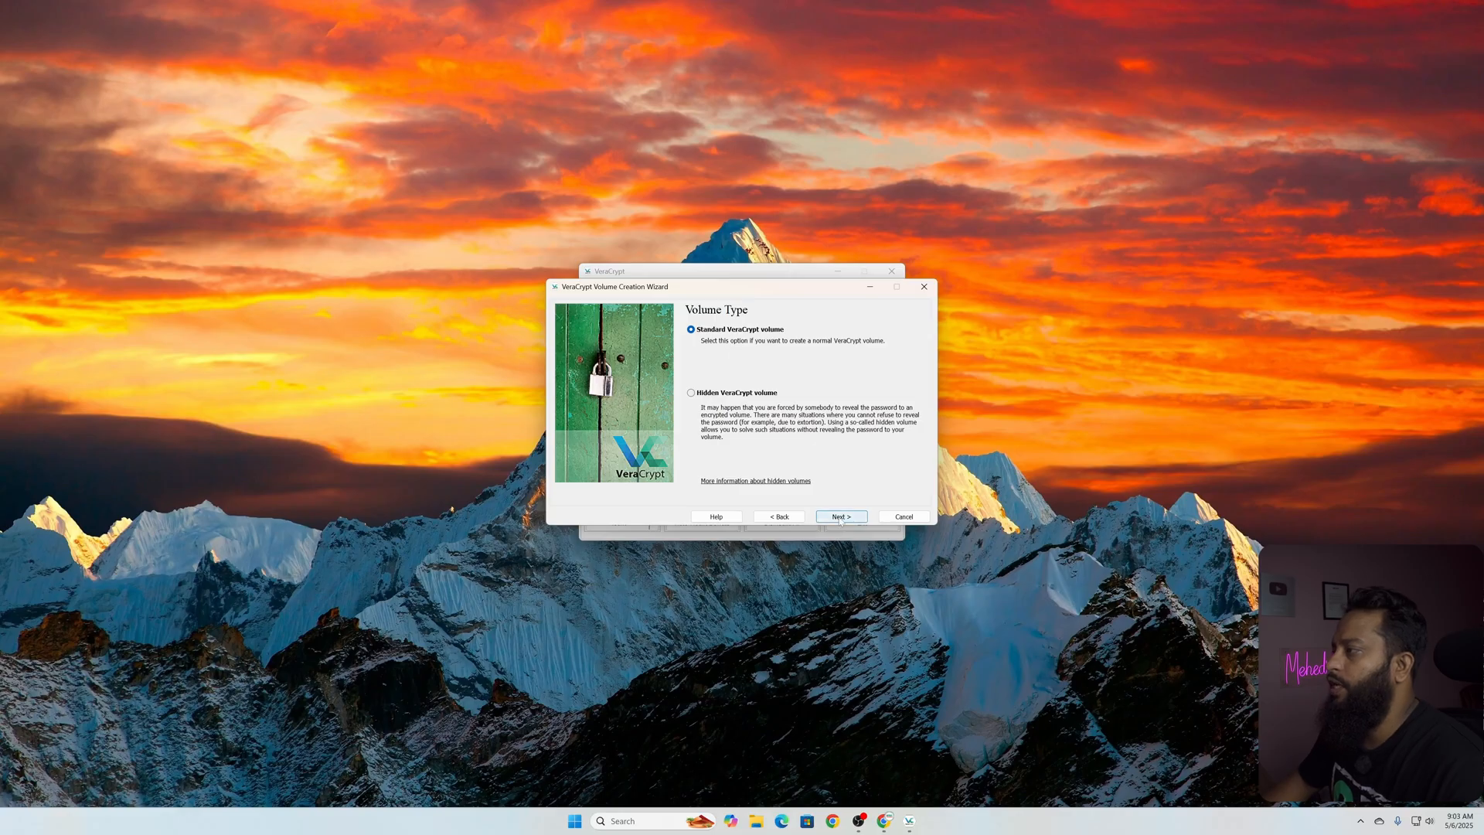
Keep a standard volume and select the Removable Disk 3 partition as its location
left_click(838, 516)
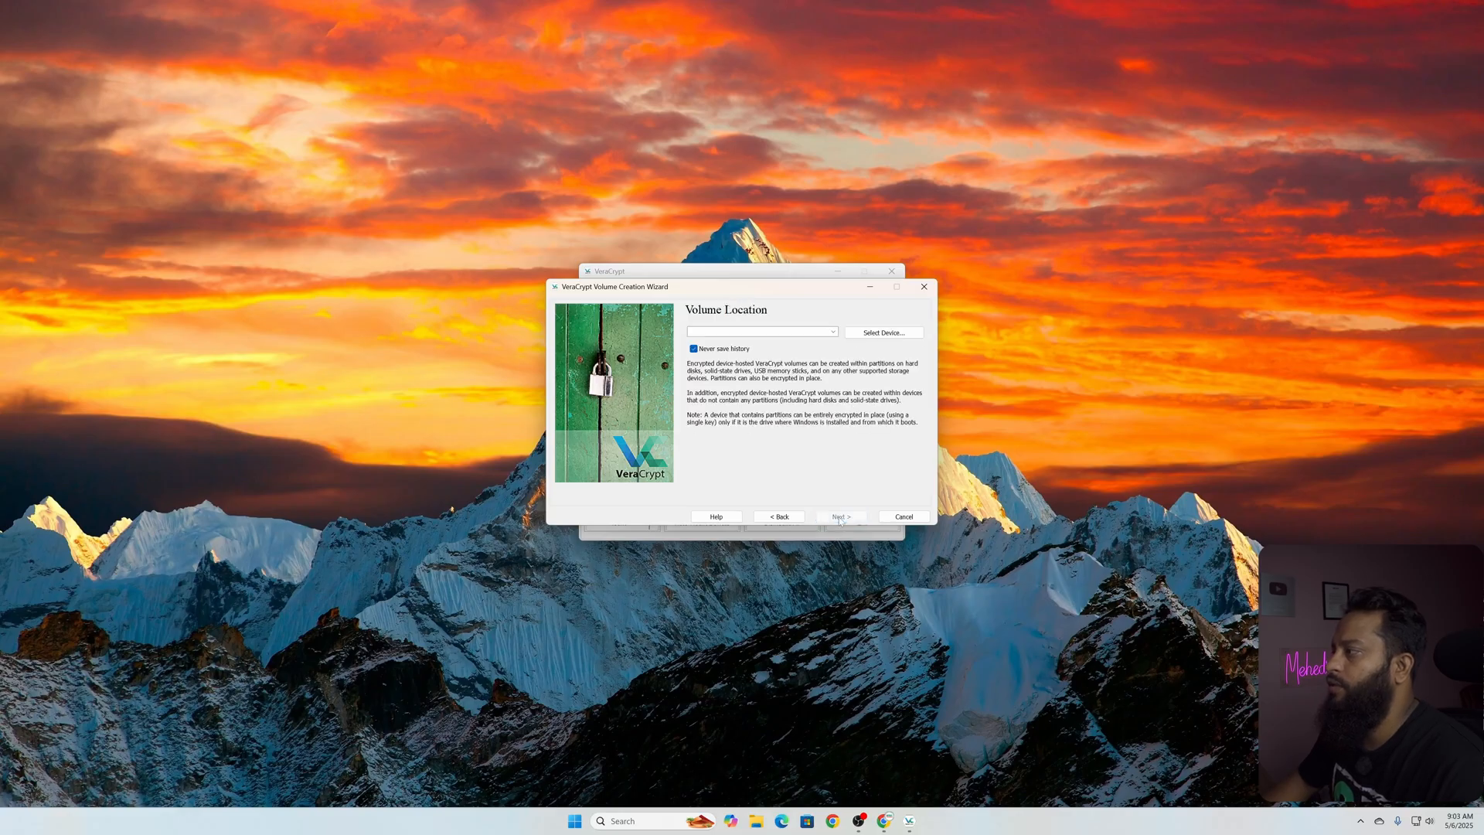
left_click(883, 332)
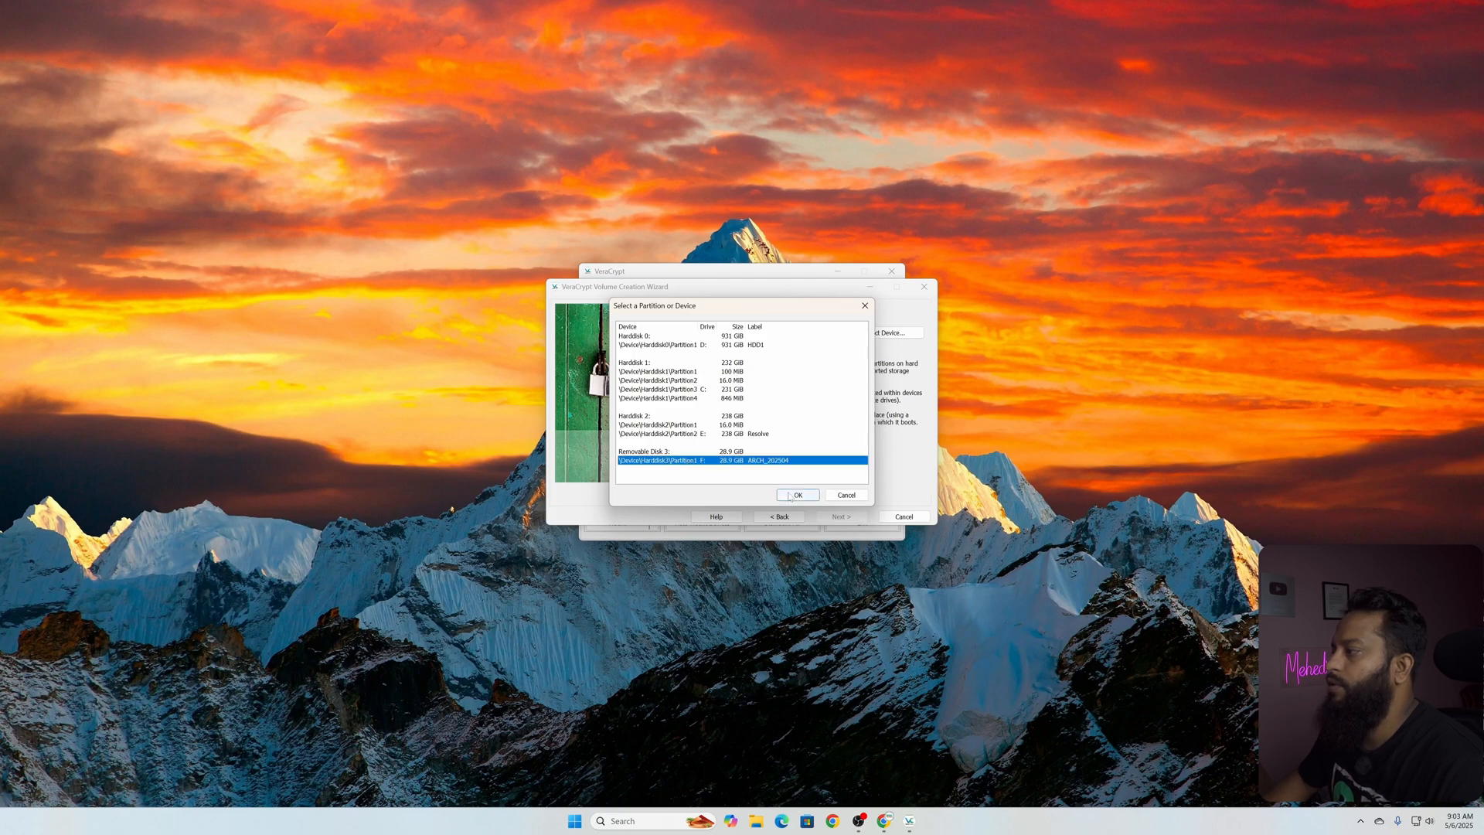
left_click(798, 494)
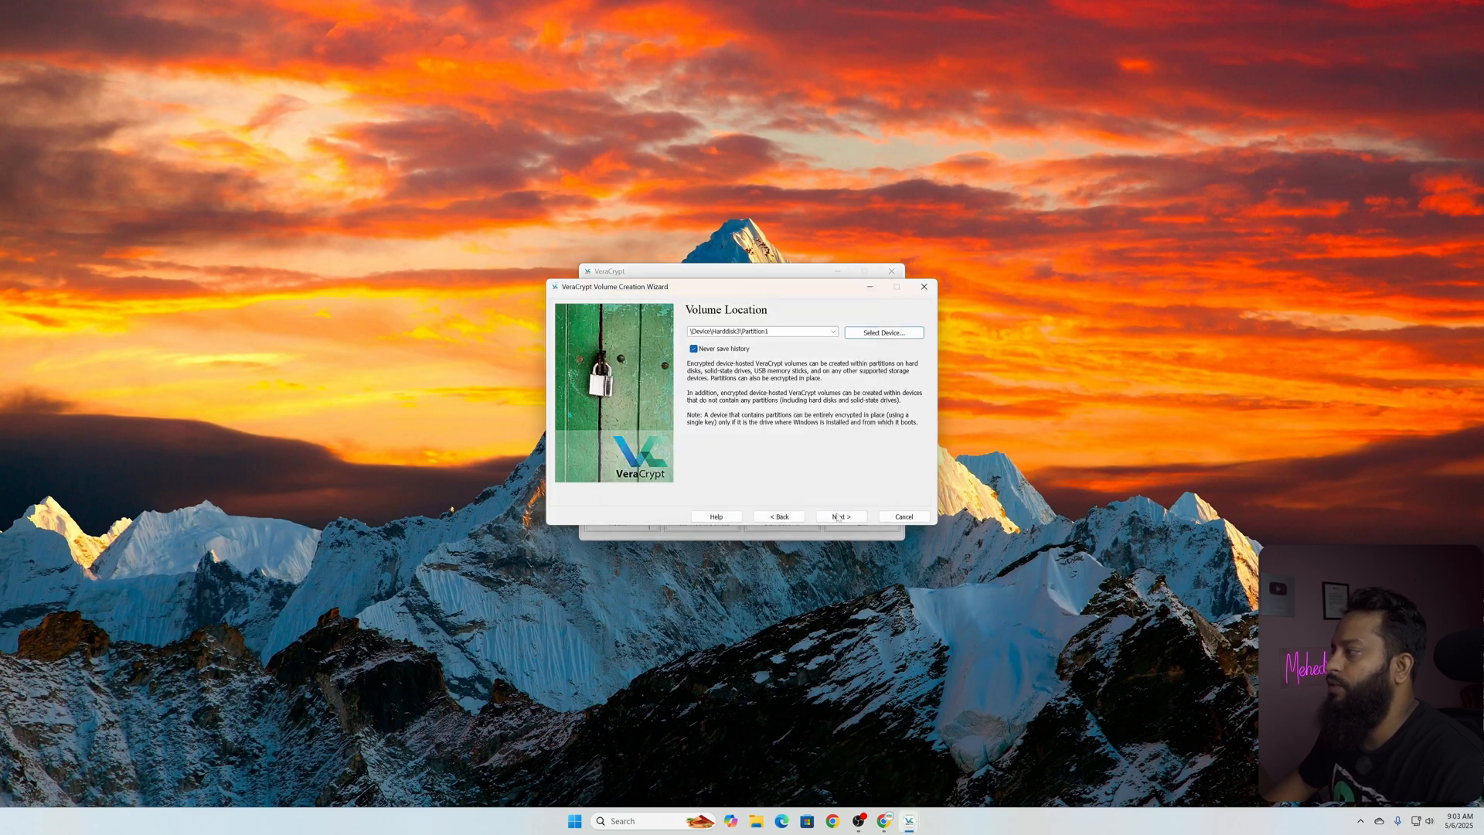
left_click(840, 517)
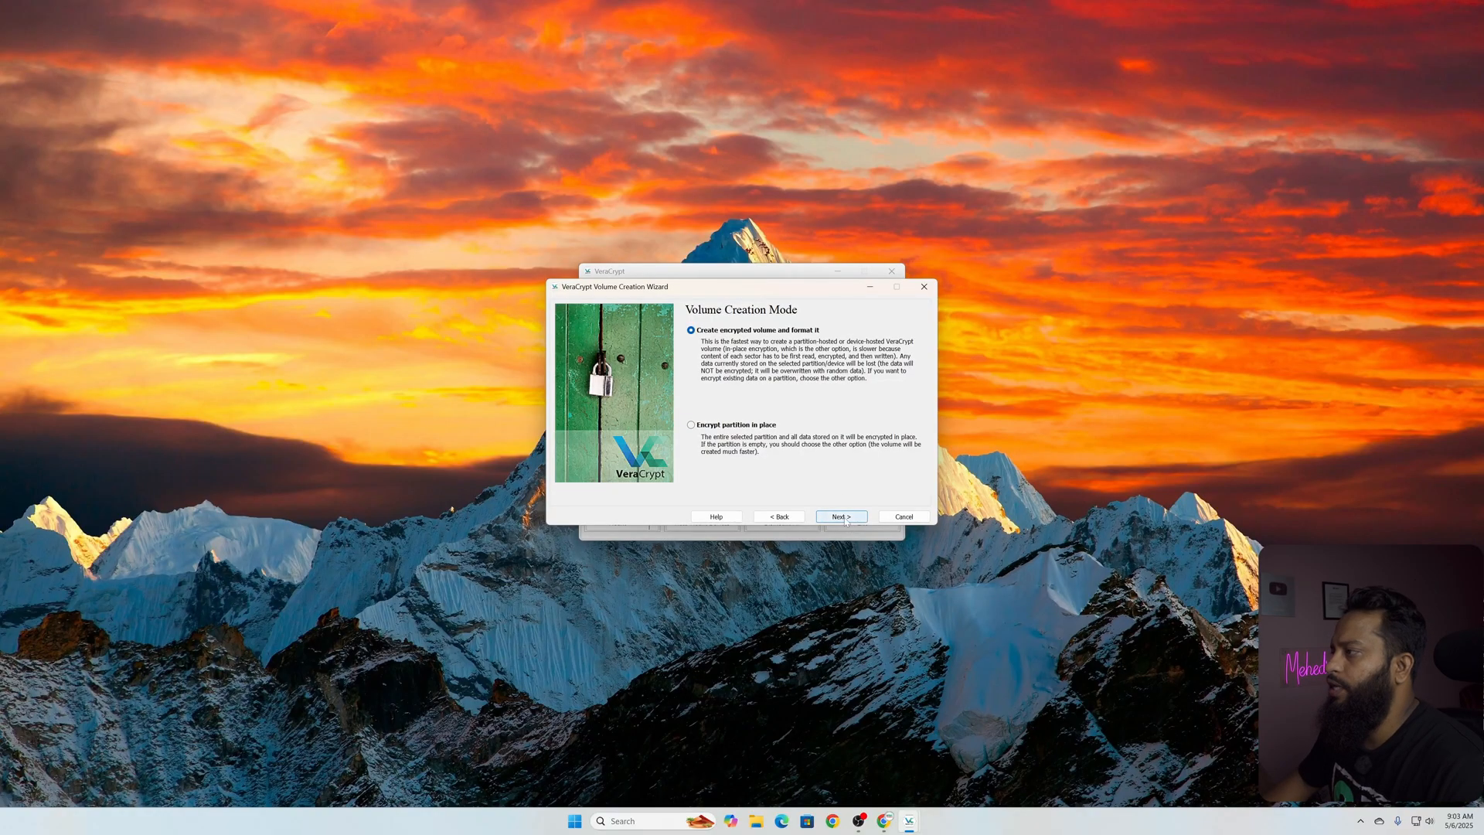
Accept create-and-format mode, AES with SHA-512, and the full 28.93 GiB volume size
left_click(841, 516)
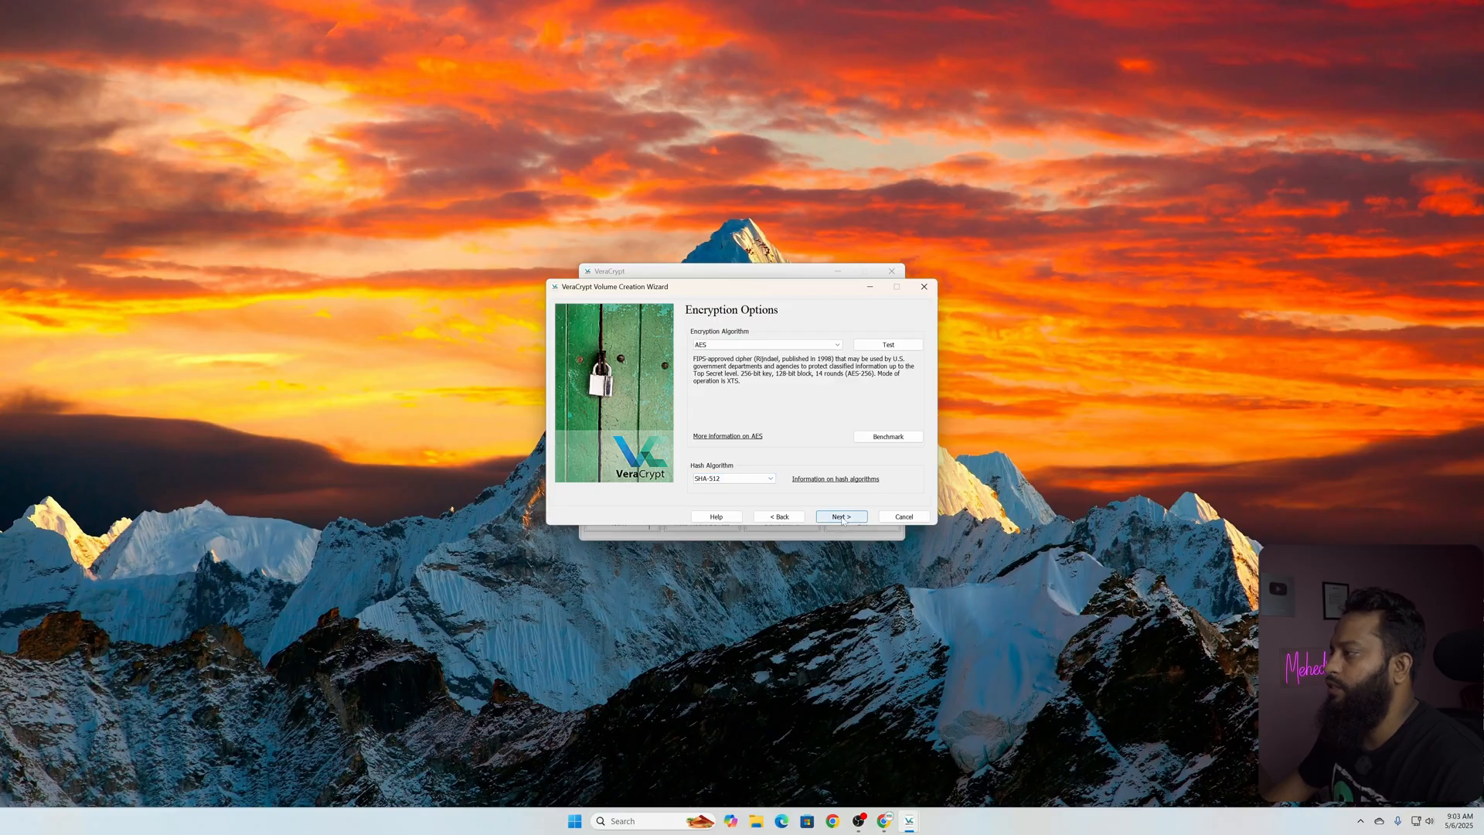
left_click(839, 517)
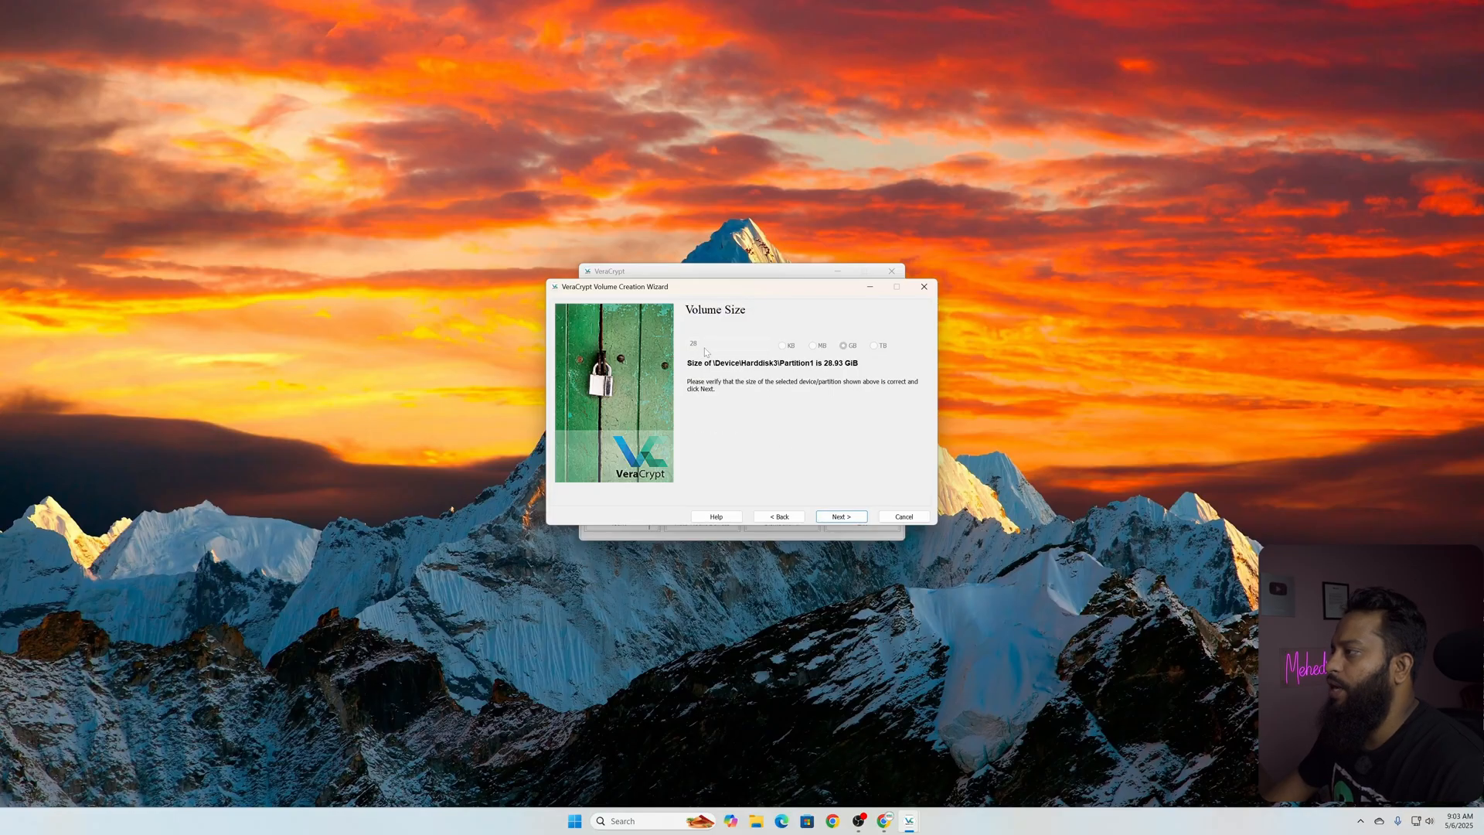
mouse_move(843, 481)
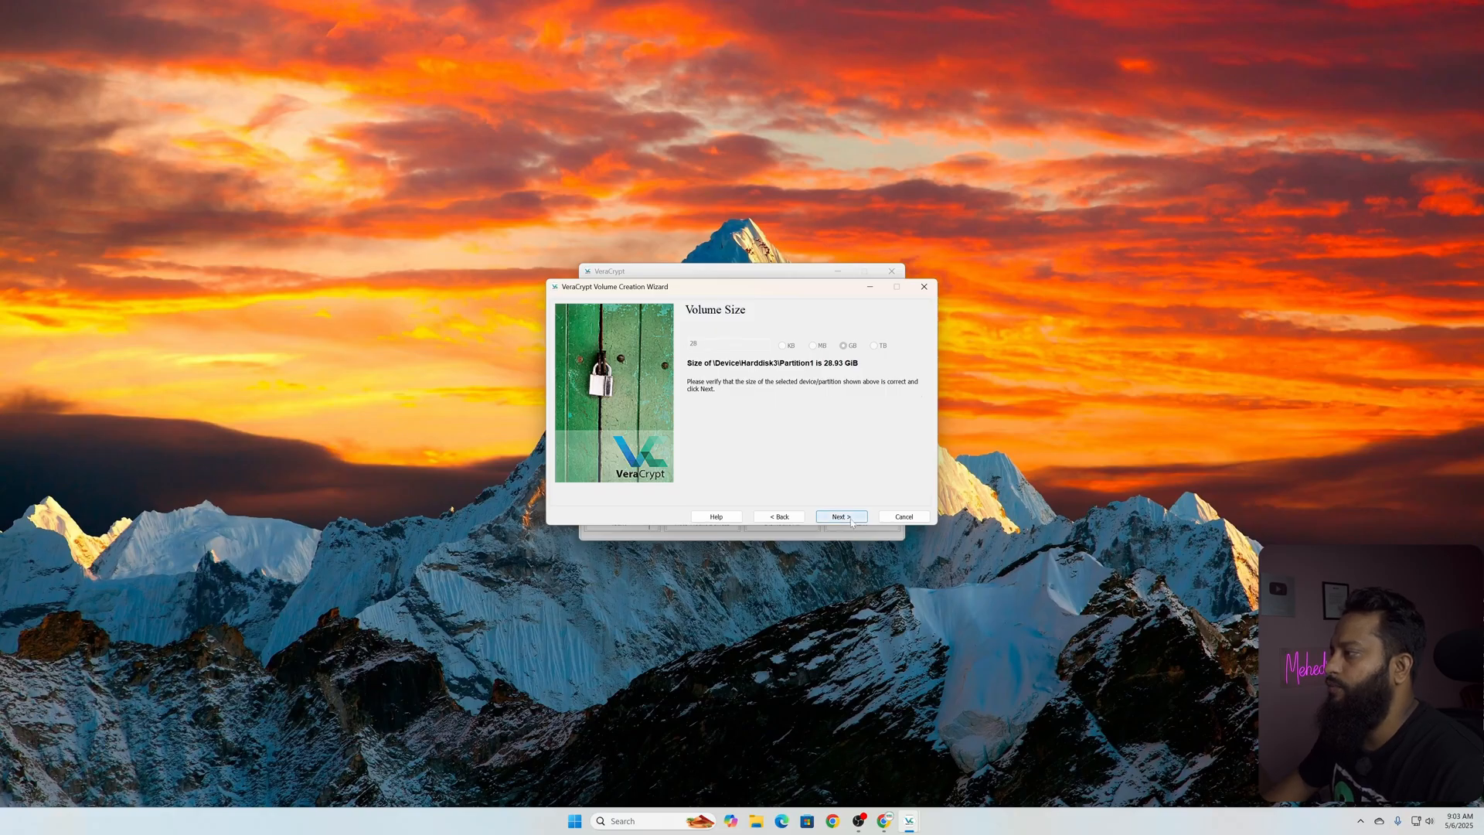
left_click(841, 516)
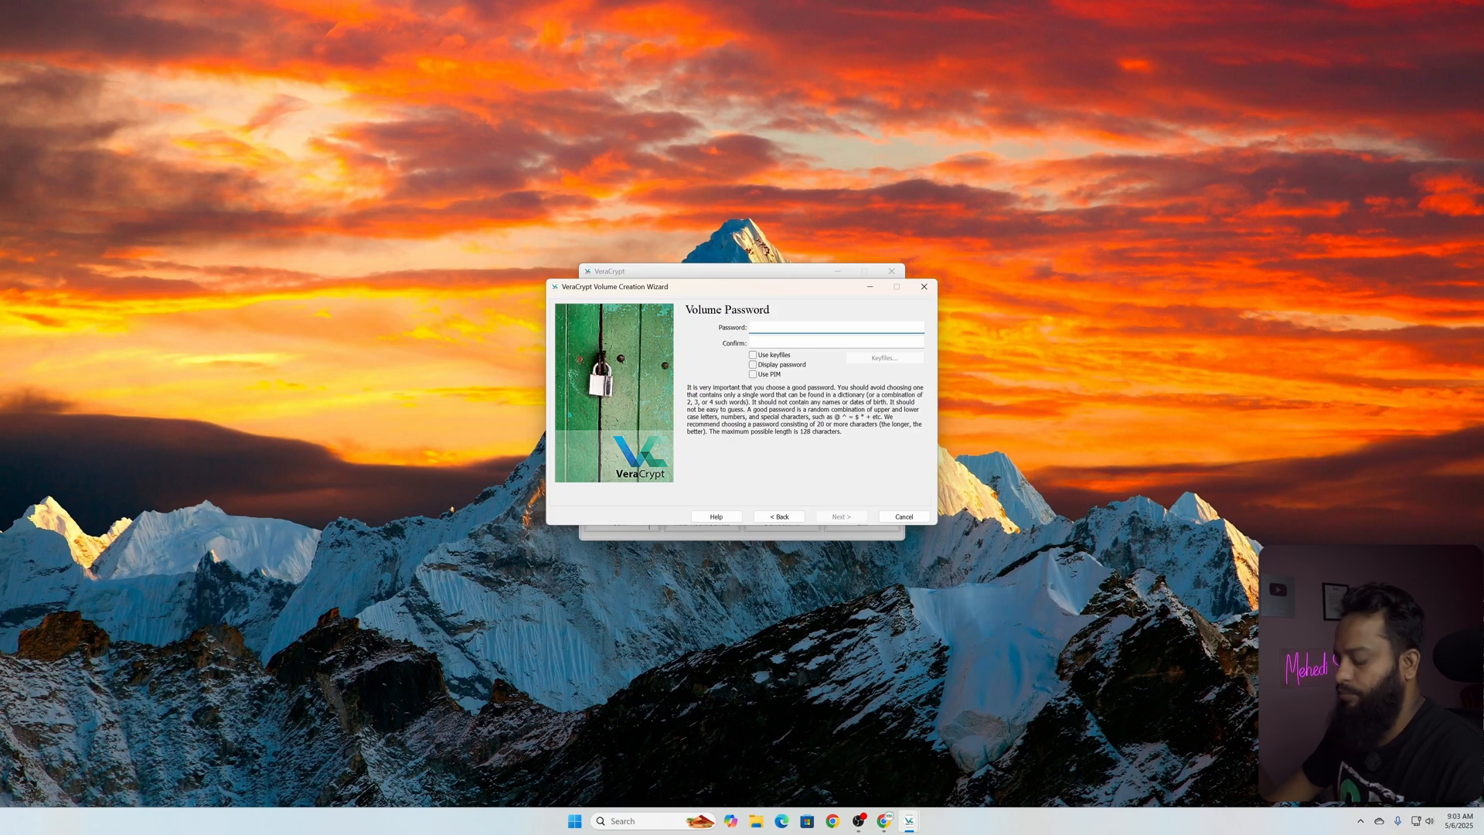
Enter and confirm the volume password, accepting the short-password warning
left_click(833, 326)
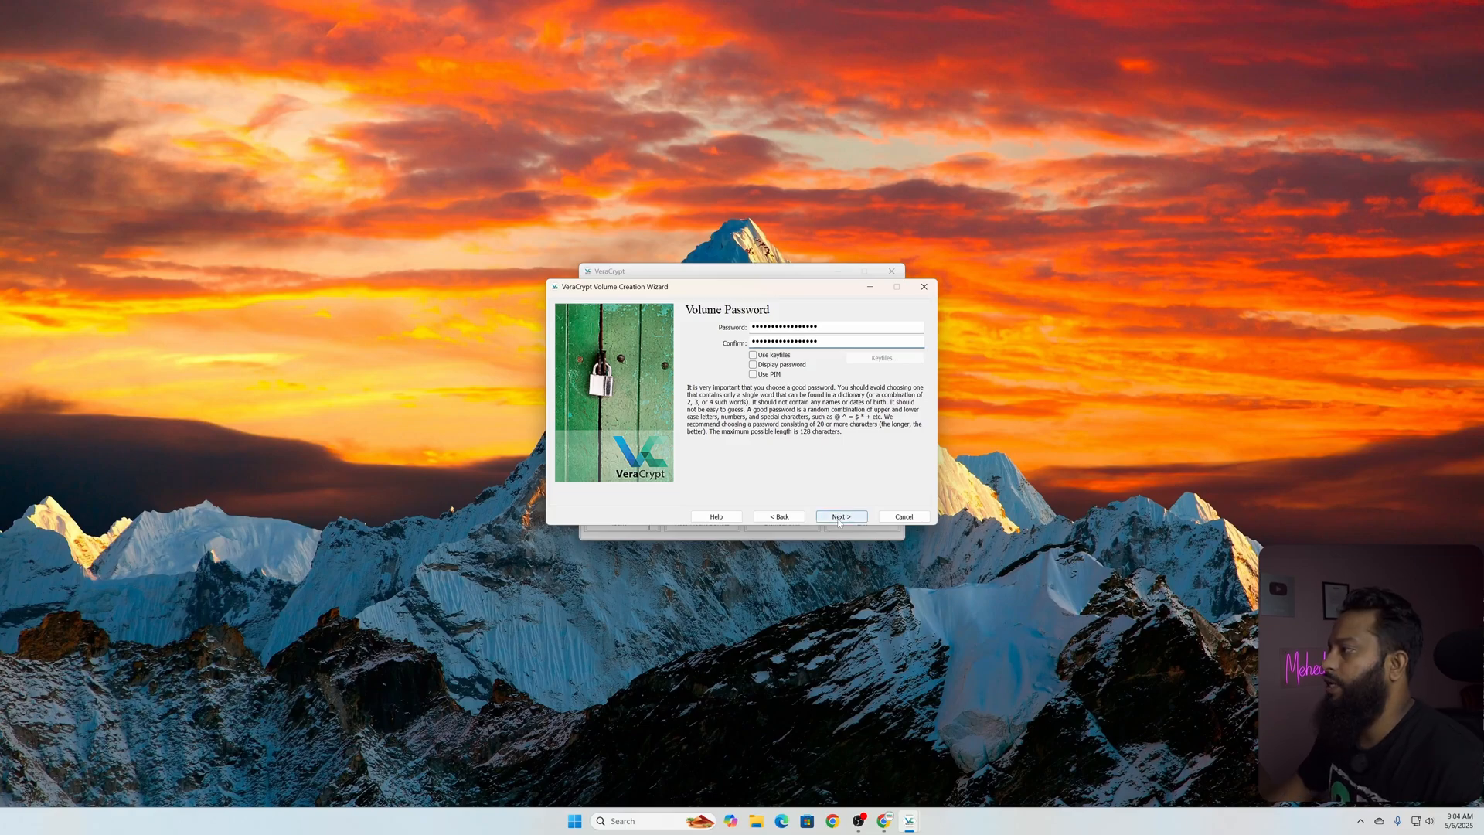
left_click(840, 516)
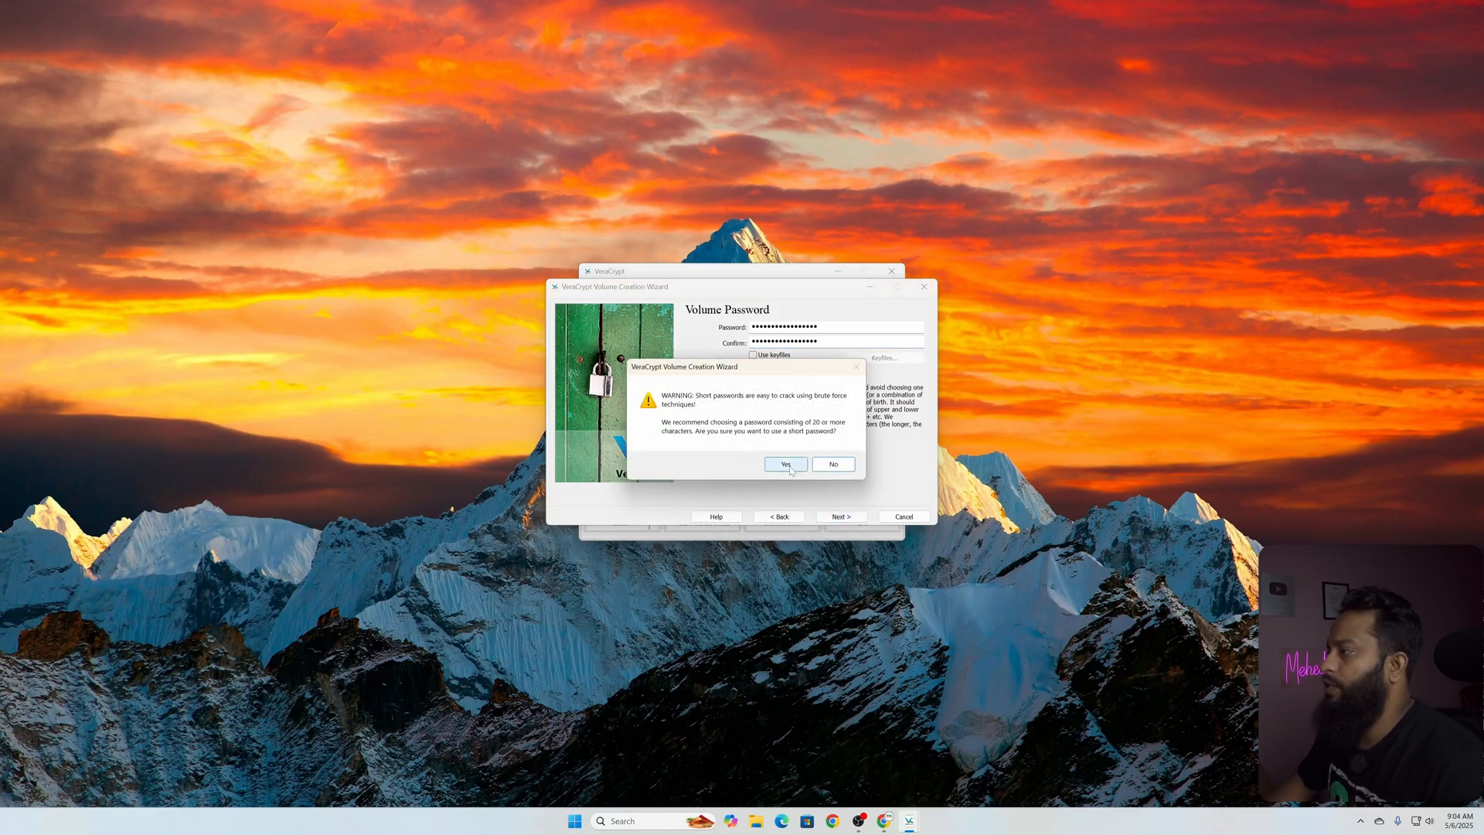
left_click(784, 466)
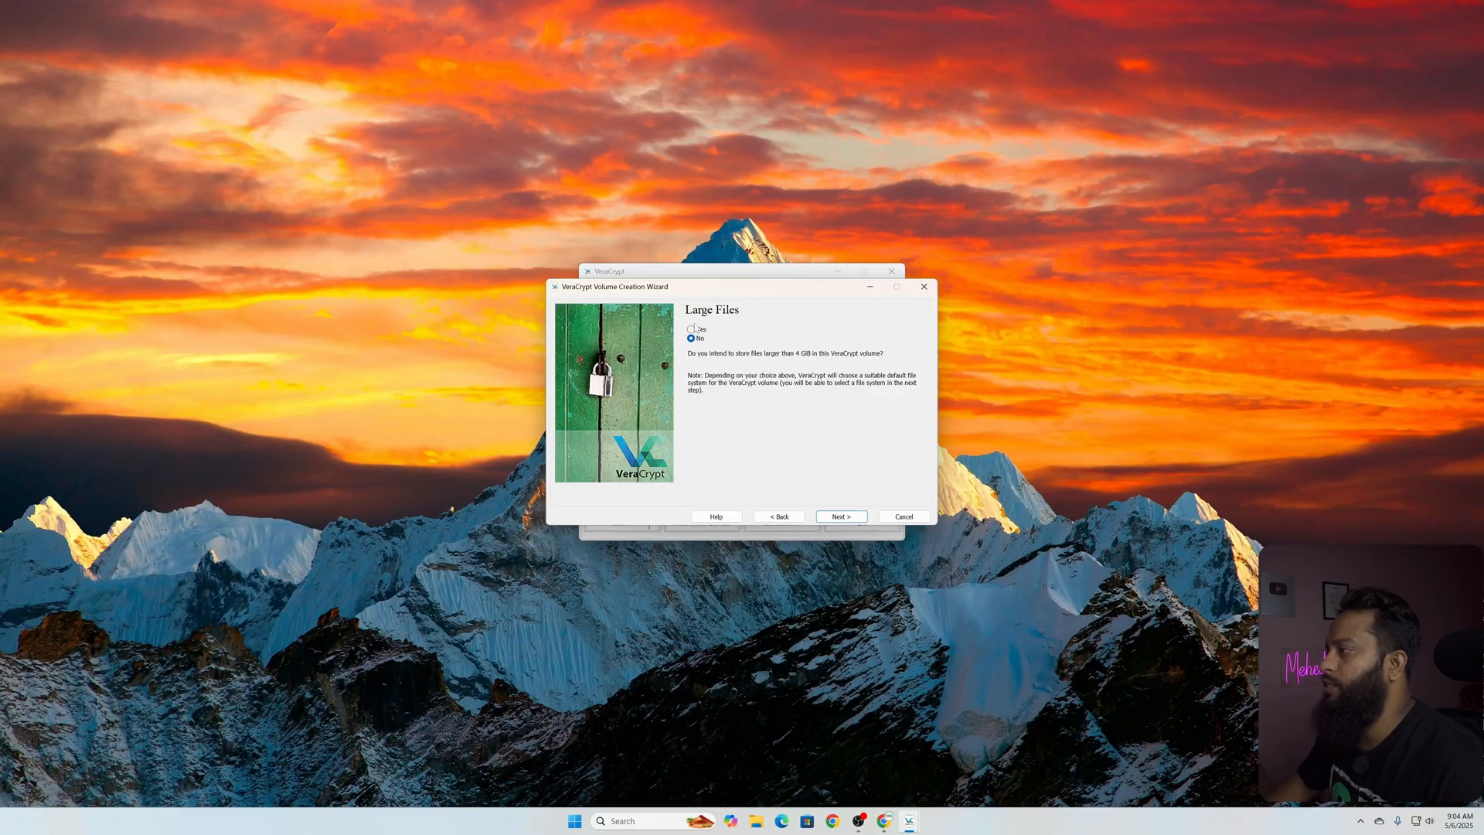
Choose Yes for storing files larger than 4 GB and continue to Volume Format
left_click(692, 329)
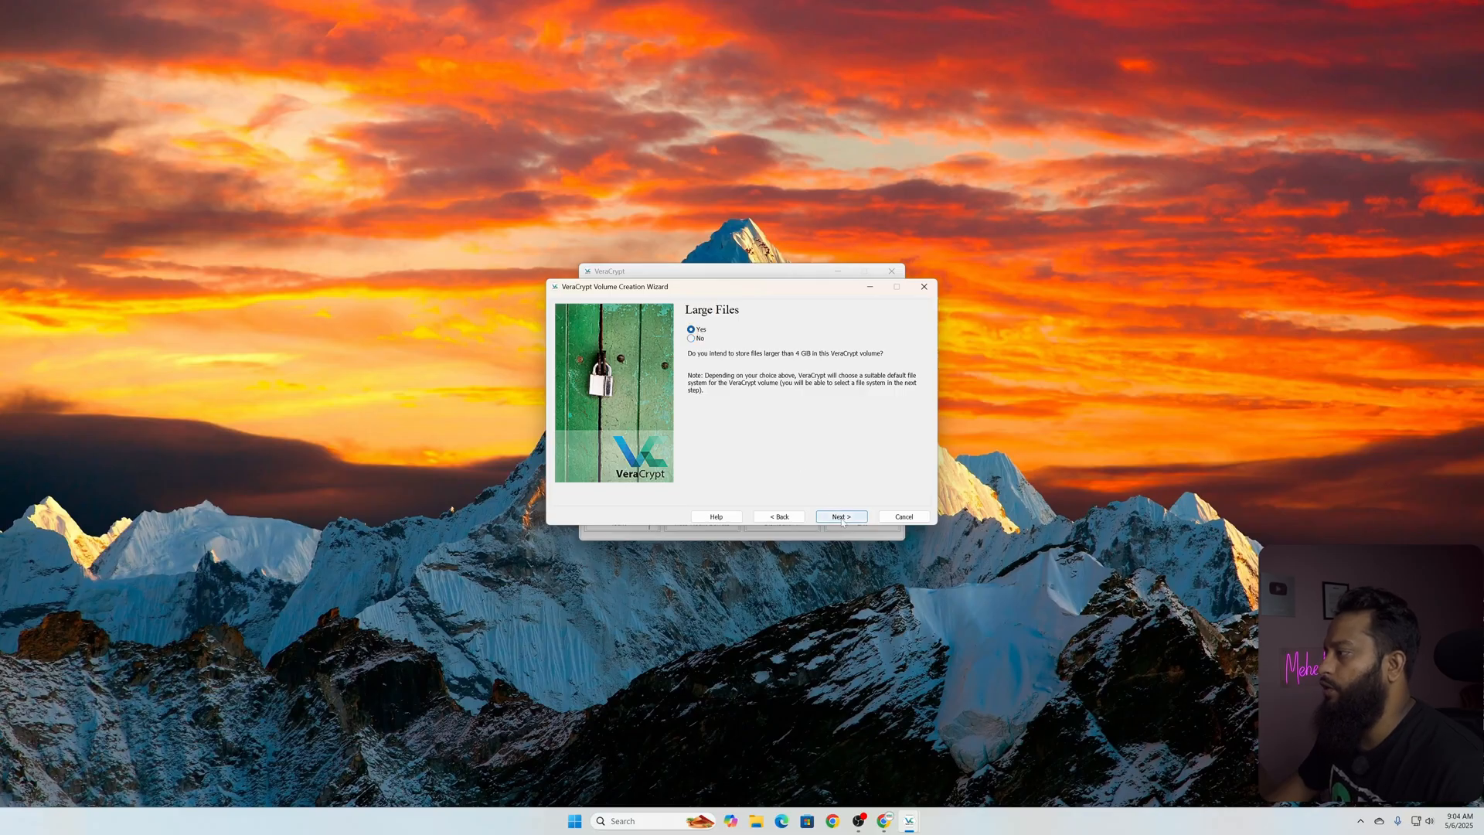
left_click(839, 516)
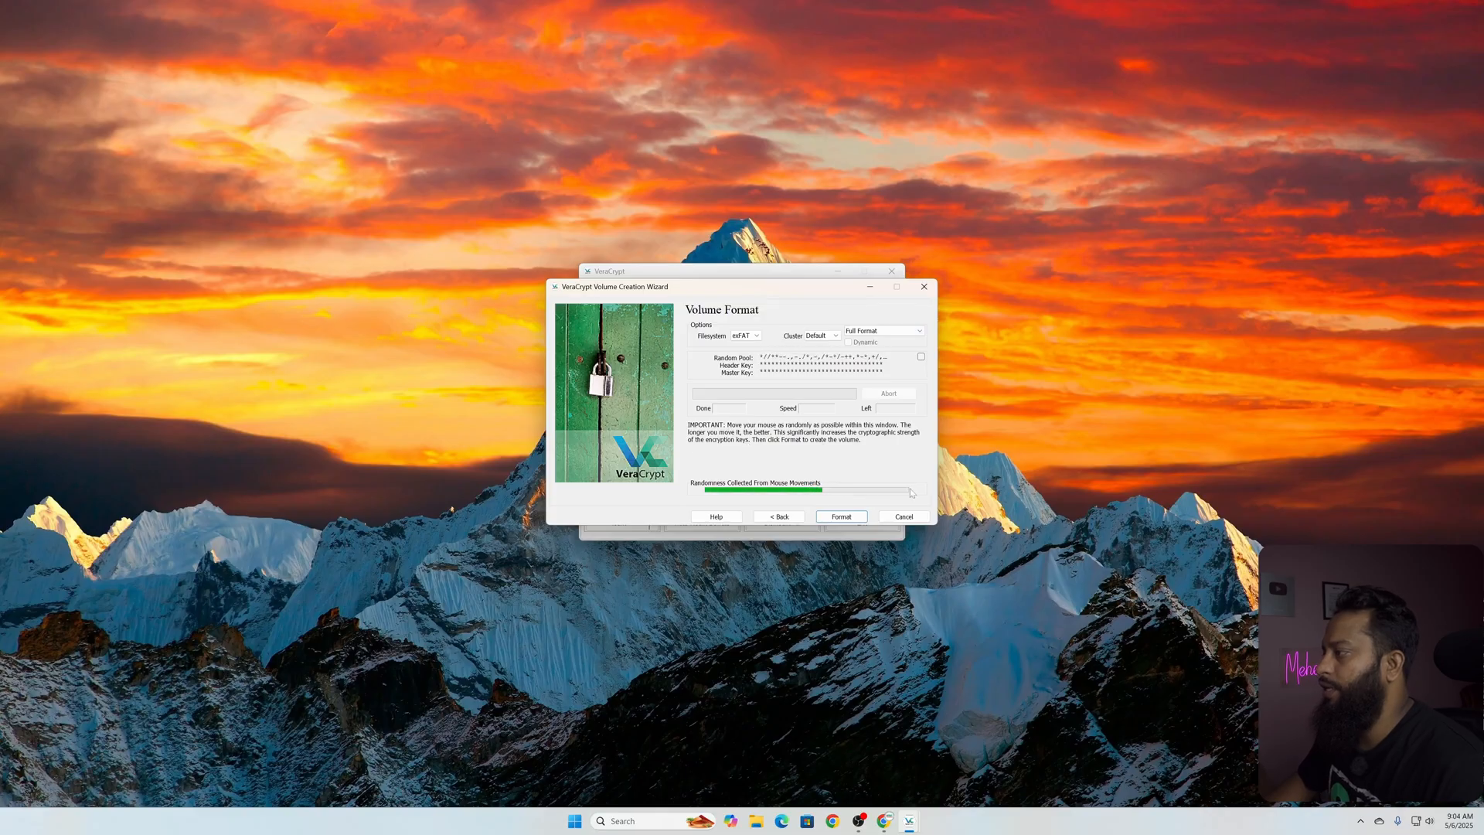
mouse_move(804, 441)
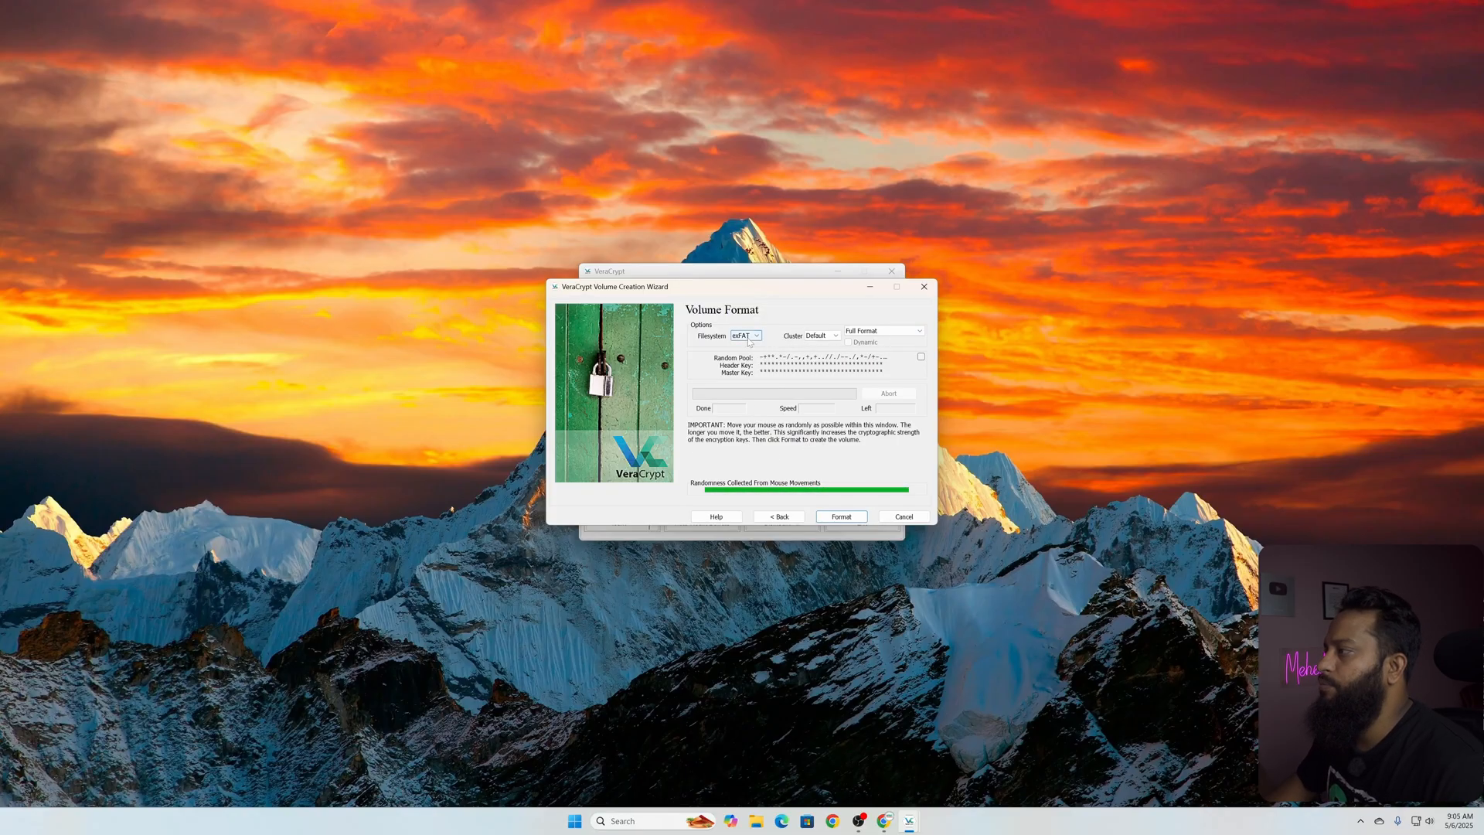
Choose NTFS as the filesystem and start formatting the volume
left_click(756, 336)
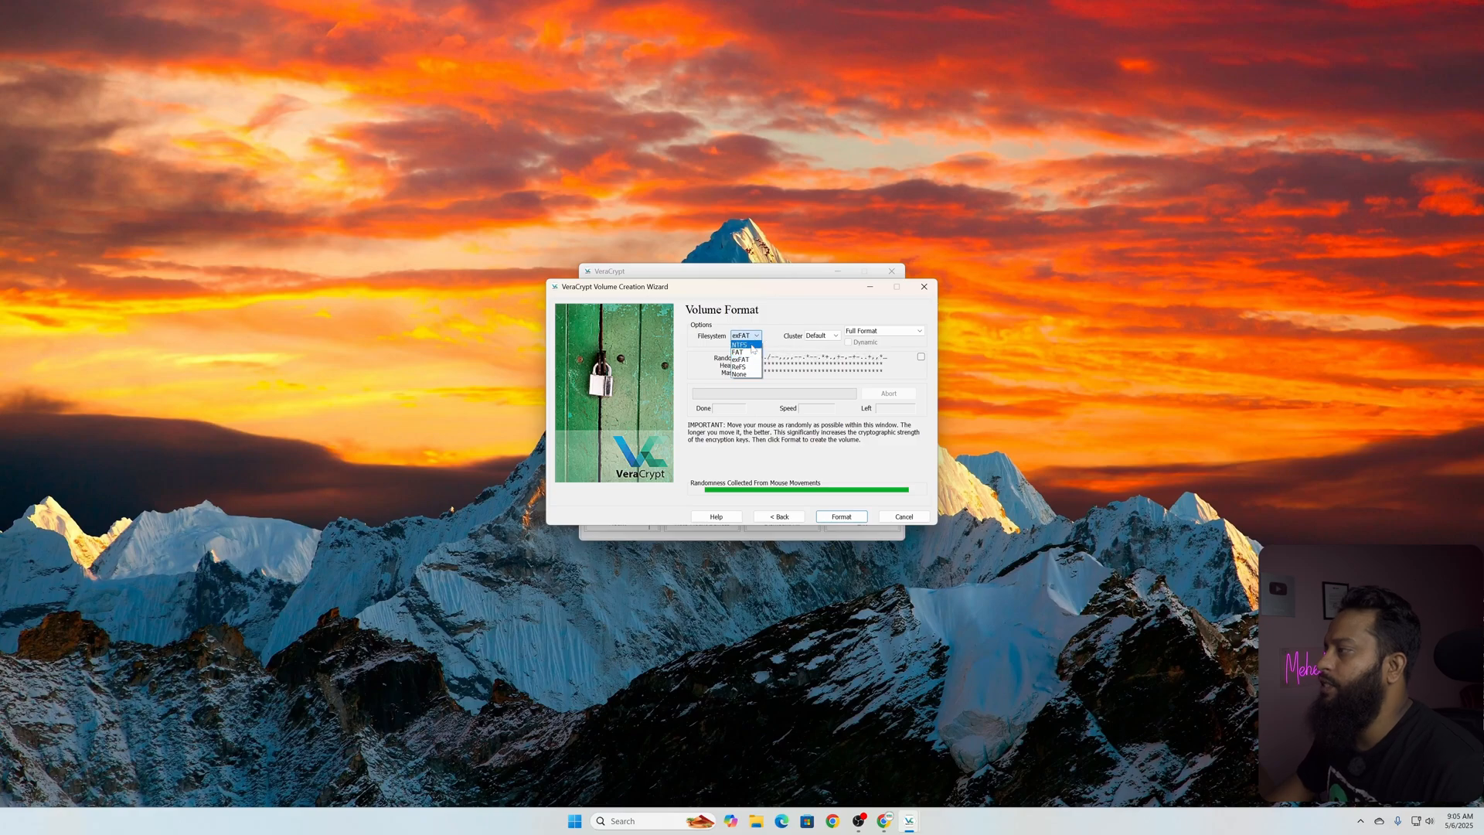
mouse_move(741, 374)
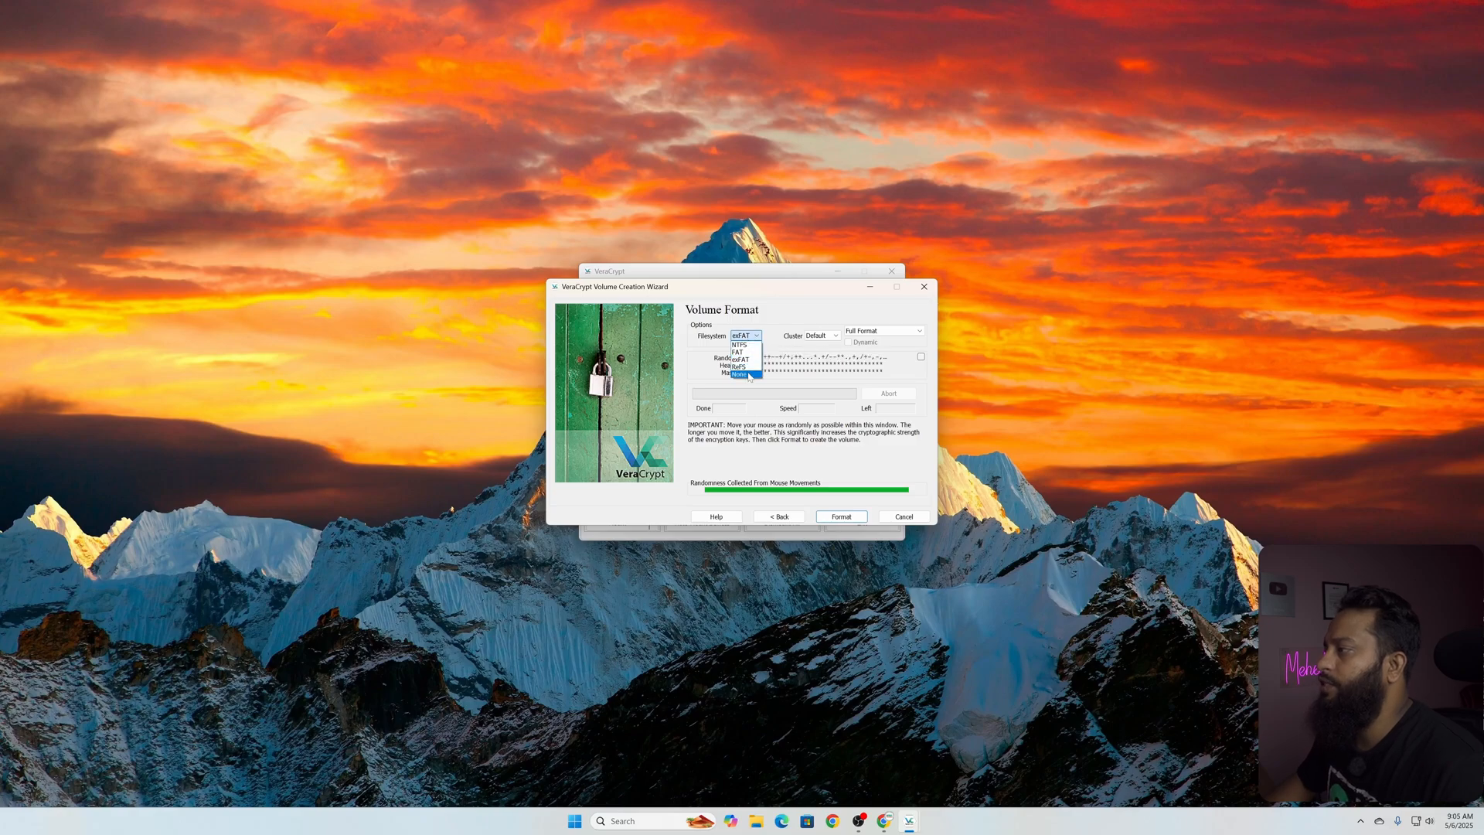
mouse_move(740, 360)
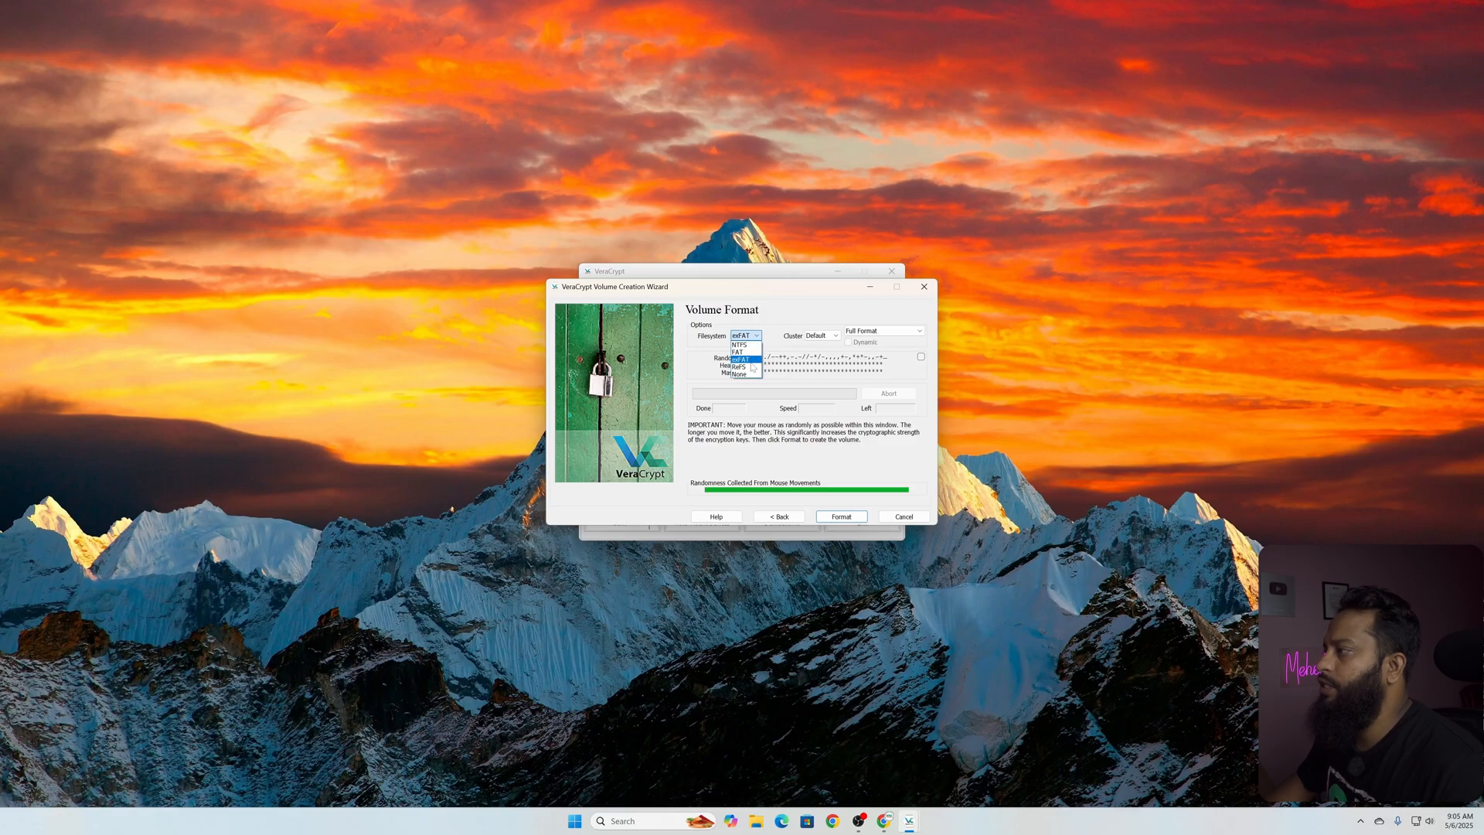
left_click(739, 344)
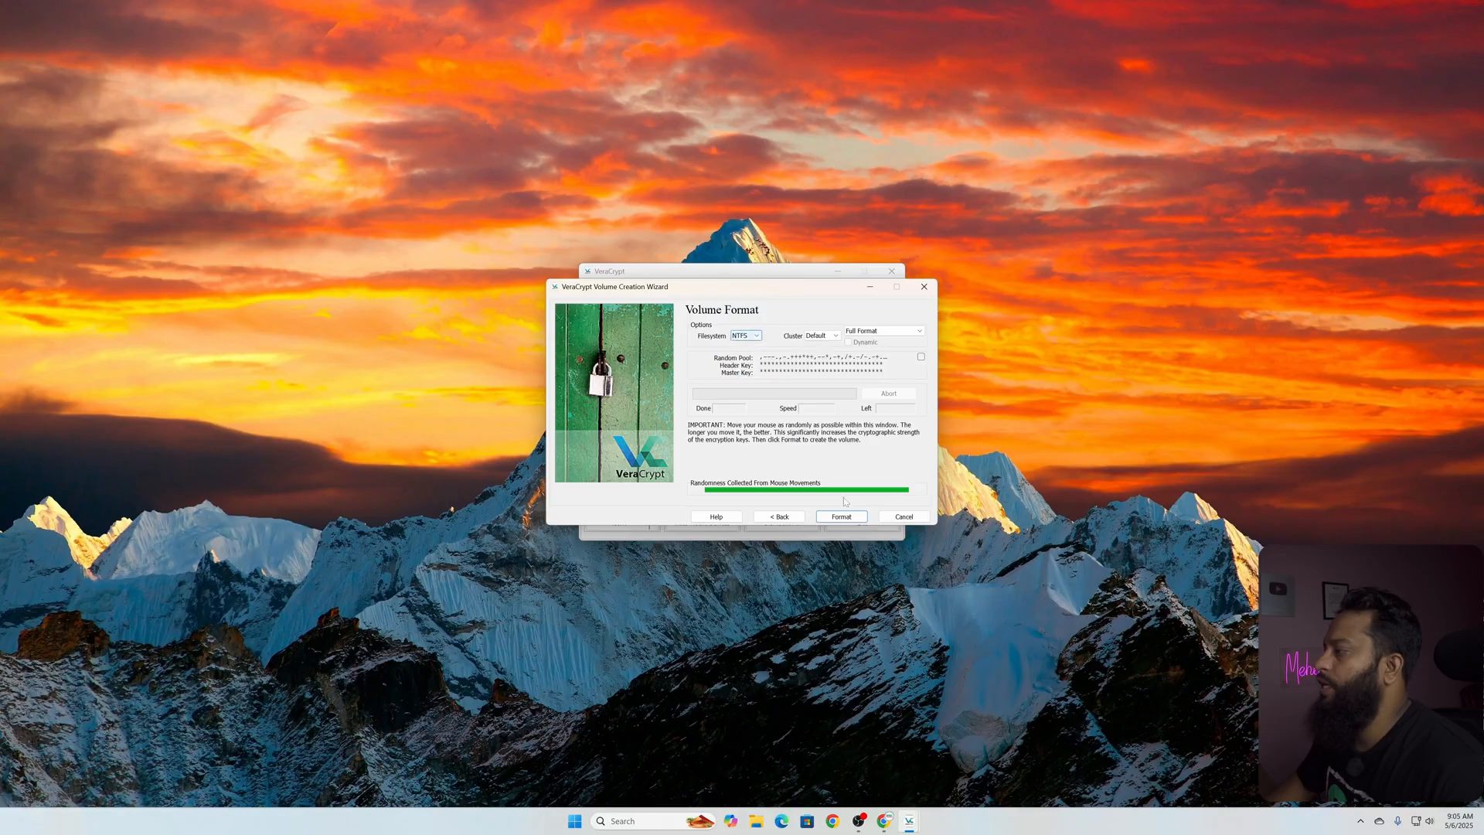
left_click(841, 516)
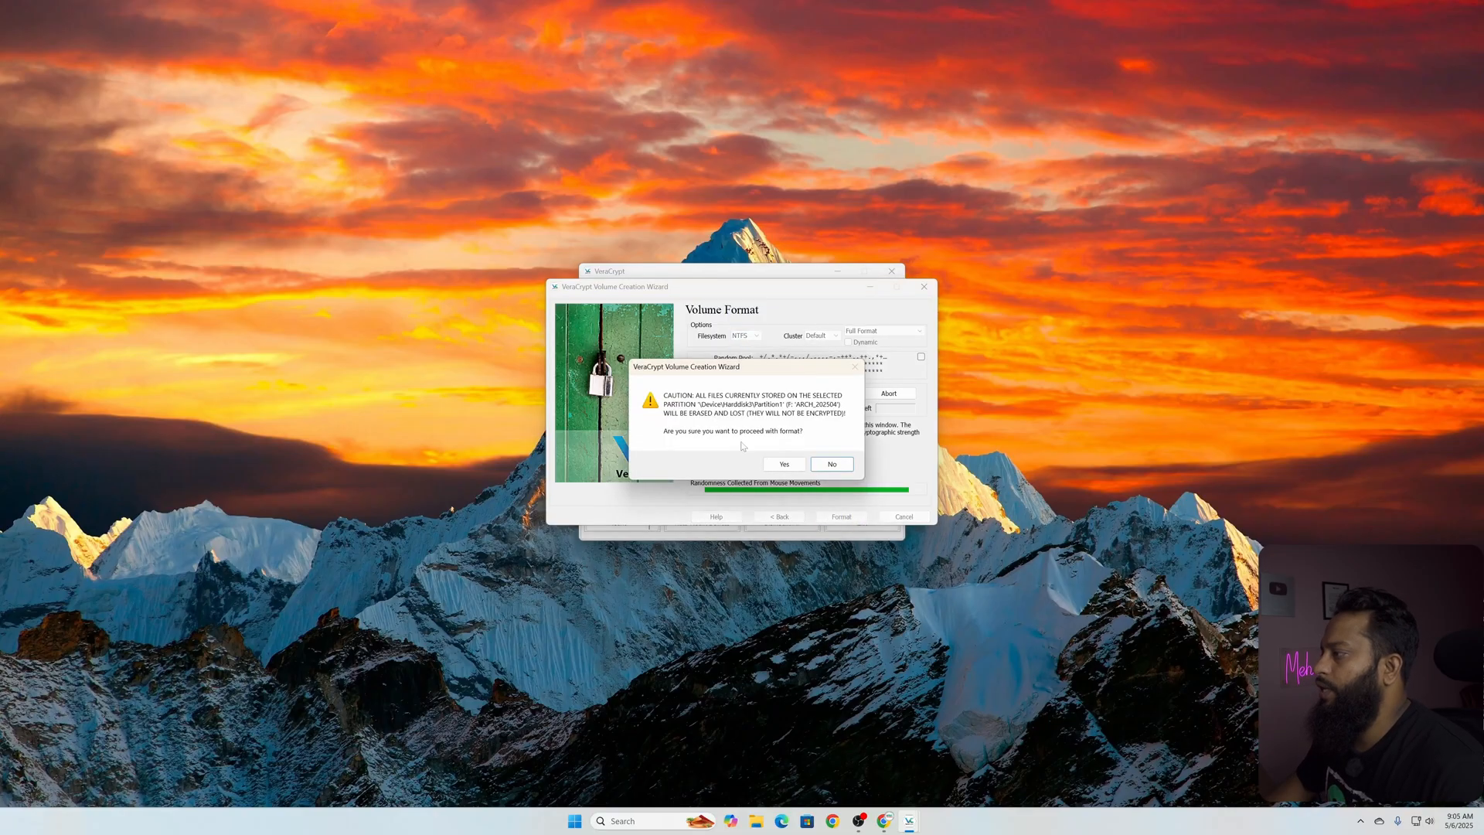
Confirm erasing the partition, acknowledge the drive F notice and the volume-created message
left_click(783, 464)
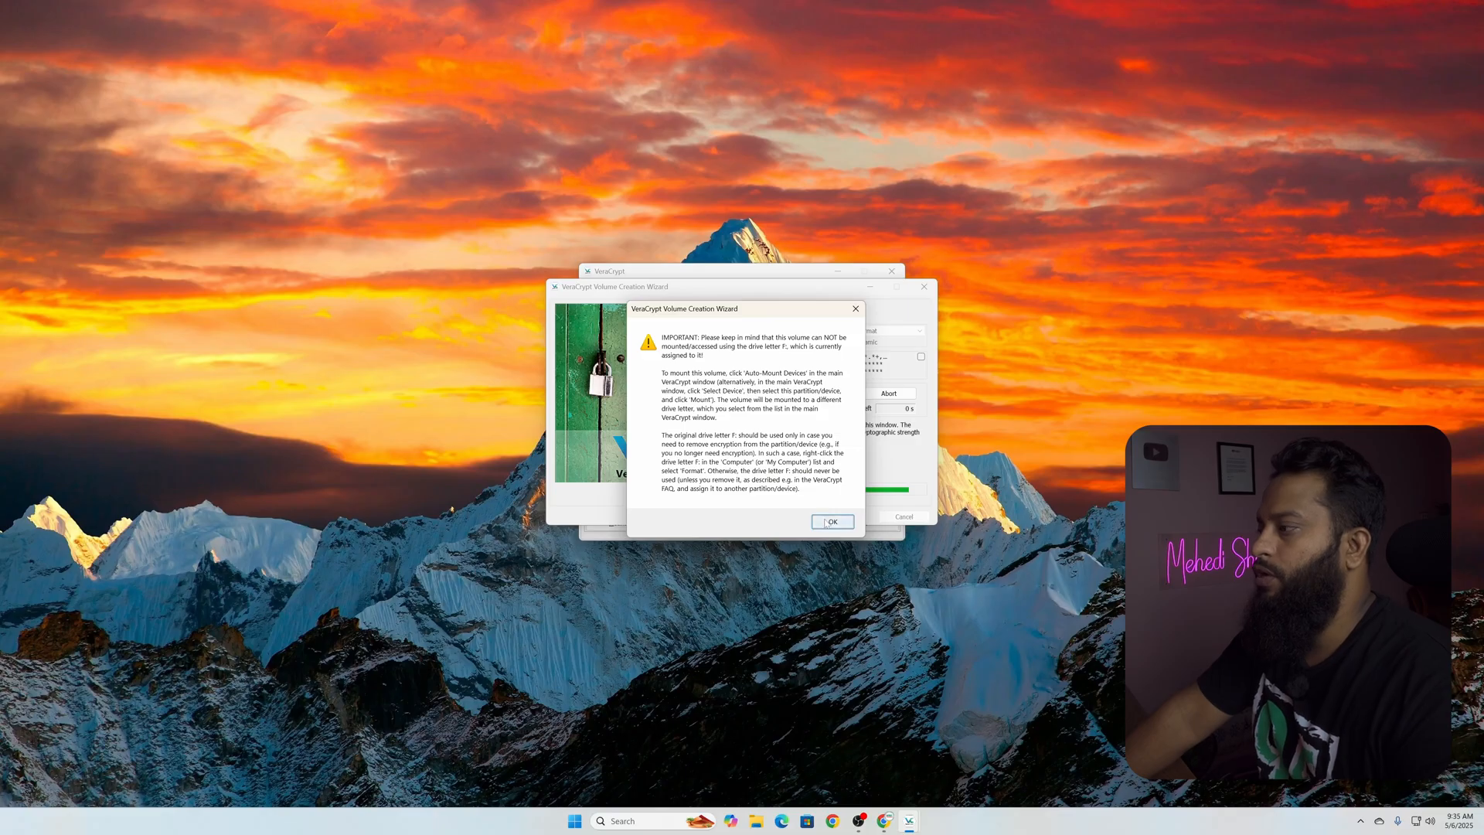
left_click(830, 521)
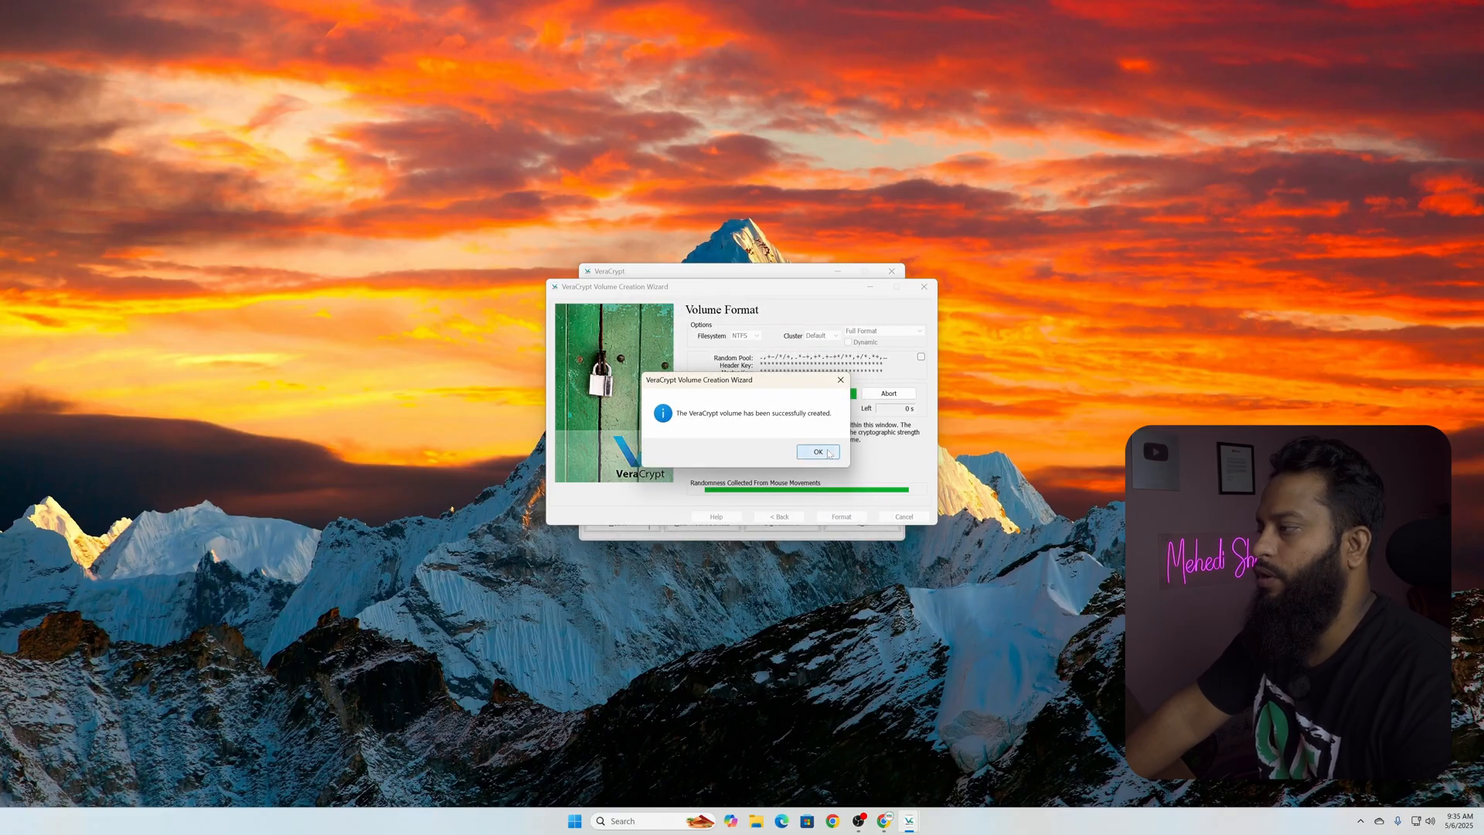
left_click(817, 451)
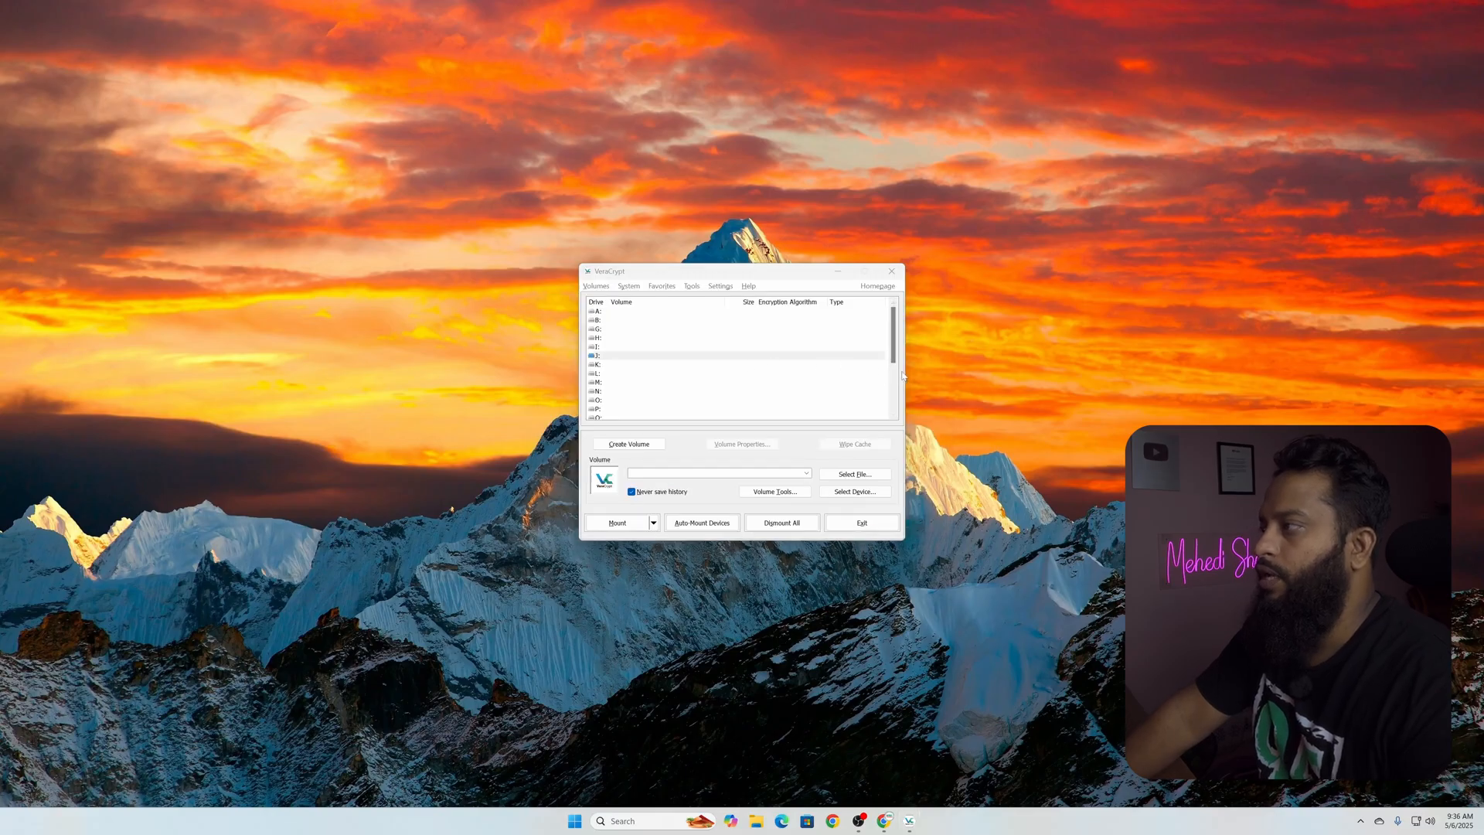
mouse_move(1087, 359)
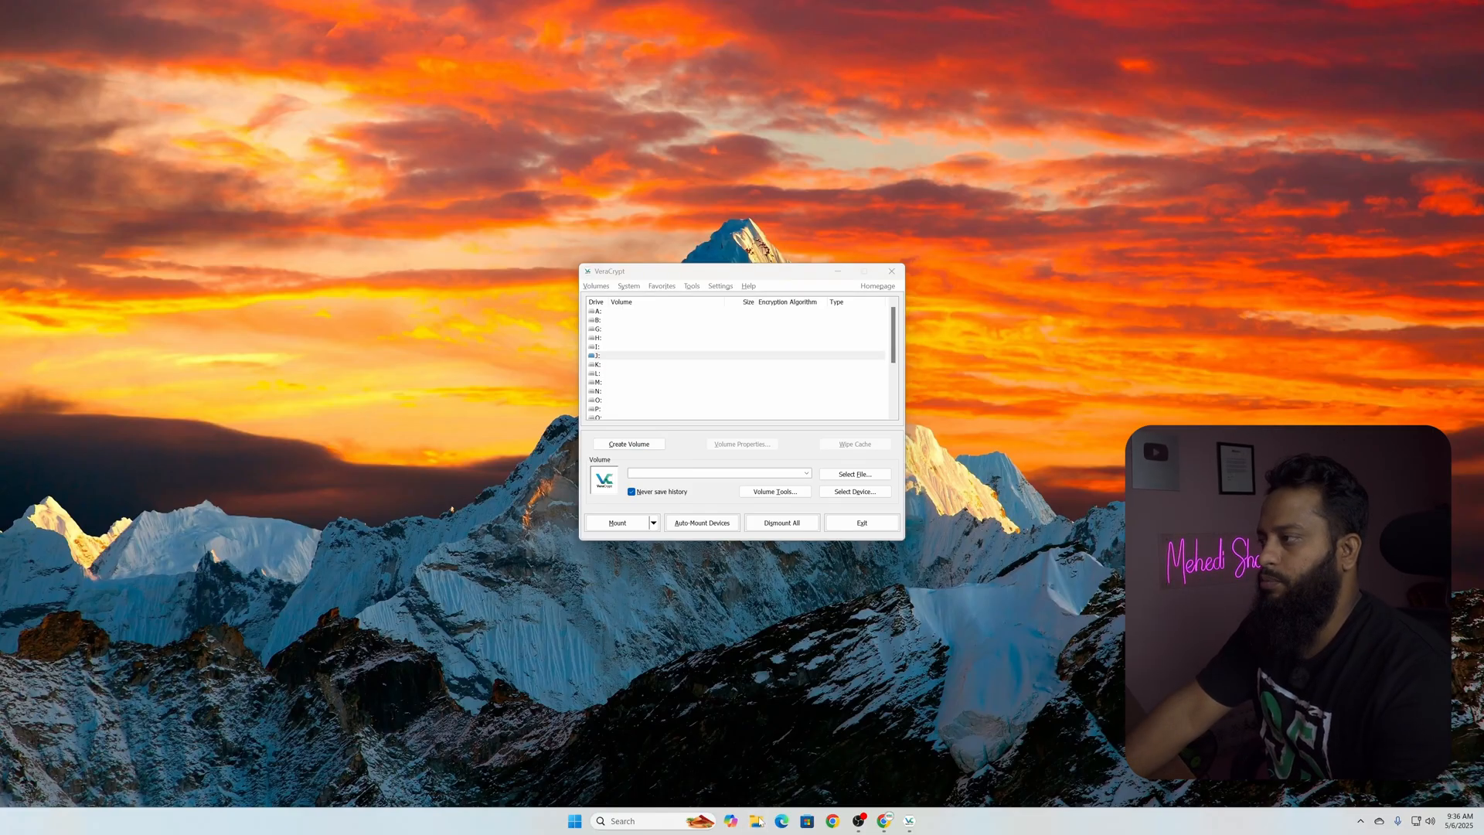
Launch File Explorer from the taskbar to check the computer's drives
left_click(756, 821)
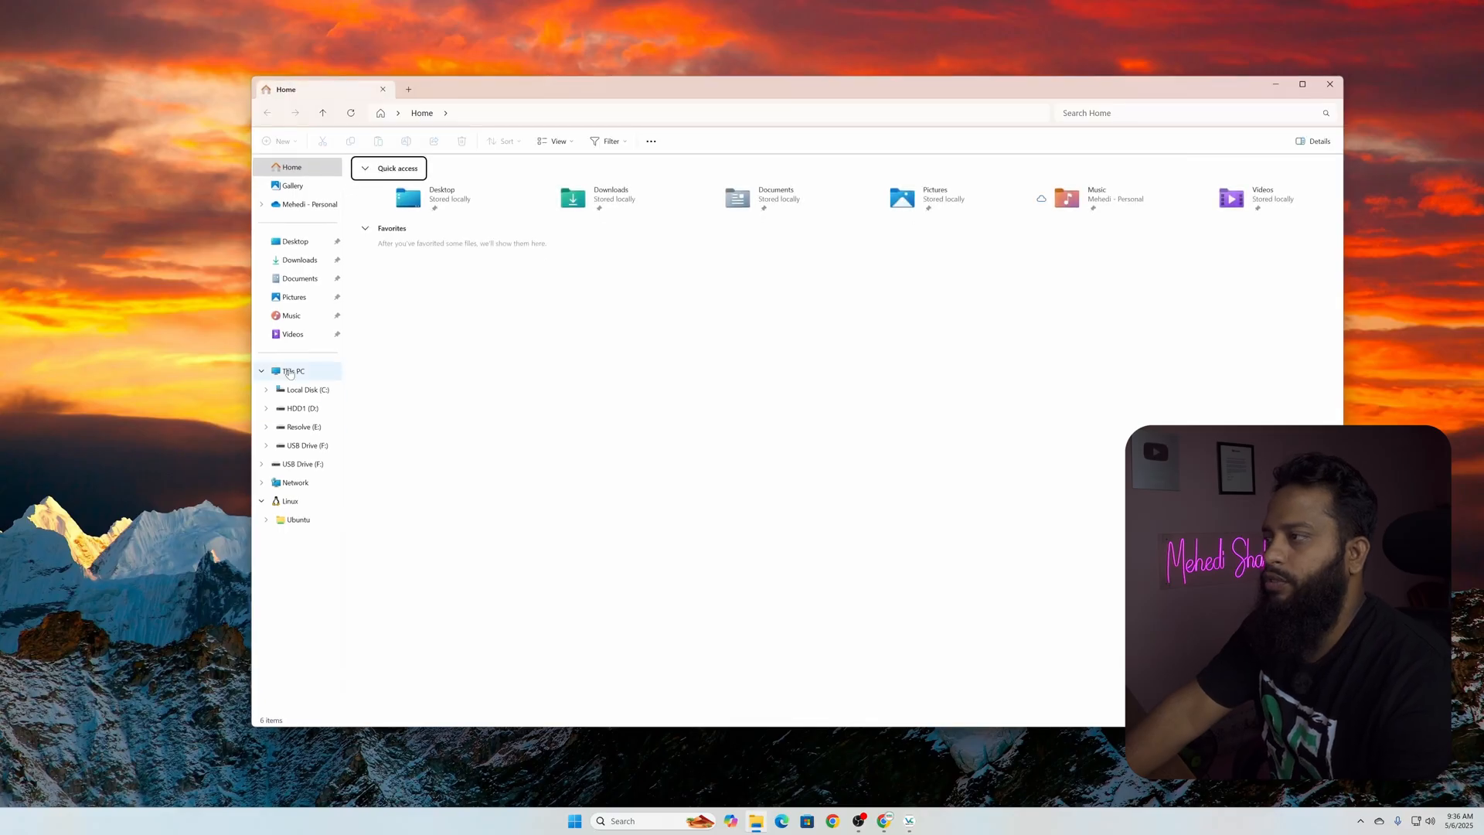
View the drives under This PC, then close File Explorer
left_click(292, 370)
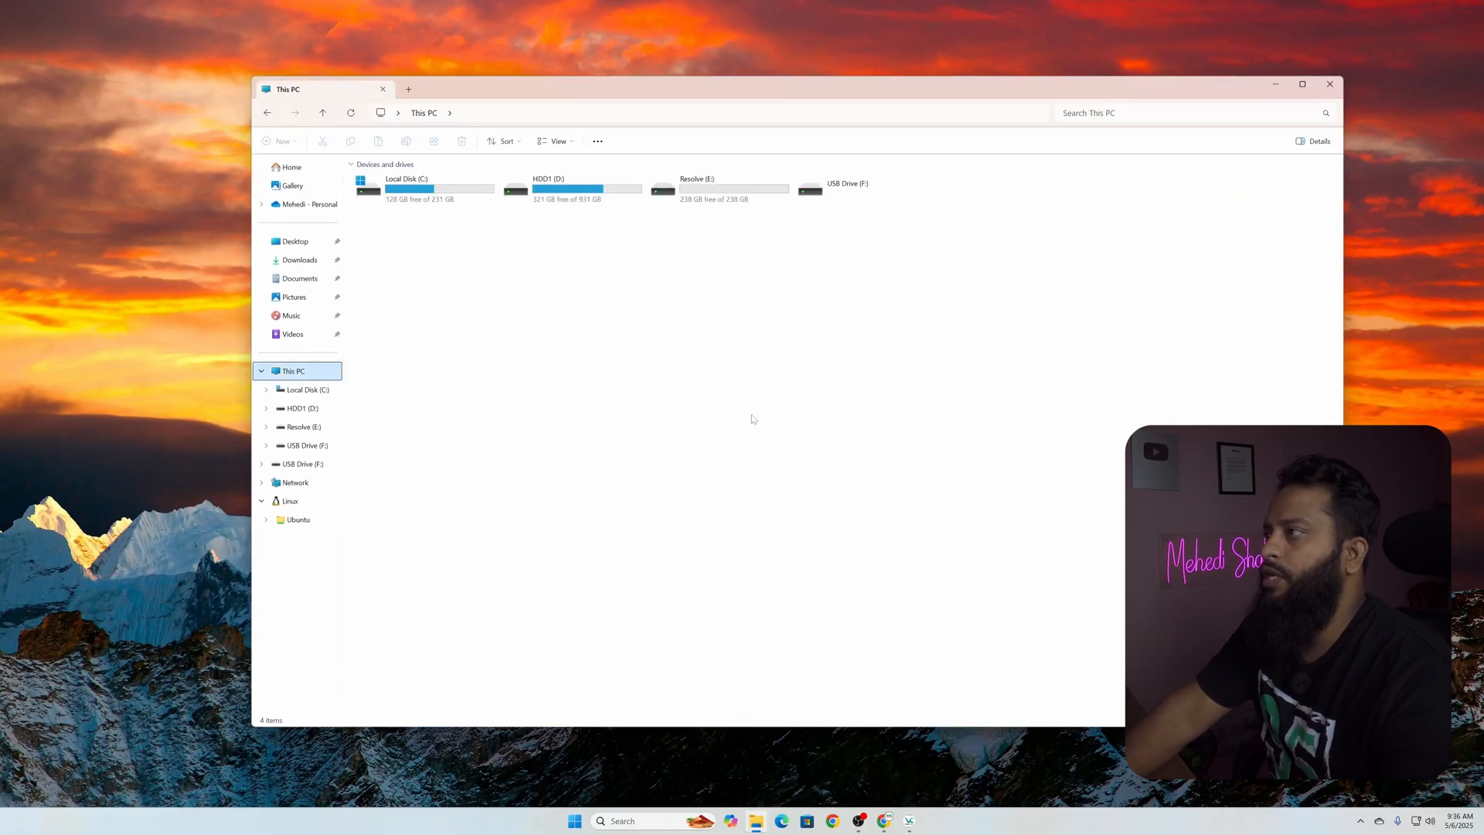
mouse_move(900, 377)
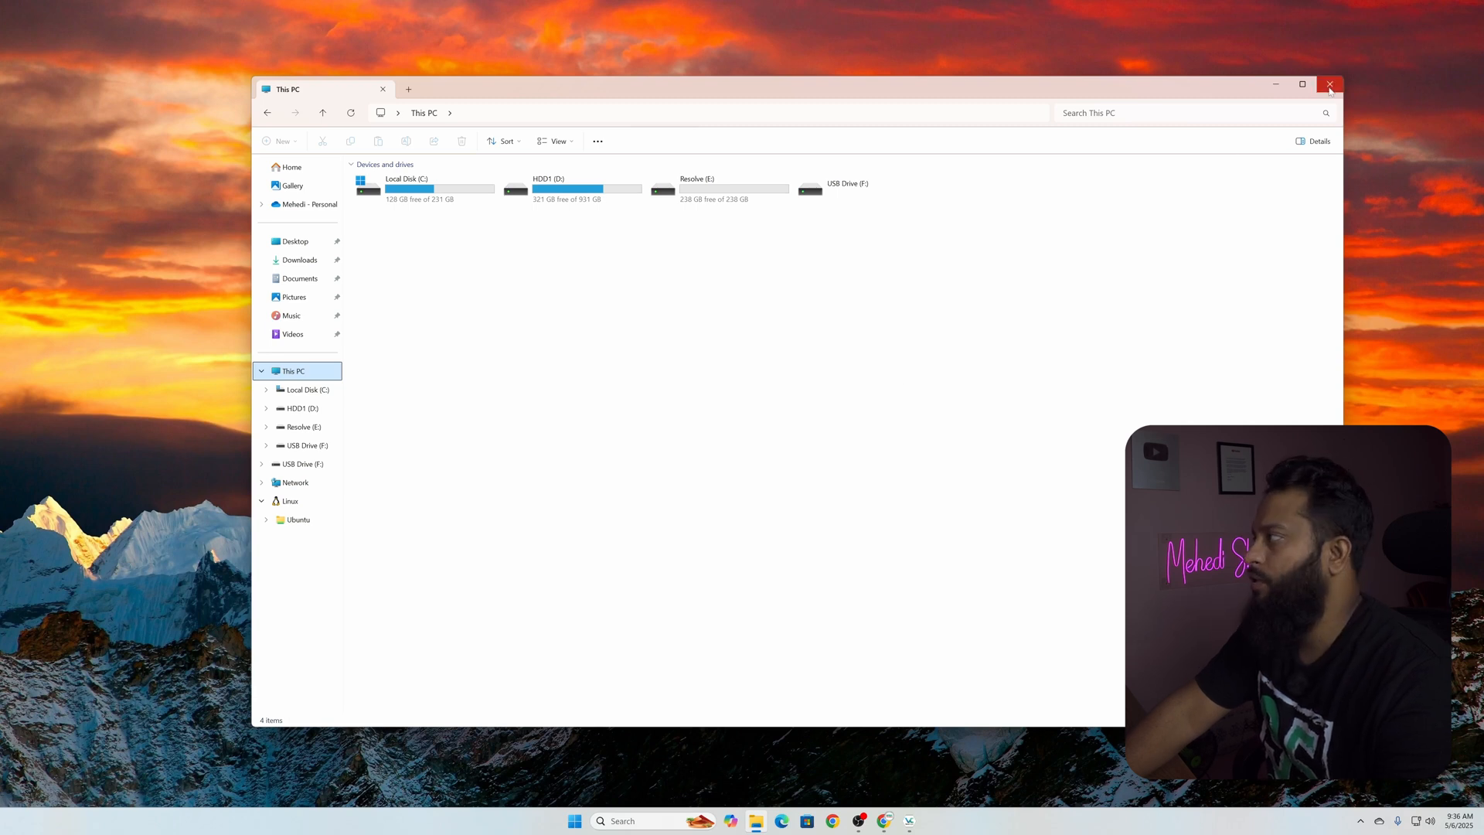
left_click(1330, 85)
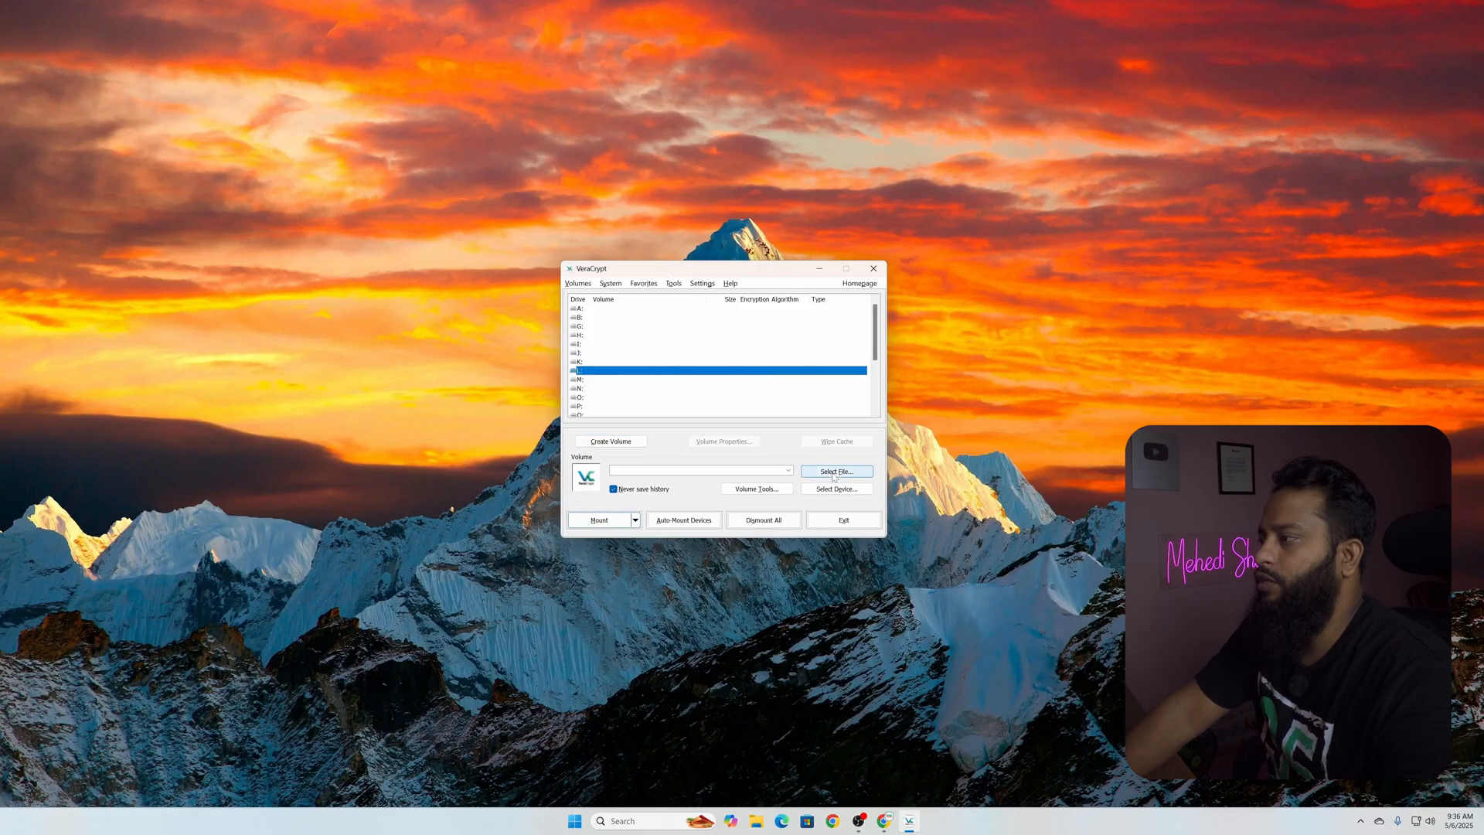
Select the removable USB partition \Device\Harddisk3\Partition1 as the device to mount
left_click(835, 488)
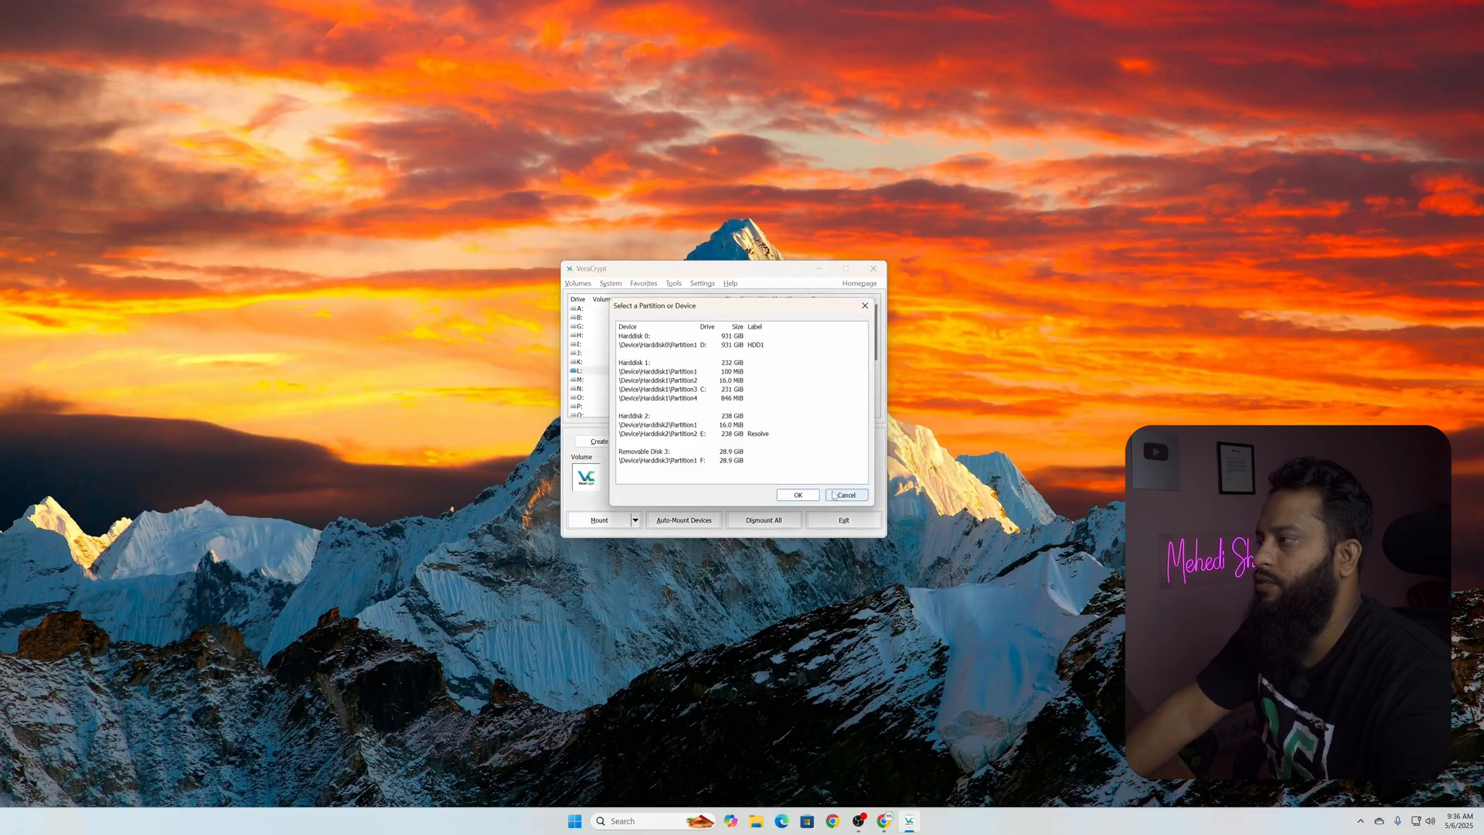
left_click(682, 461)
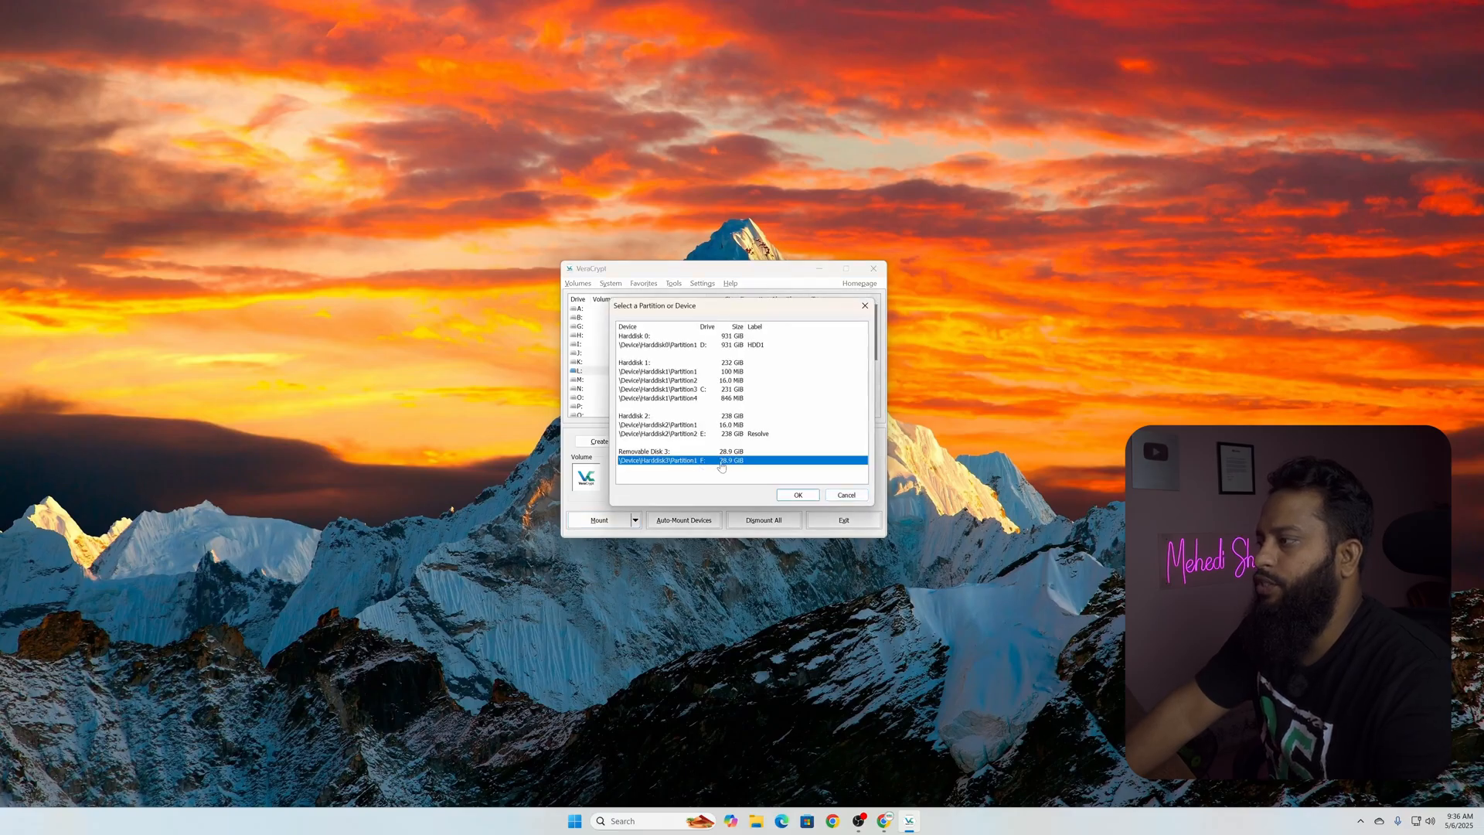
left_click(663, 371)
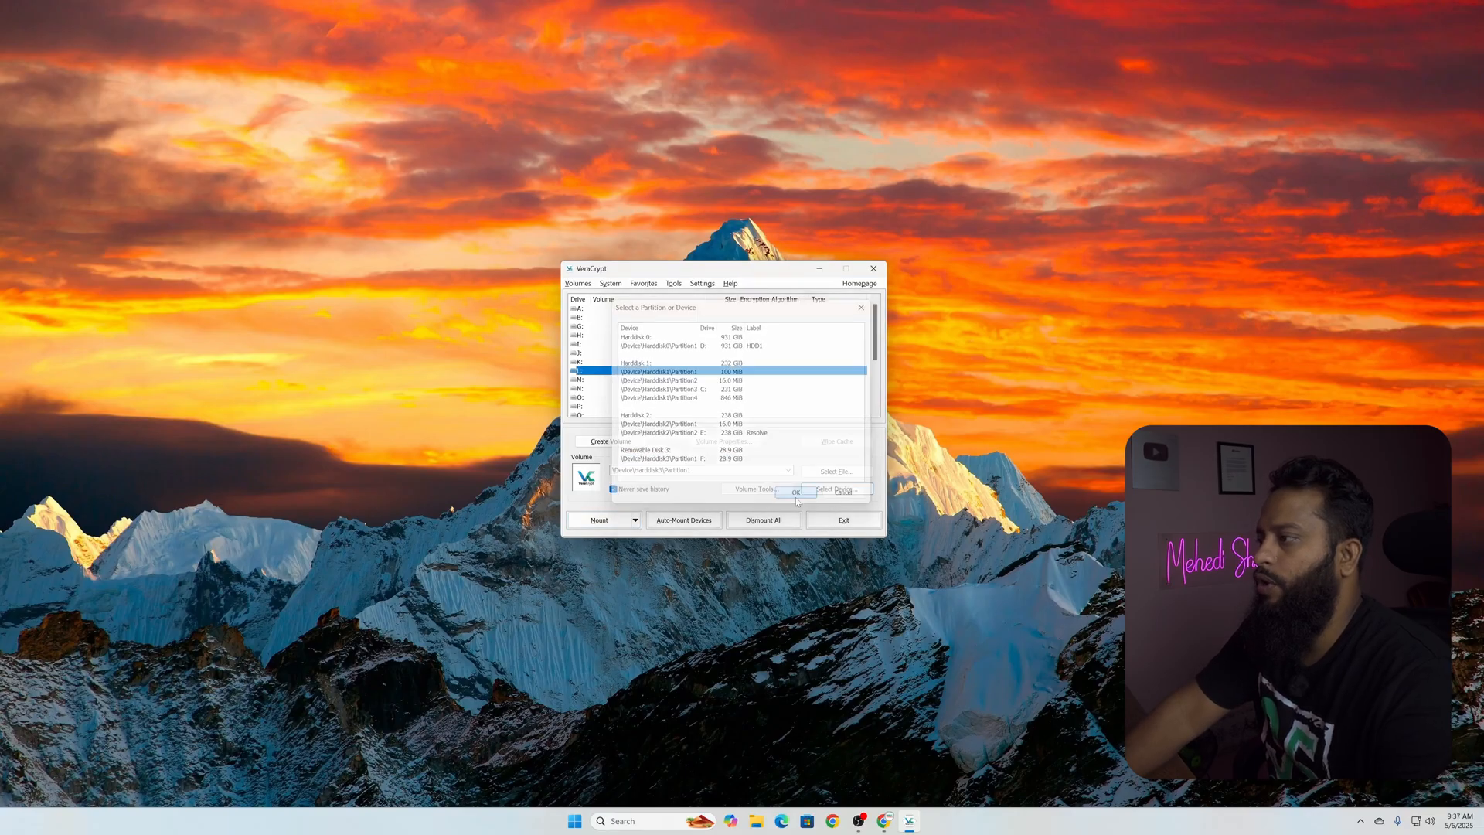
left_click(795, 492)
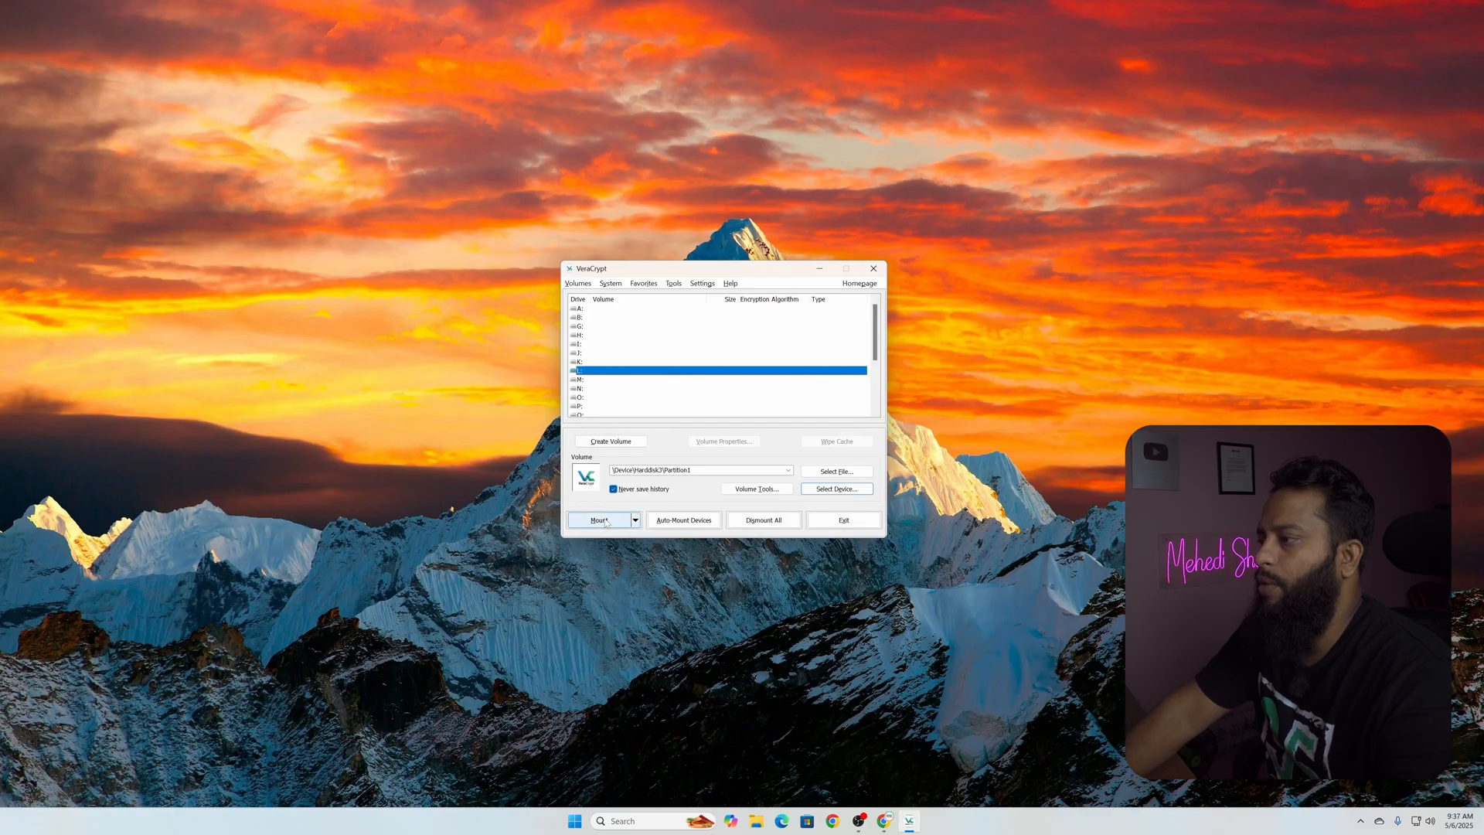
Mount the partition as drive L with the volume password and view it in File Explorer
left_click(599, 520)
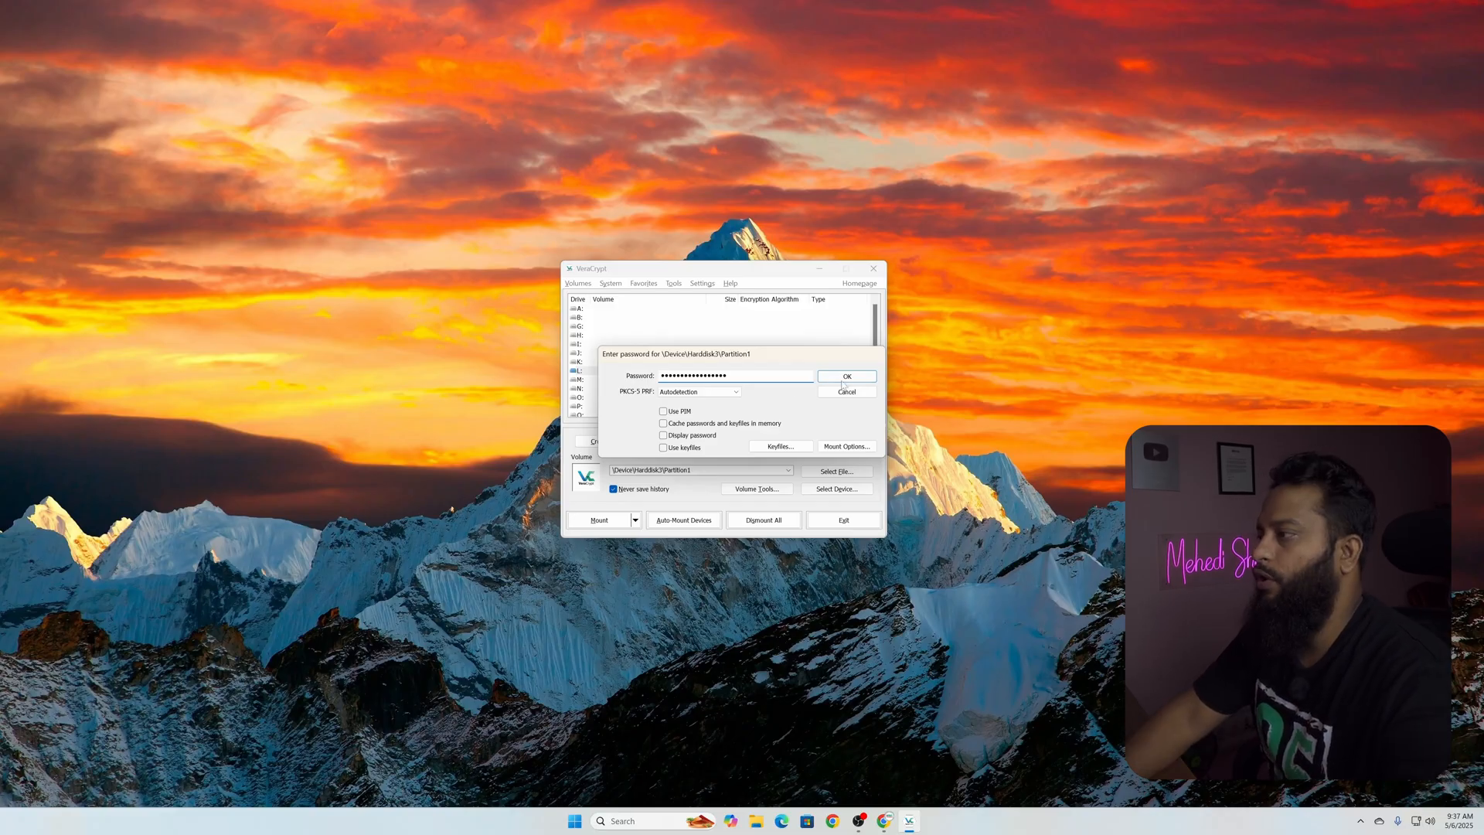
left_click(845, 376)
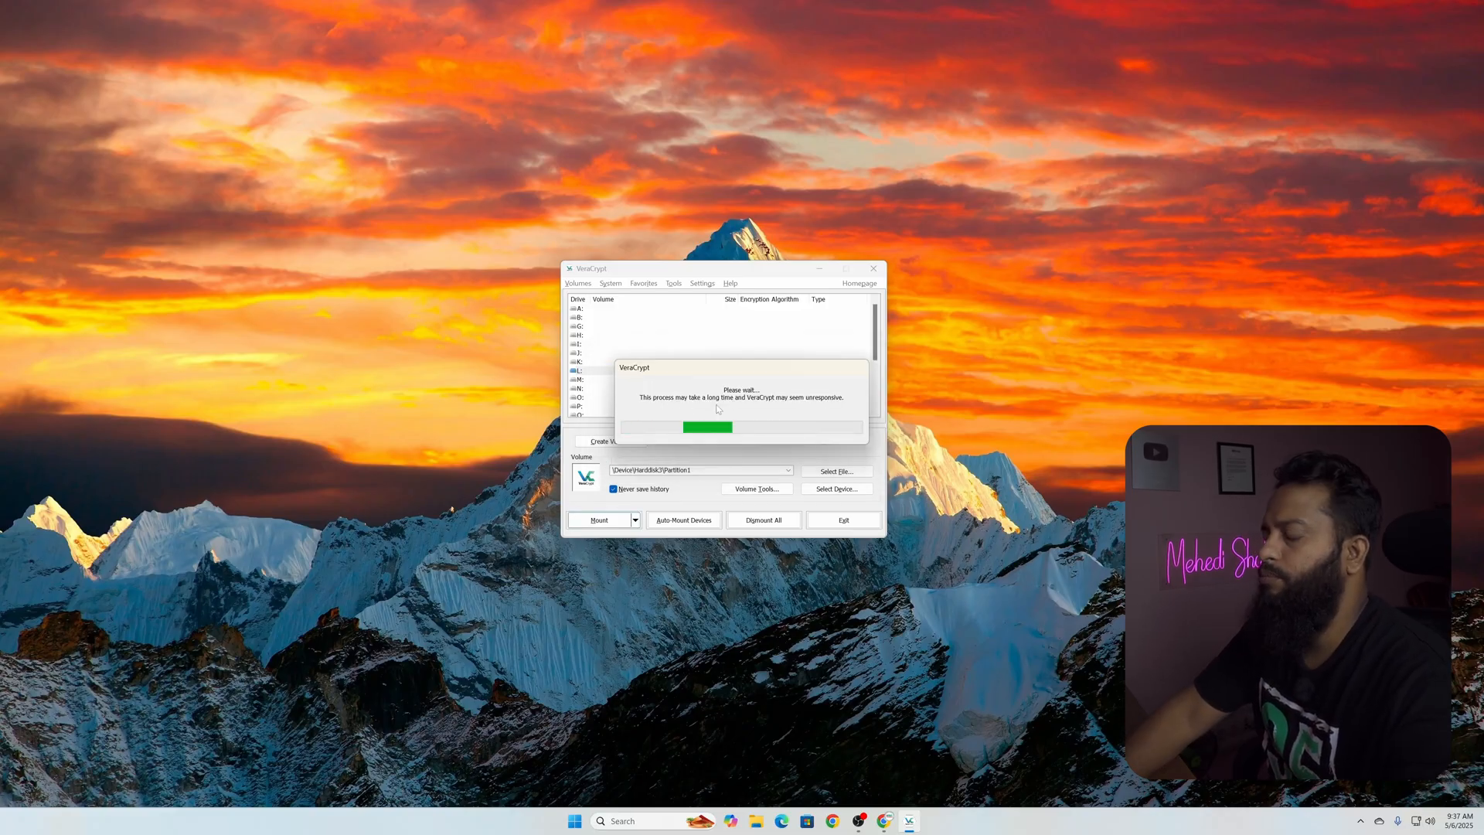
left_click(600, 520)
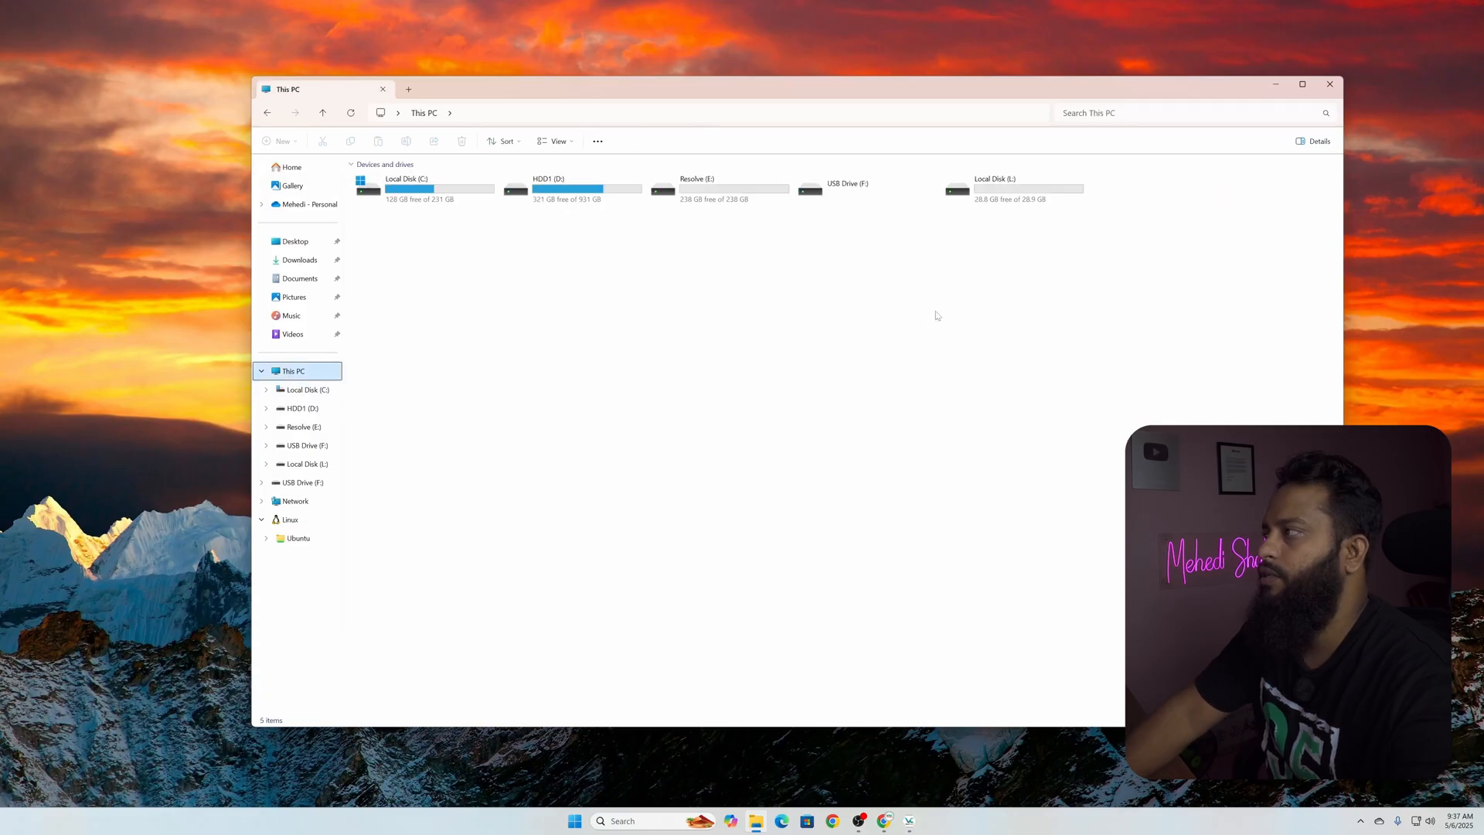
mouse_move(1006, 192)
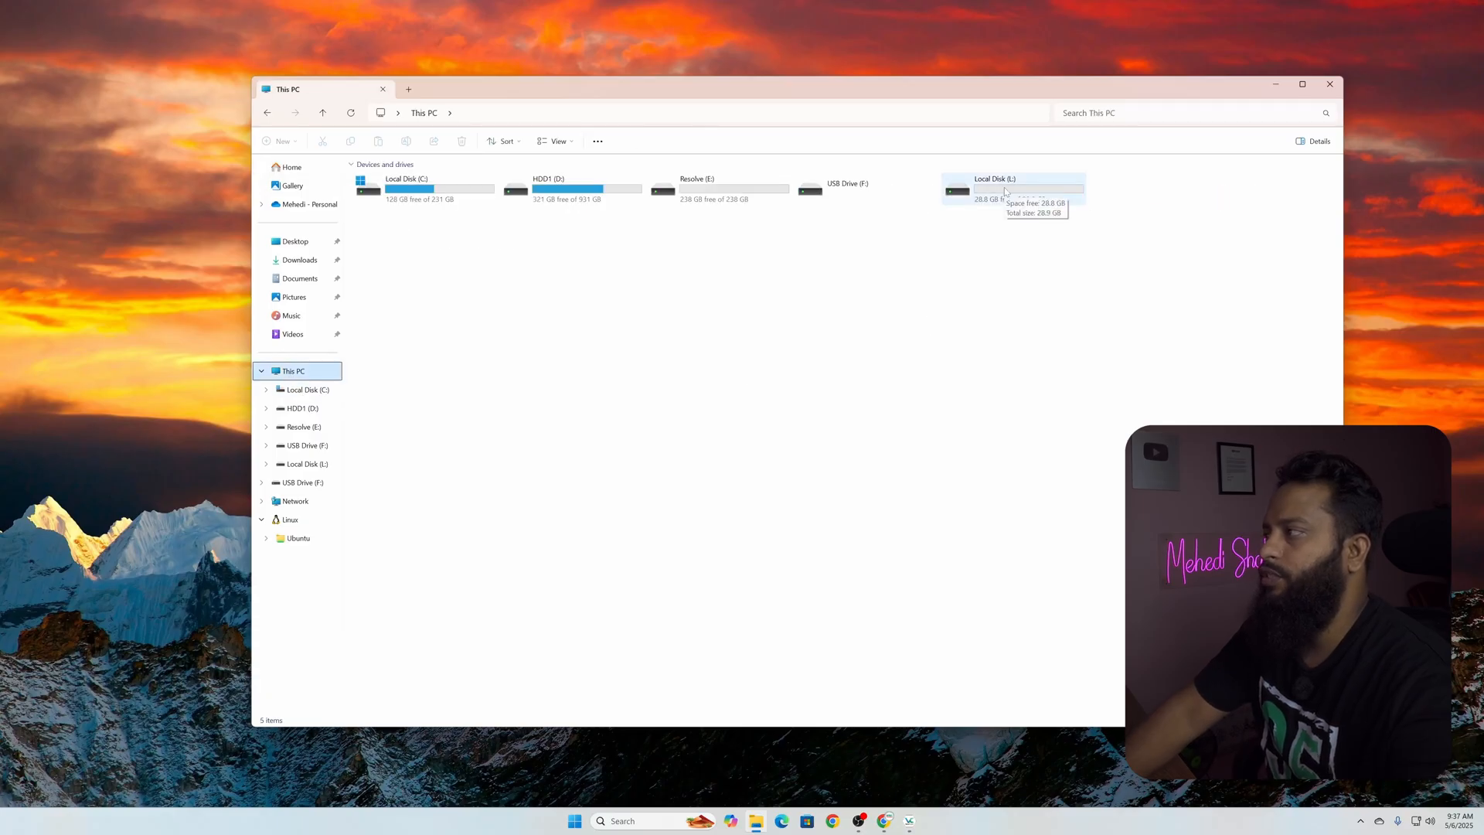
Create a new text document named Secret on the mounted drive L
double_click(995, 188)
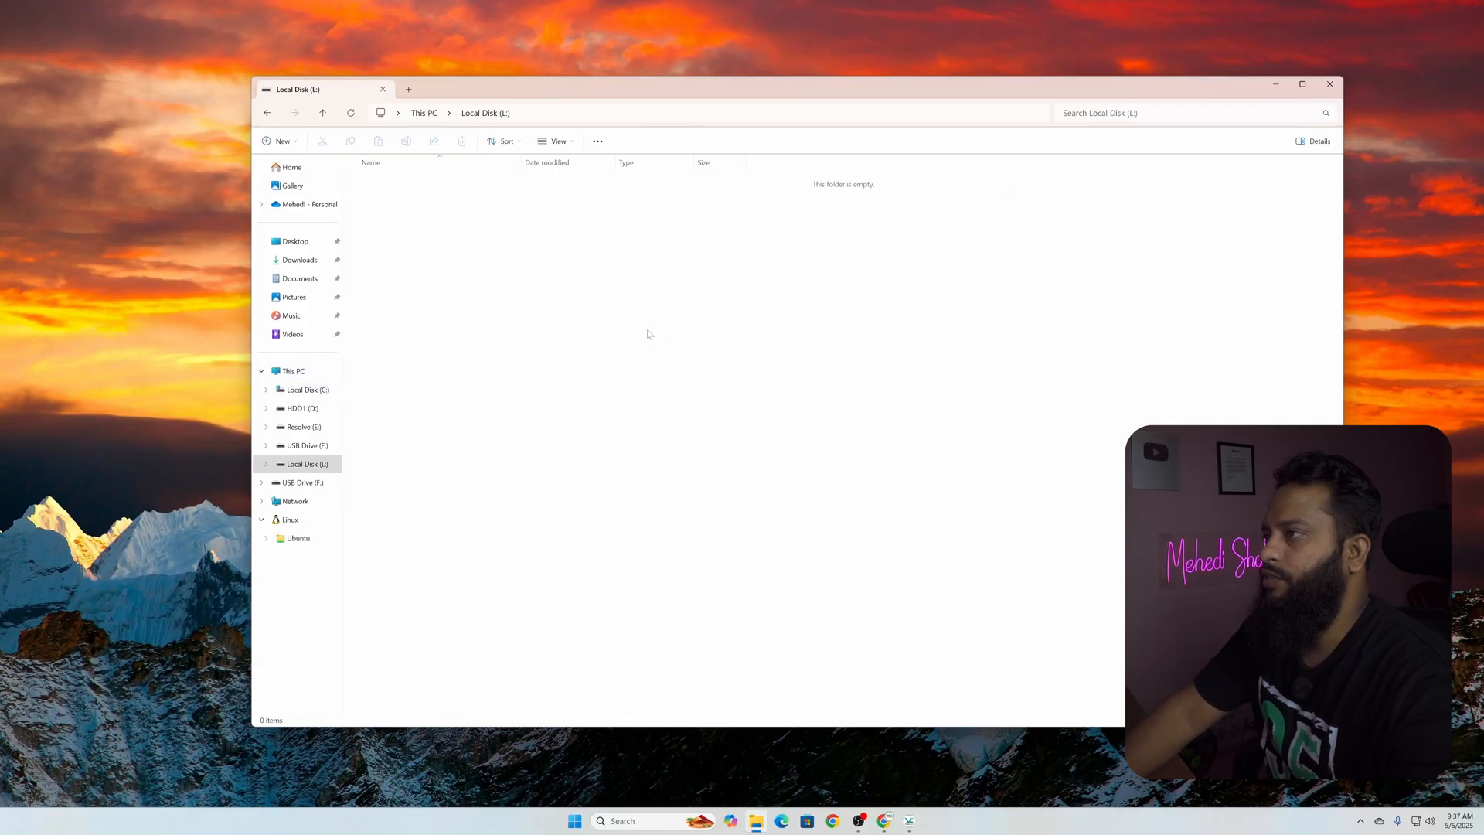
right_click(648, 334)
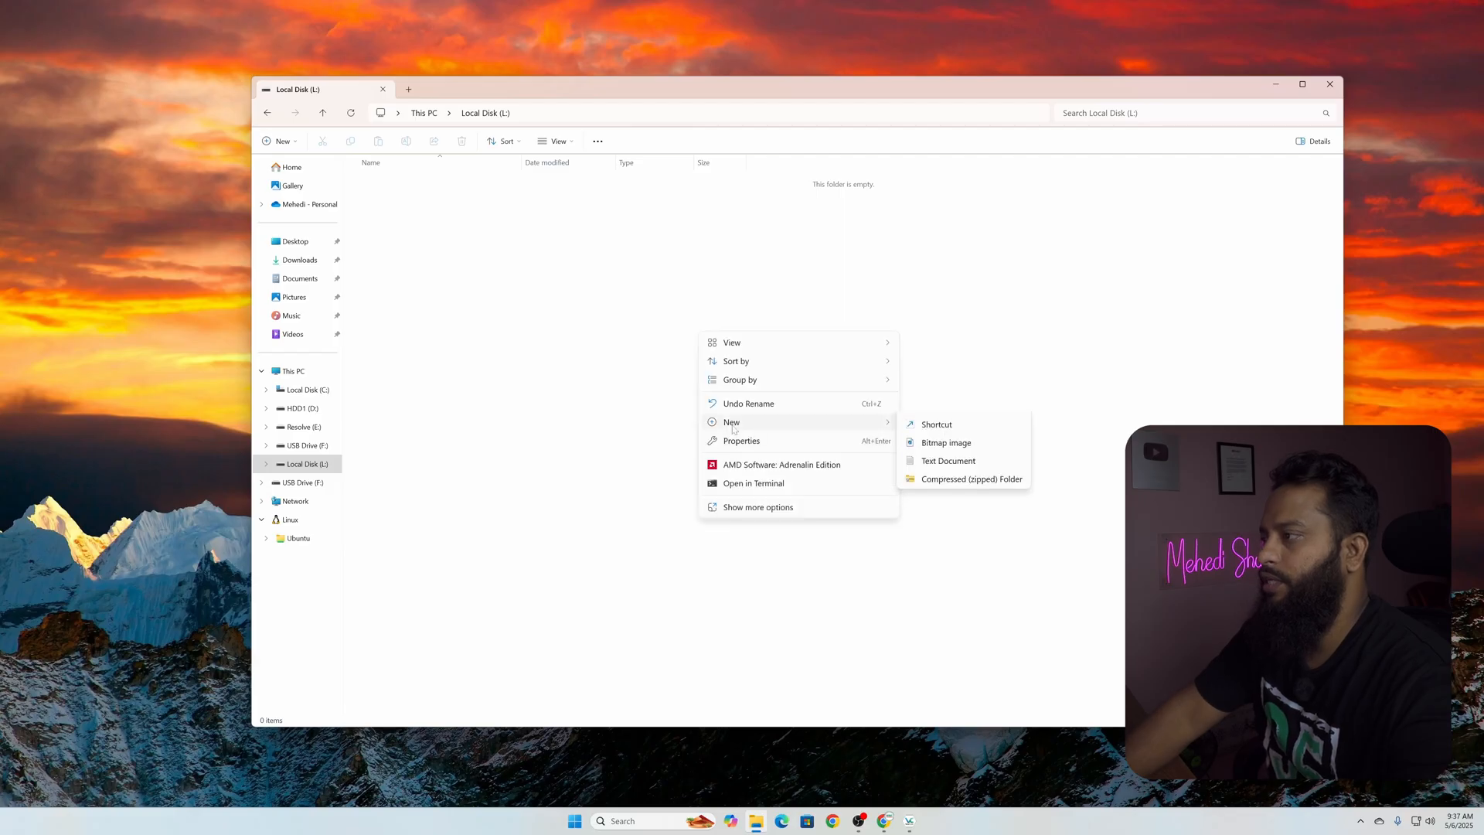
left_click(948, 461)
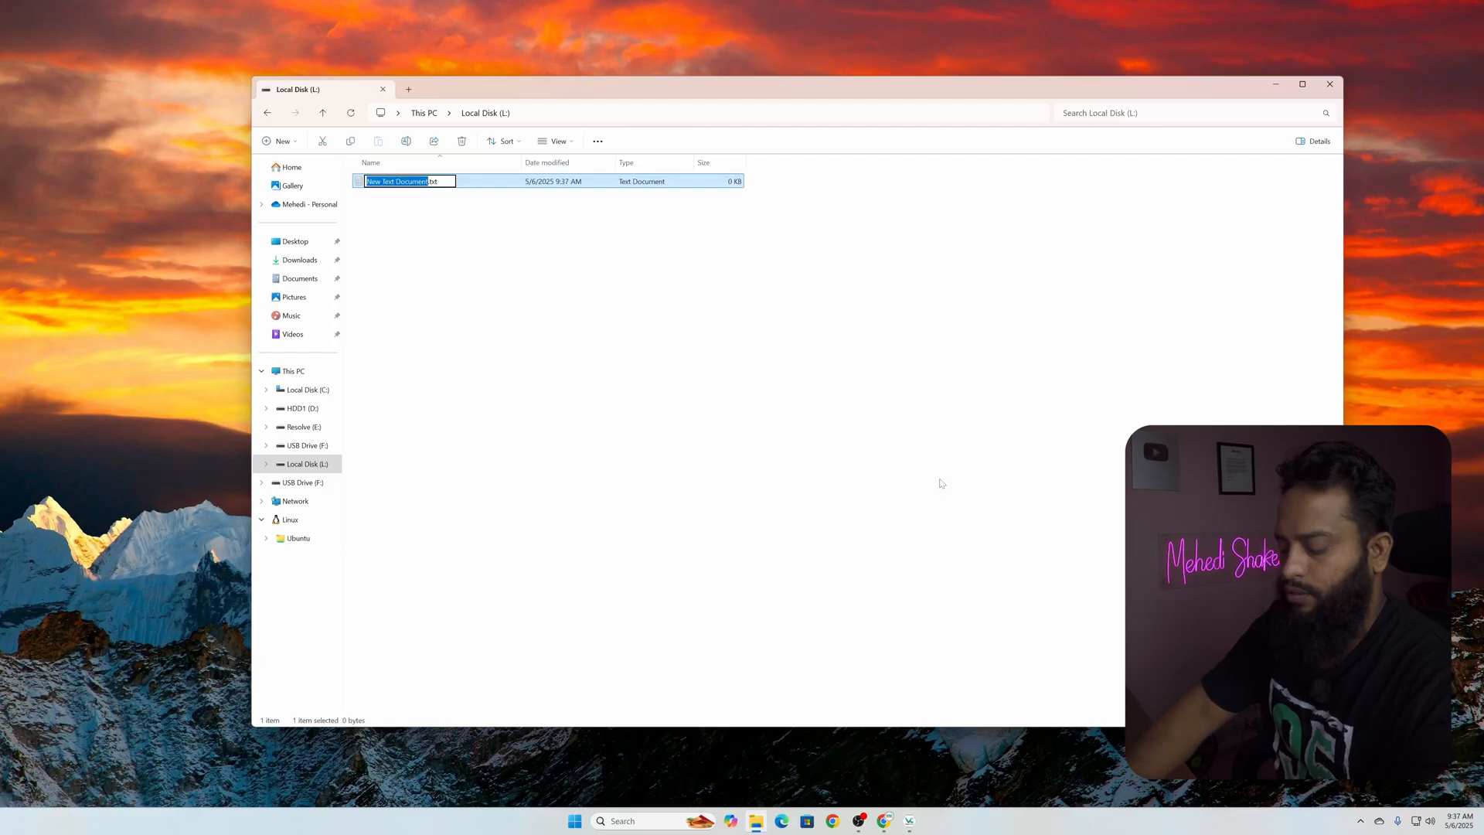
type("Secret.txt")
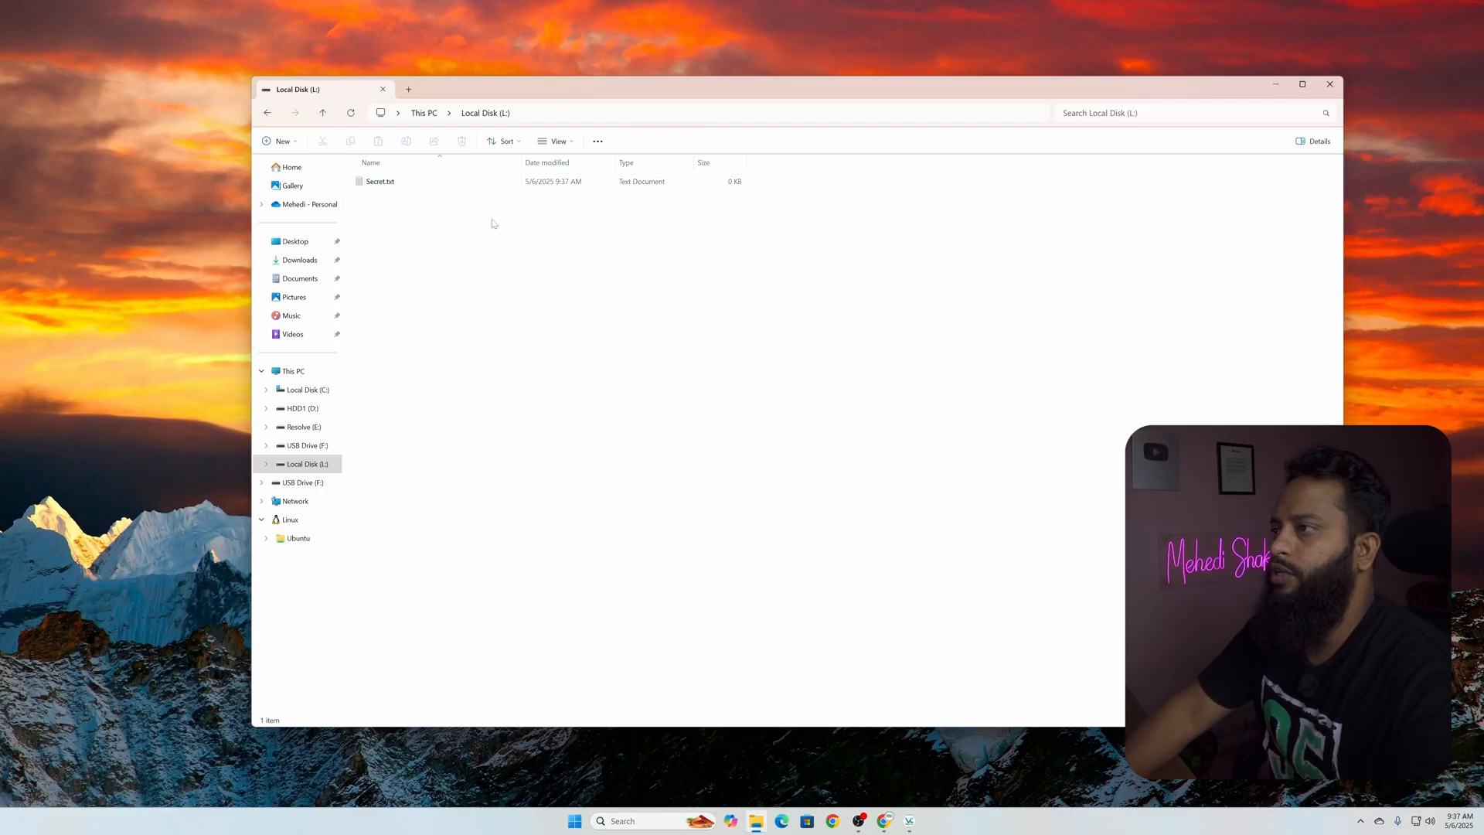
Go back up to This PC and switch back to VeraCrypt
left_click(424, 113)
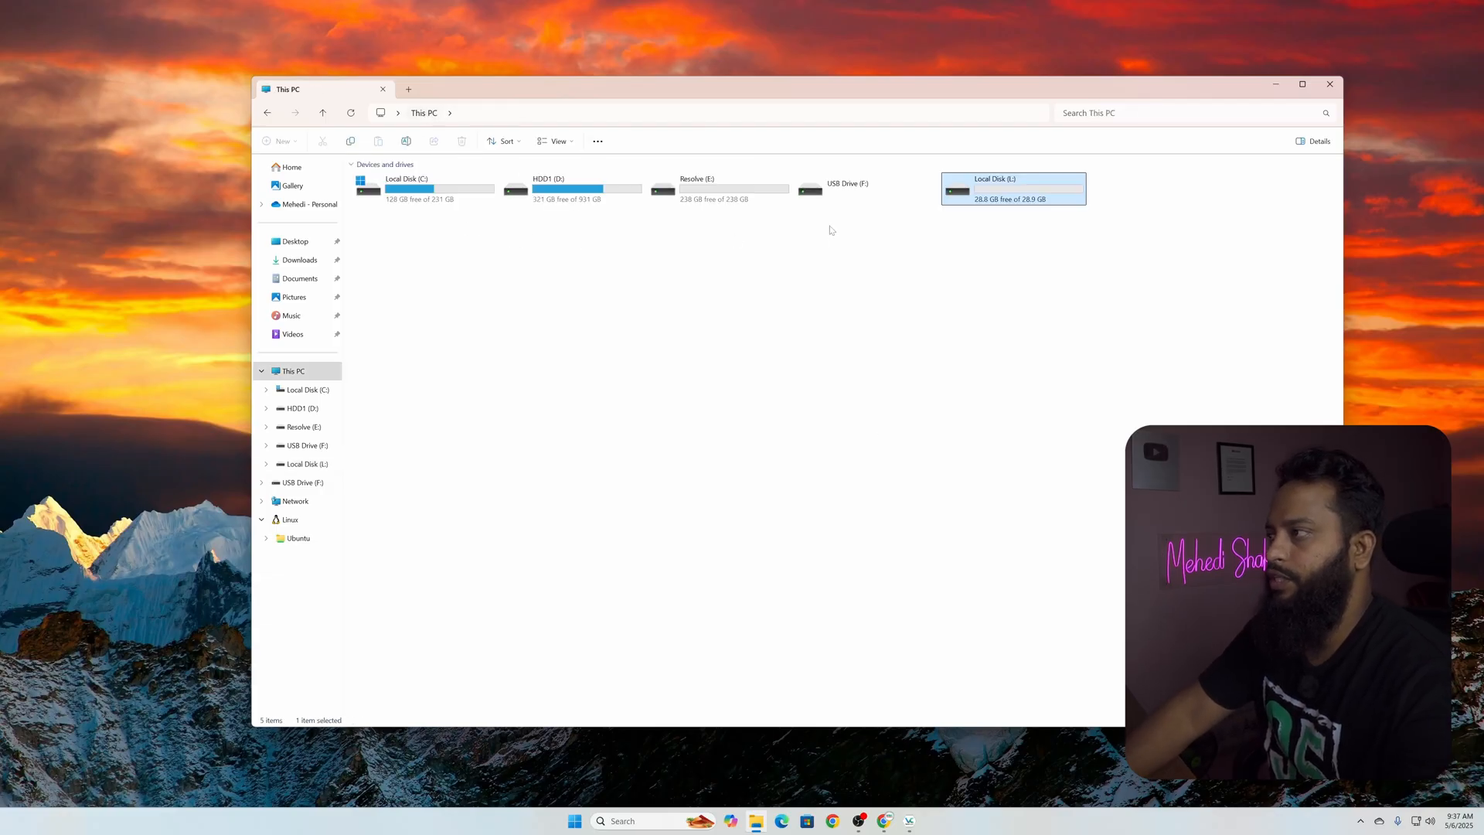
left_click(908, 821)
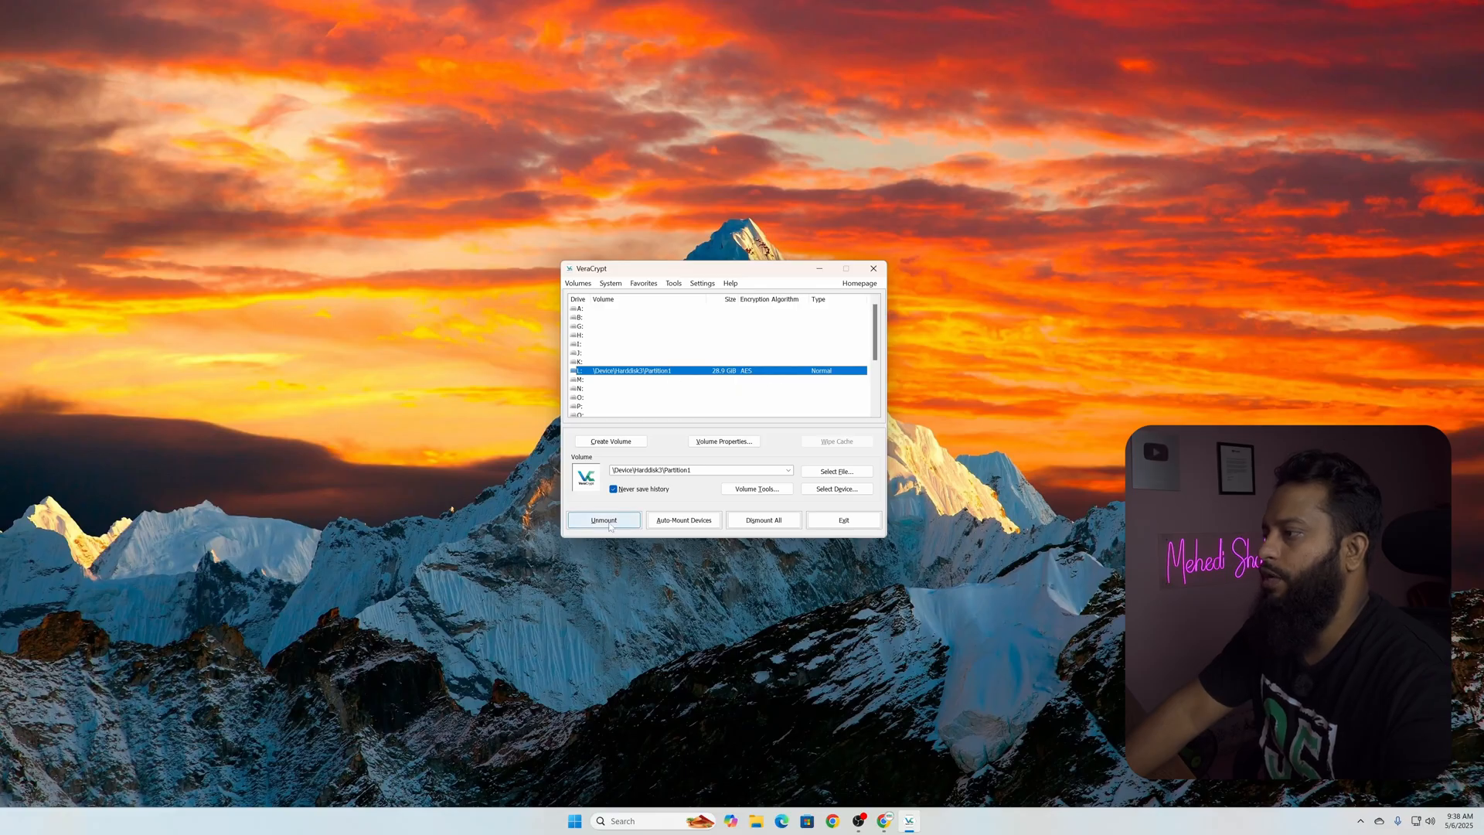
Dismount the encrypted volume on drive L
left_click(602, 519)
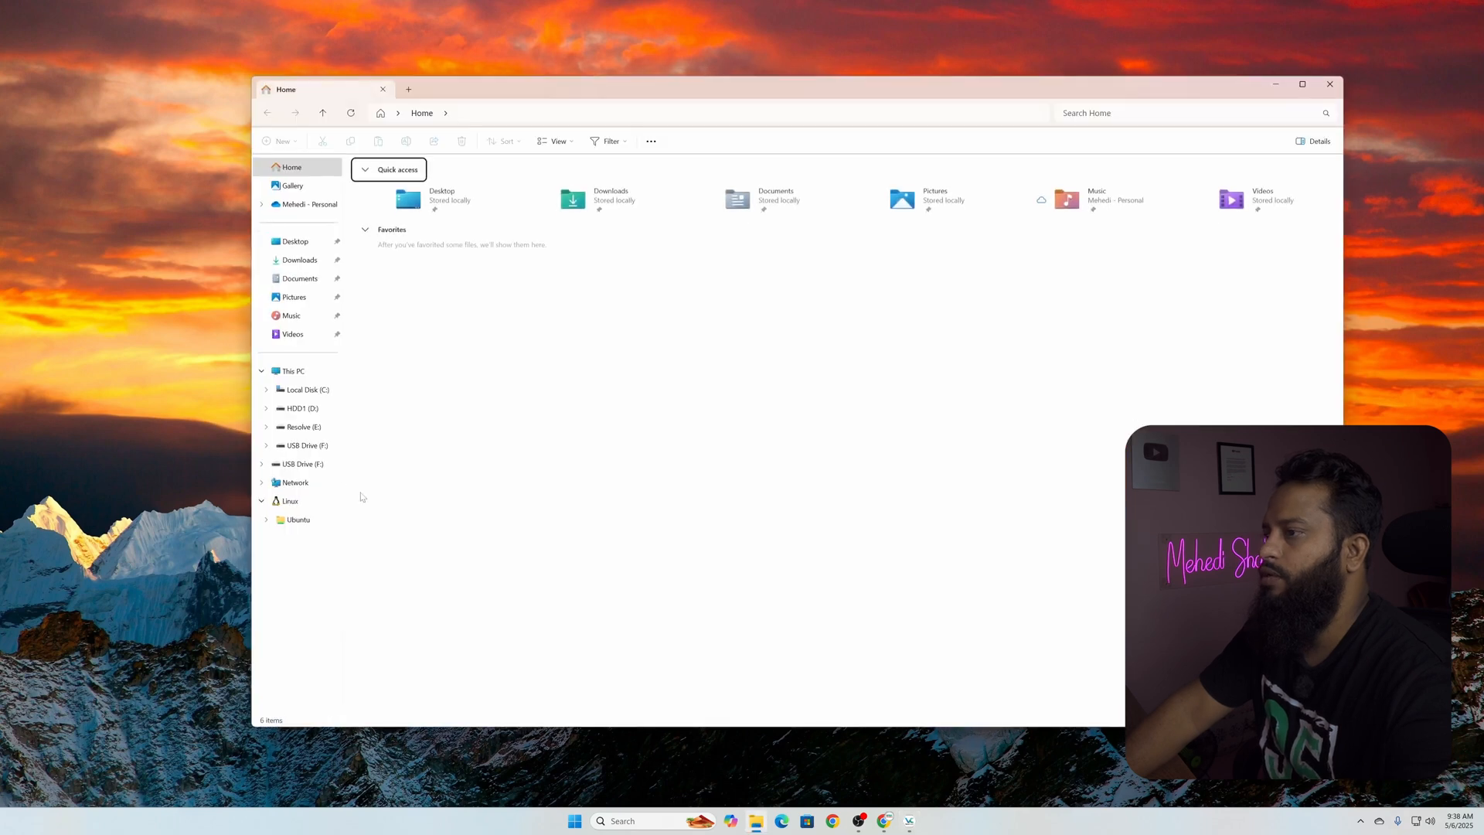
Close File Explorer and then VeraCrypt, leaving the desktop
left_click(292, 369)
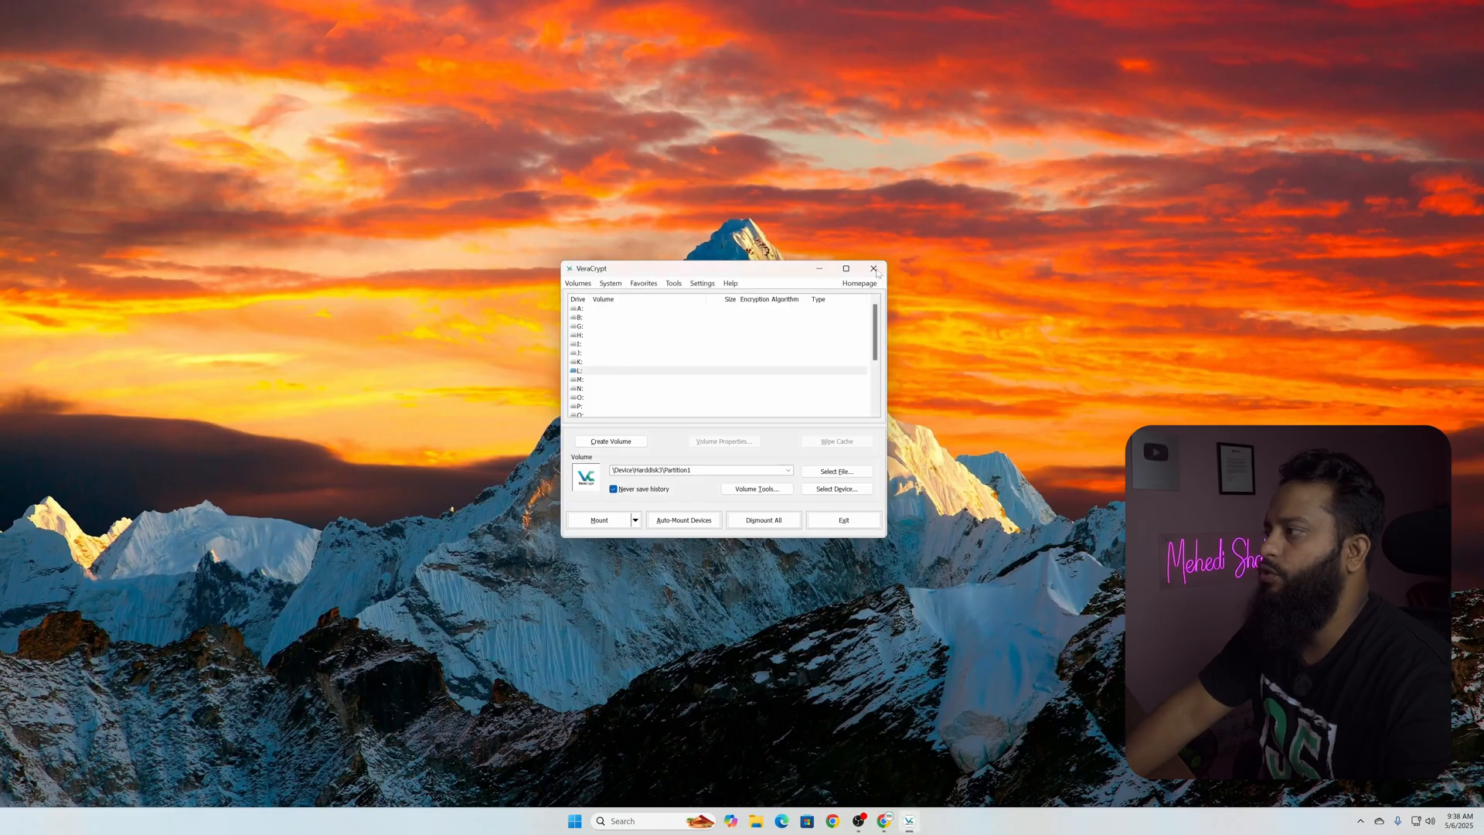
left_click(872, 269)
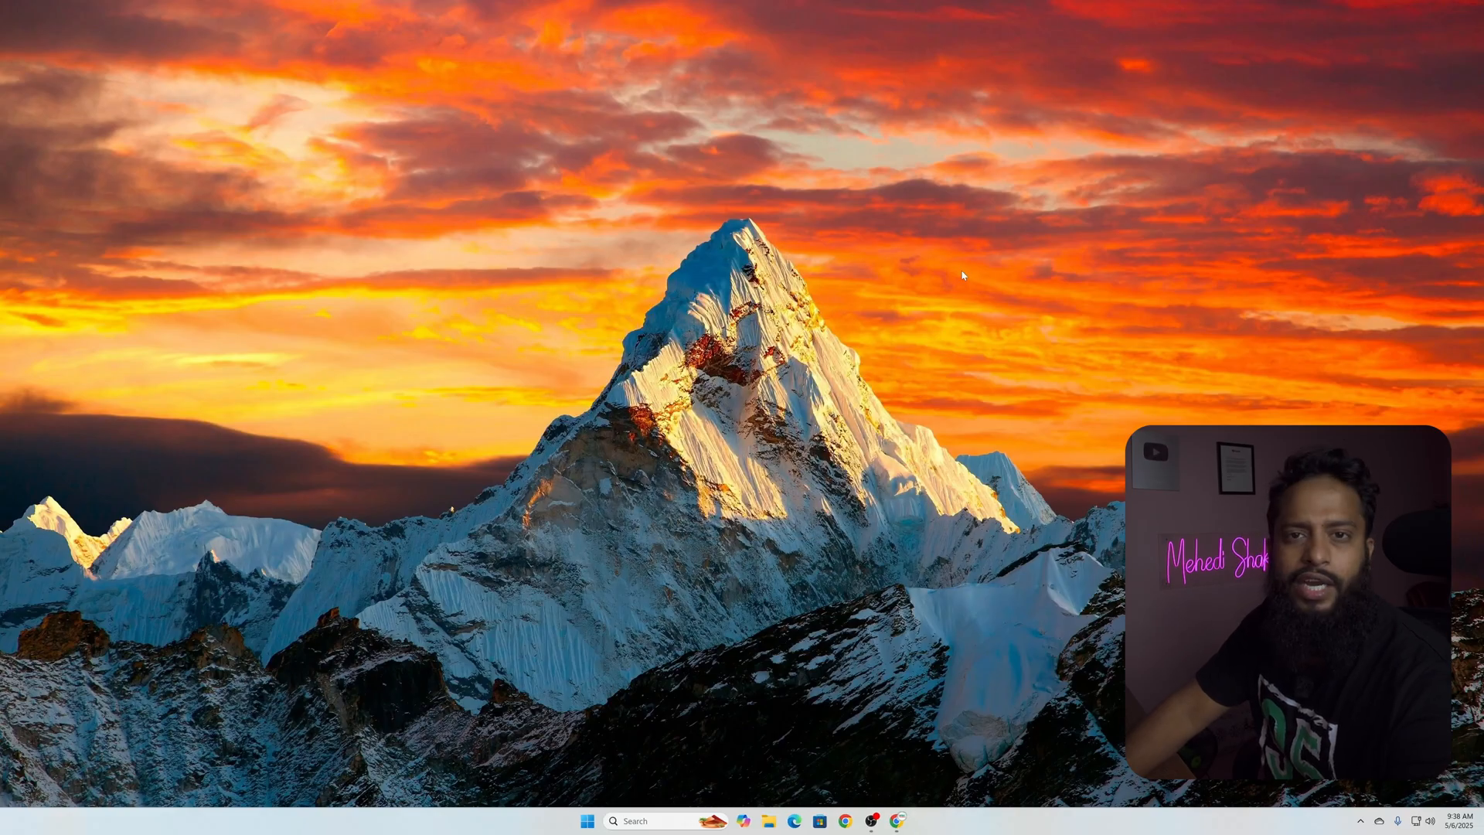
mouse_move(648, 709)
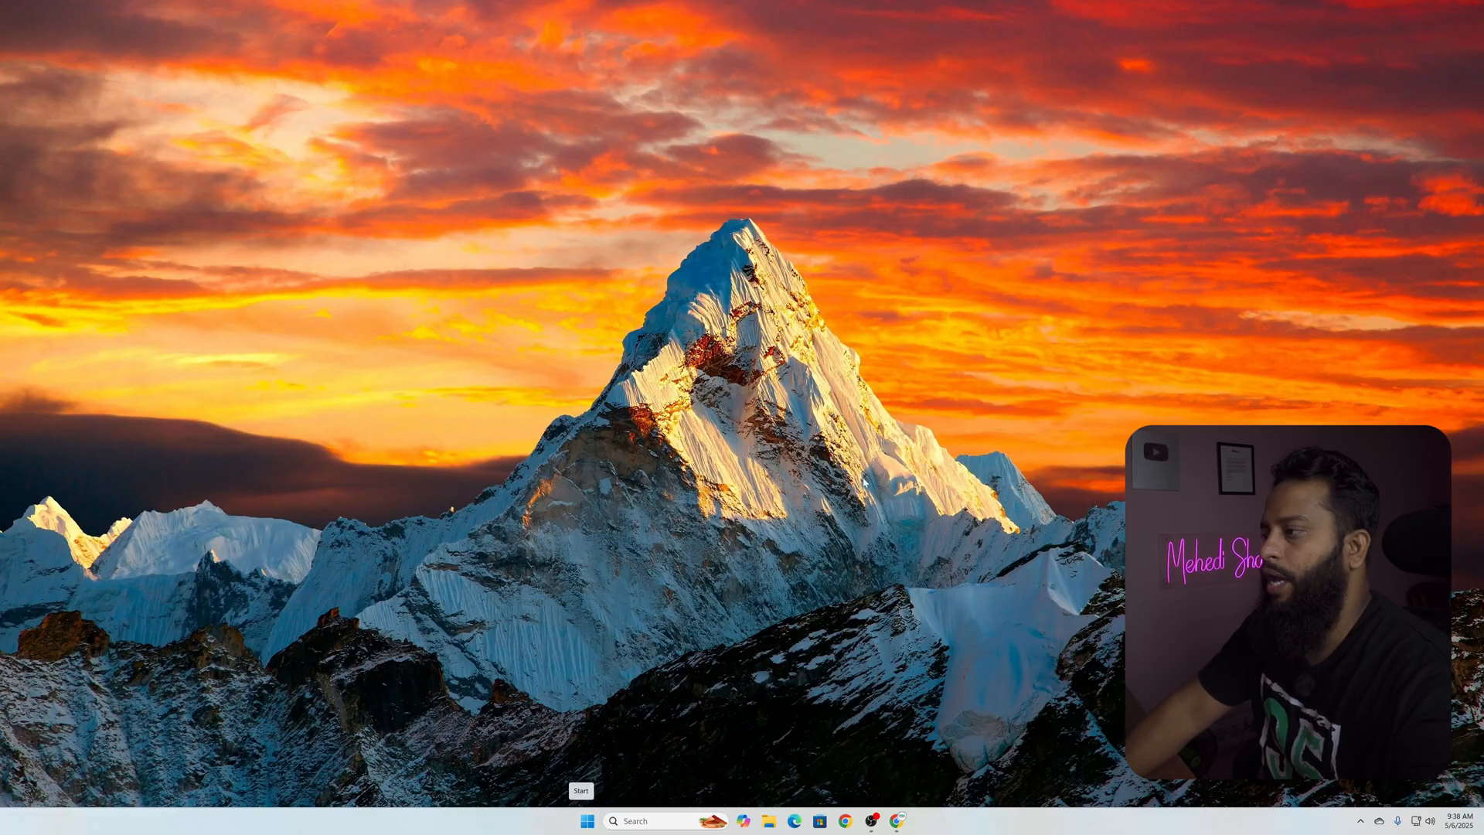
mouse_move(923, 445)
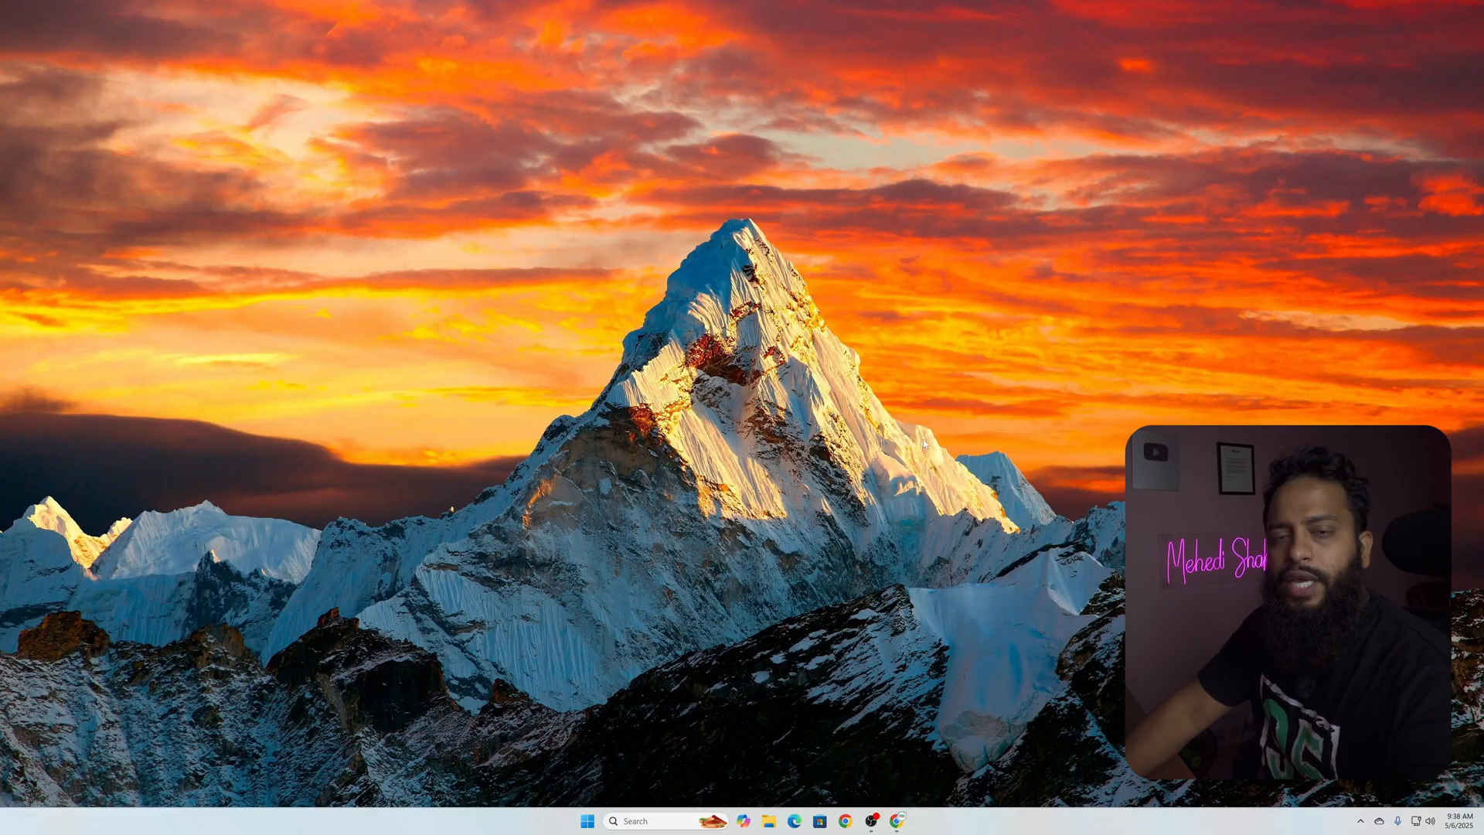